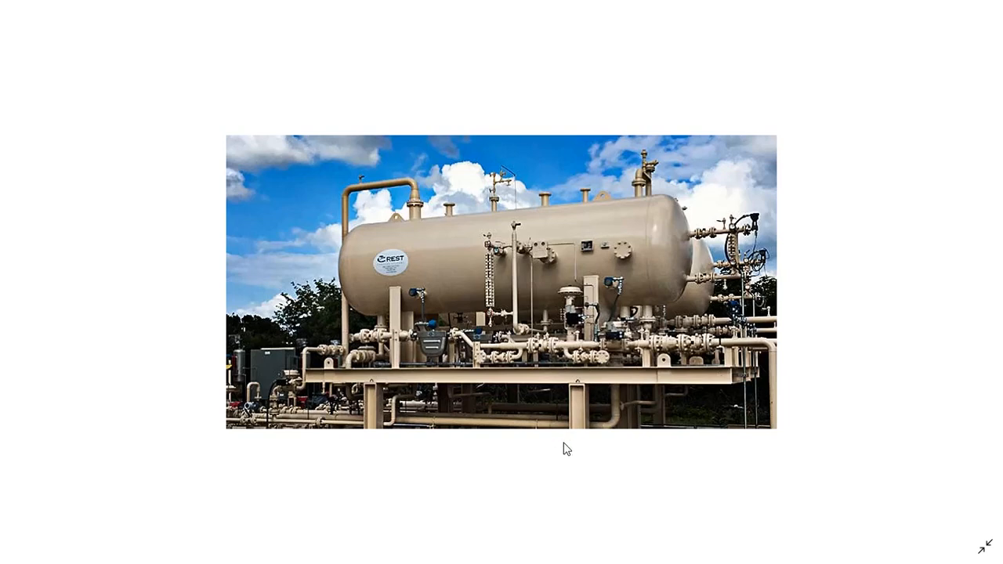
pyautogui.moveTo(583, 449)
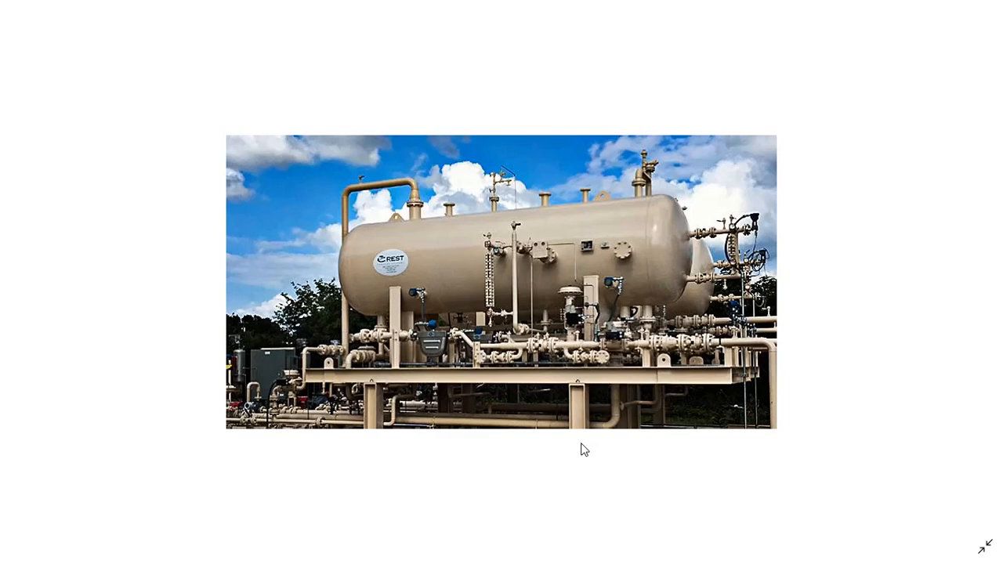
pyautogui.moveTo(580, 454)
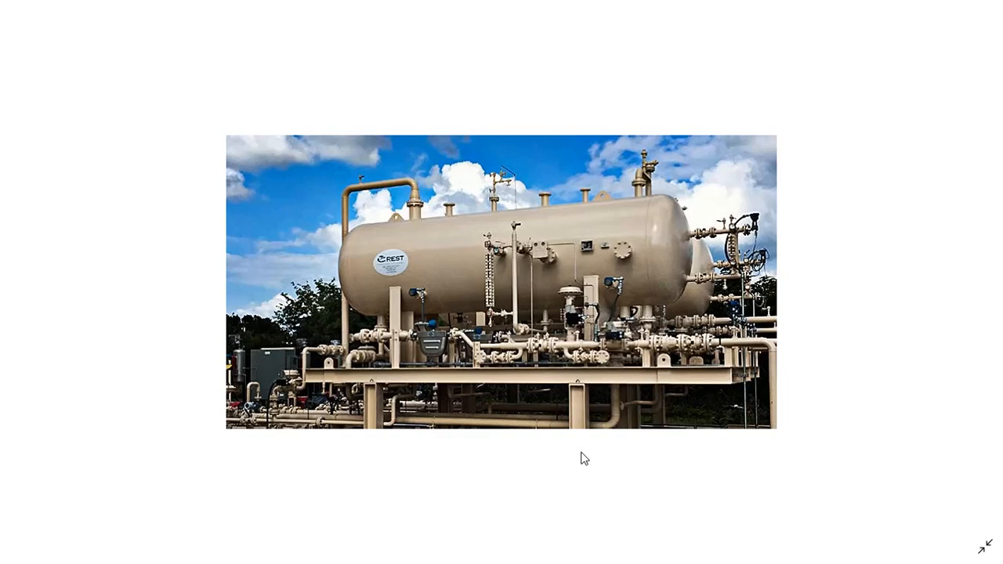
pyautogui.moveTo(555, 467)
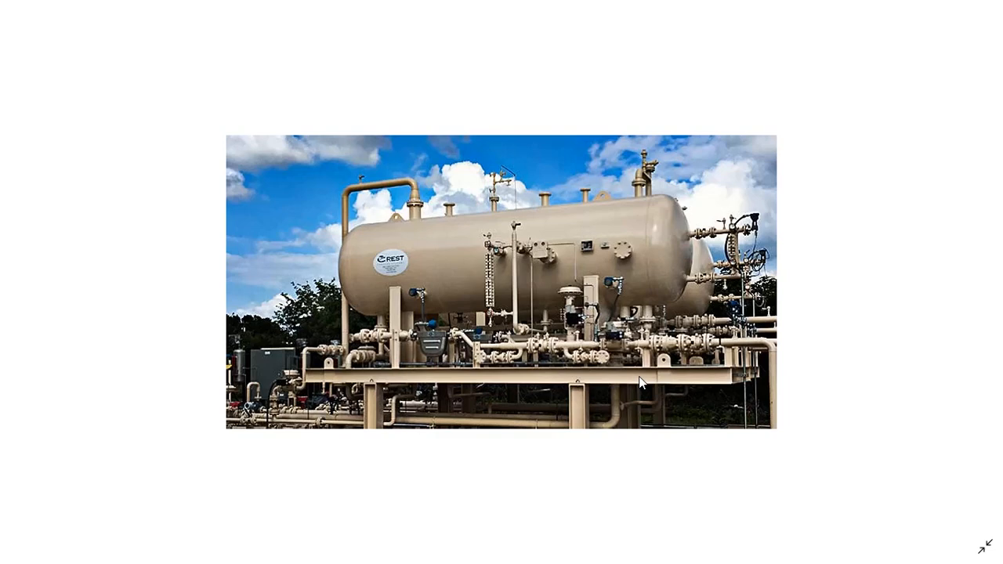
pyautogui.moveTo(764, 561)
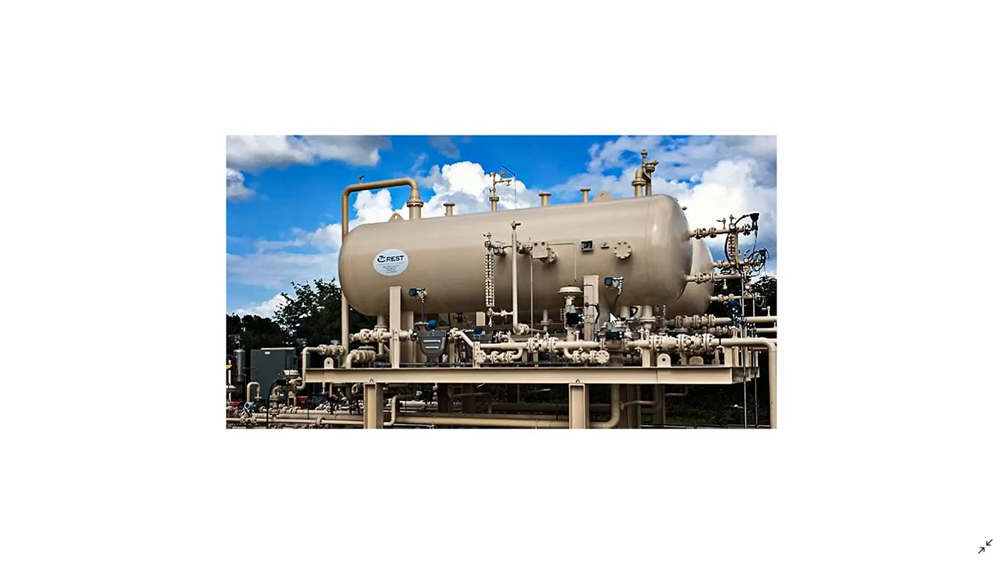
pyautogui.moveTo(574, 307)
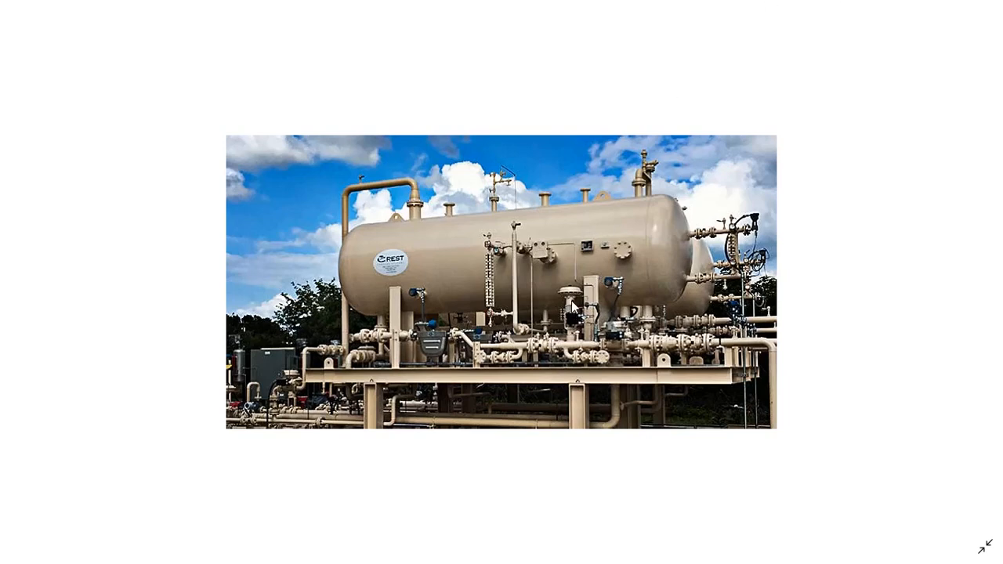
pyautogui.moveTo(995, 540)
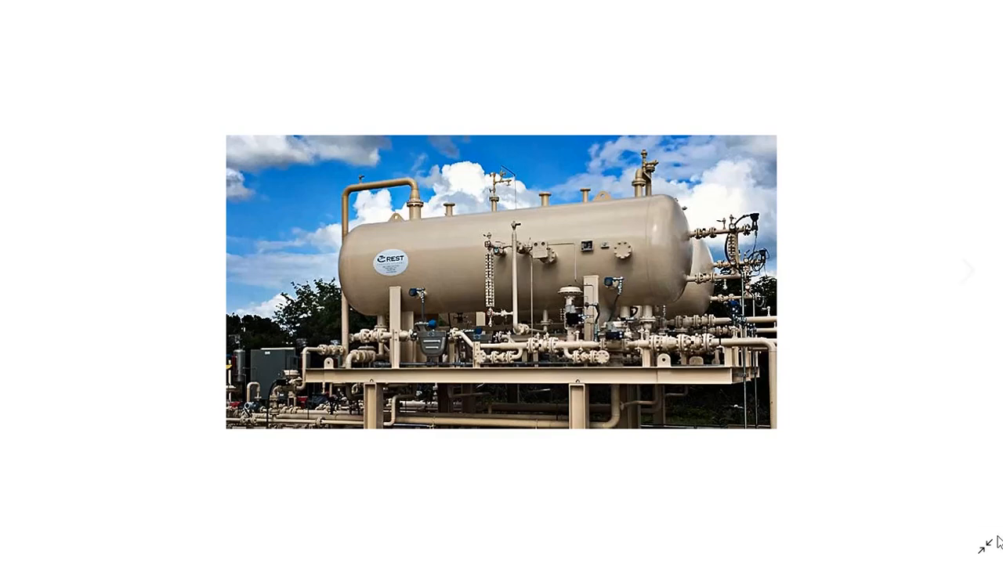
# Exit full-screen view of homepage.jpg and minimize Photos to show the Separators folder.
pyautogui.click(989, 545)
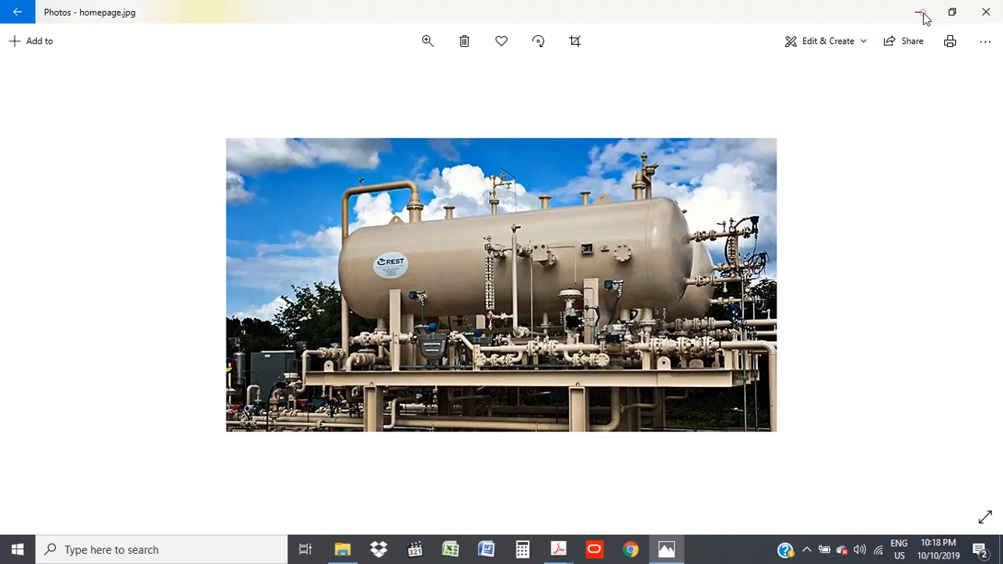
pyautogui.click(922, 12)
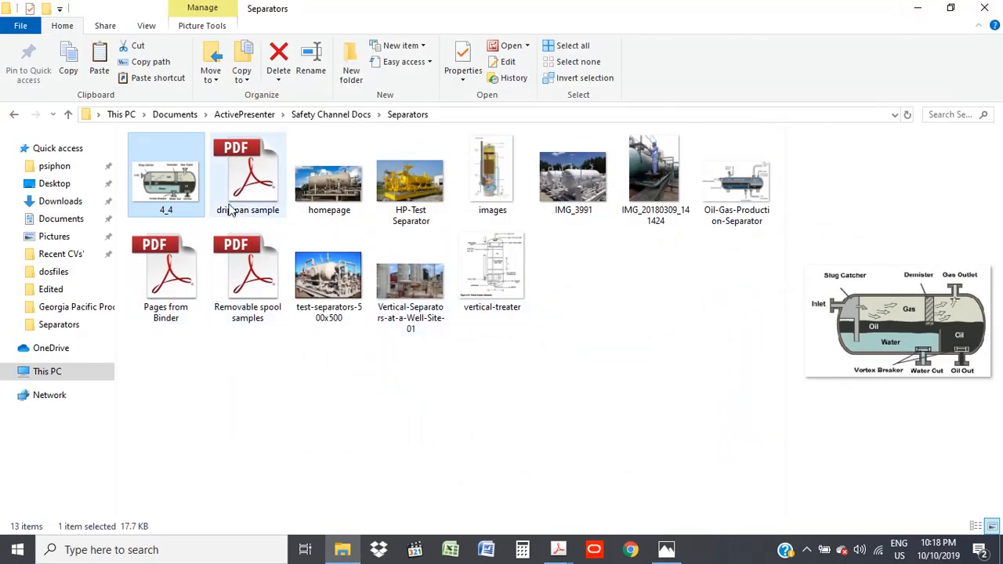
# Open the 'drip pan sample' PDF and zoom to 125% on test separator 03-V-2011.
pyautogui.doubleClick(248, 175)
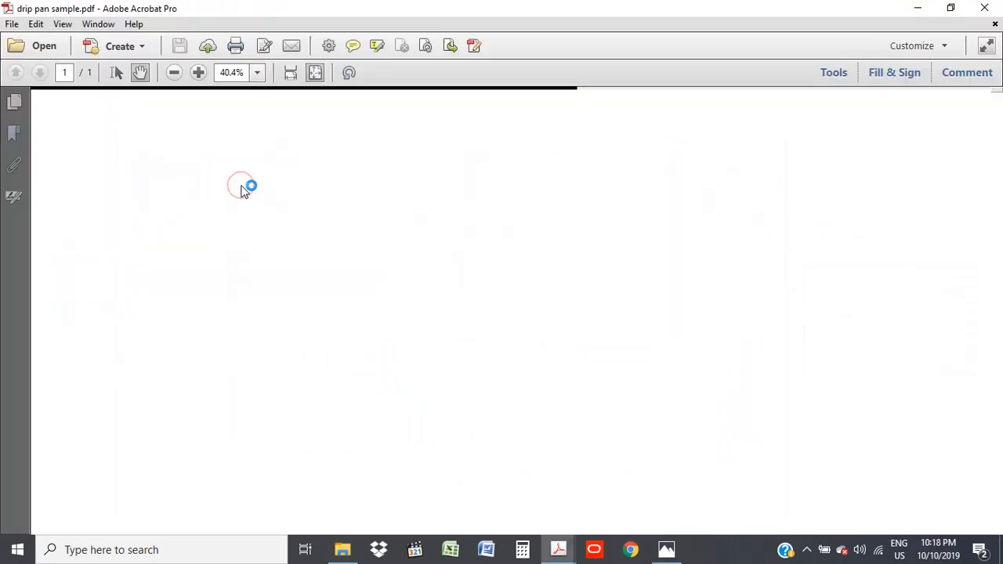
pyautogui.click(198, 72)
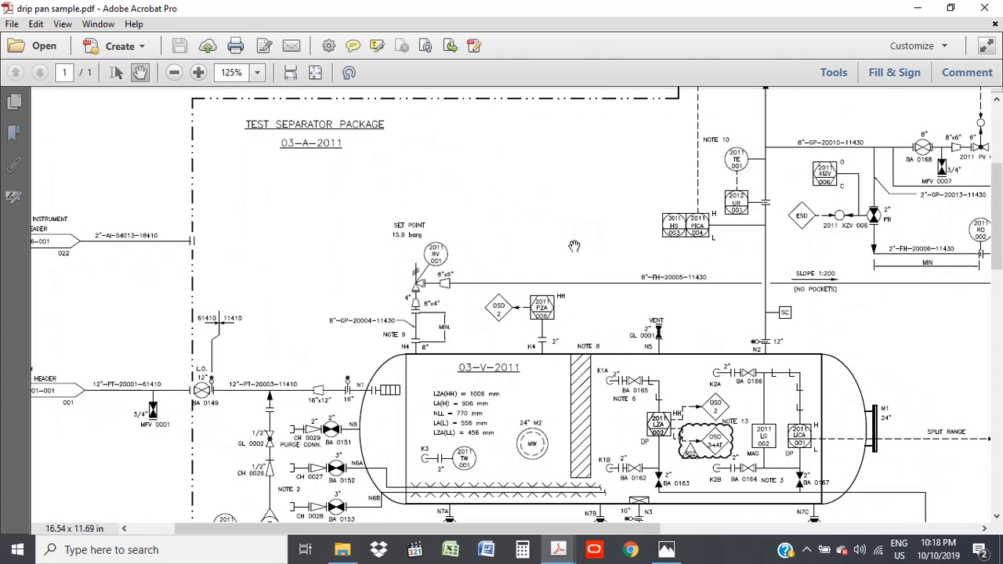
pyautogui.moveTo(463, 323)
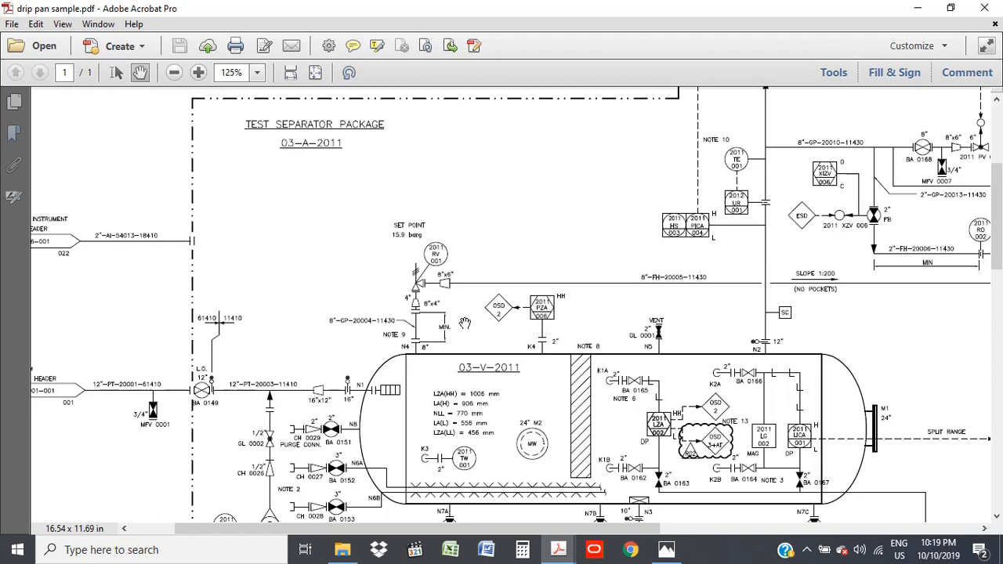
# Scroll down to vessel 03-V-2011's bottom nozzles and drain lines to the skid drip pan.
pyautogui.scroll(-3)
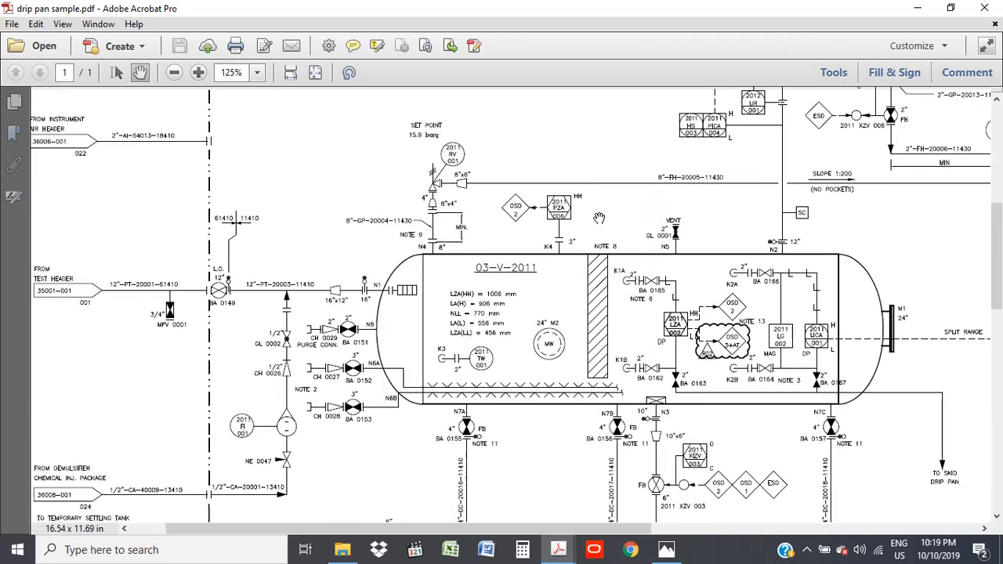
pyautogui.scroll(-3)
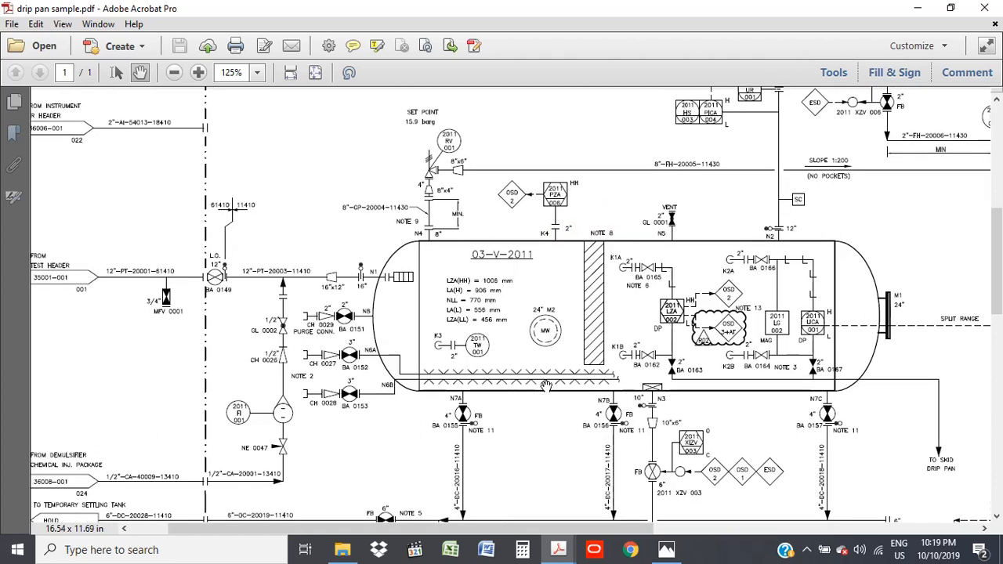
pyautogui.moveTo(597, 385)
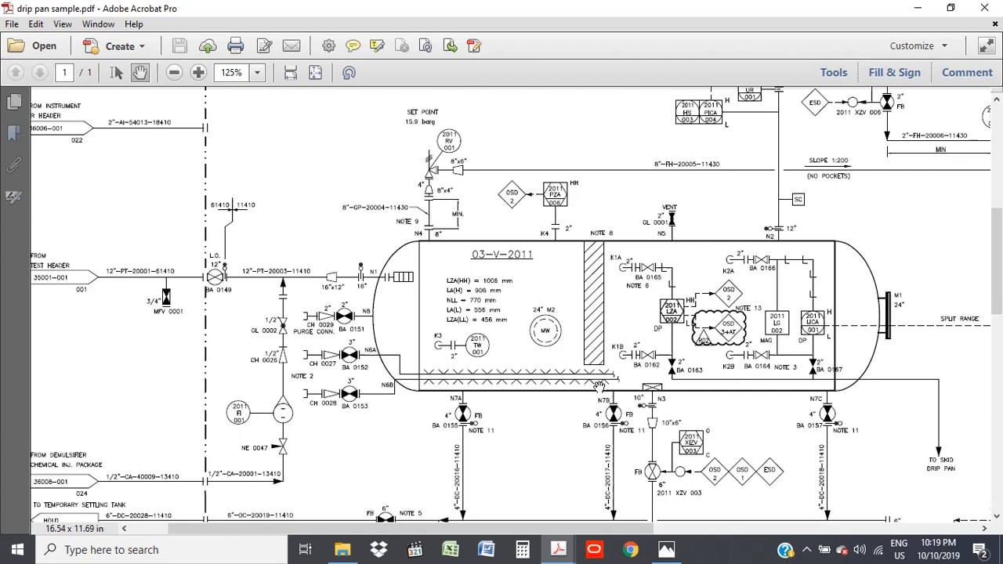
pyautogui.moveTo(638, 392)
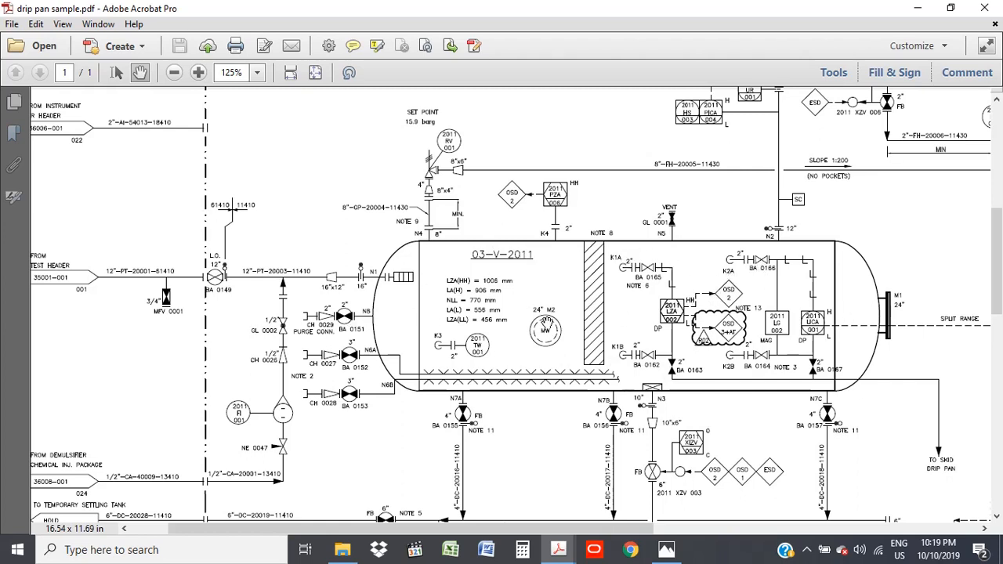
pyautogui.moveTo(580, 348)
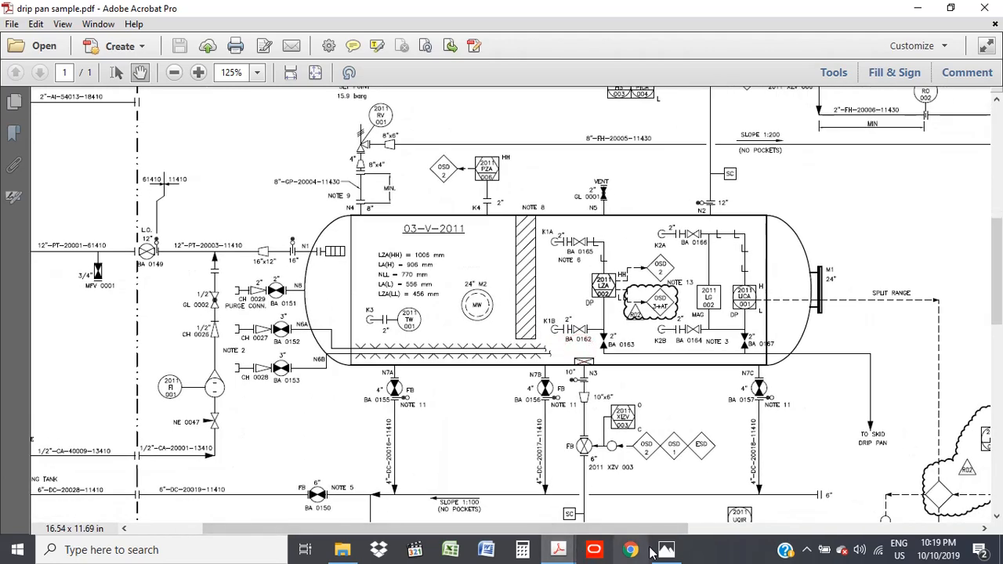
# Switch to Photos showing the 4_4.jpg horizontal three-phase separator diagram.
pyautogui.click(665, 550)
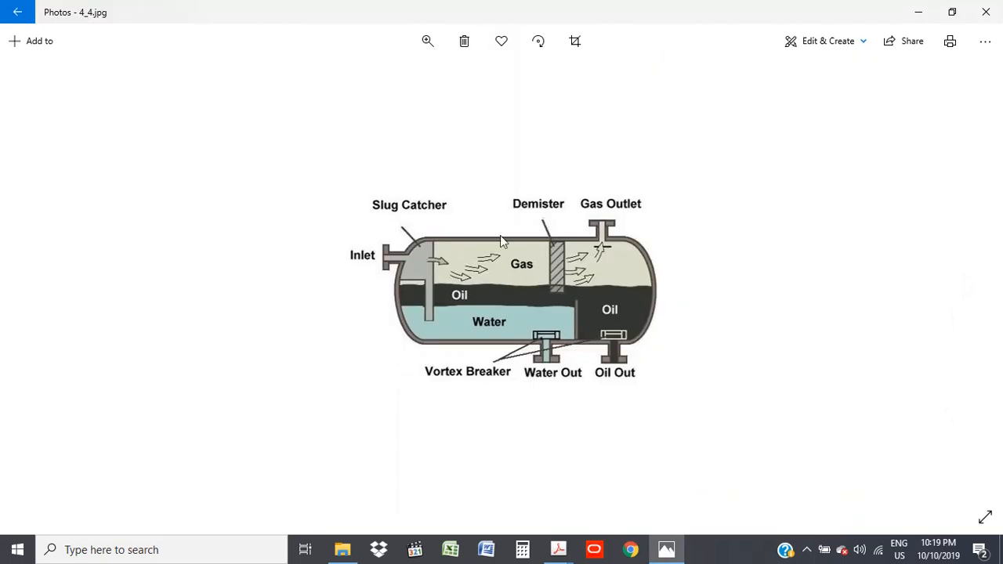
pyautogui.moveTo(347, 265)
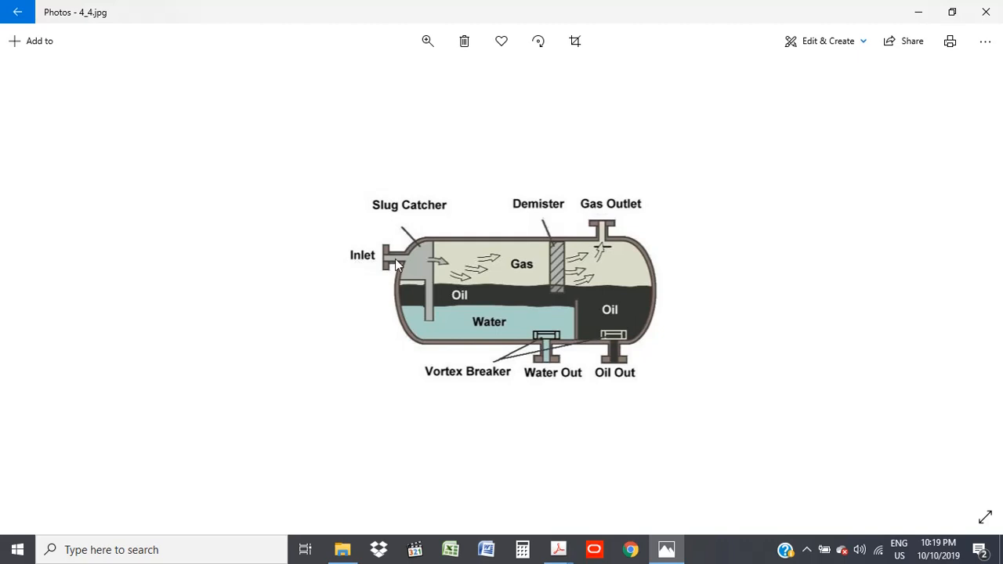
pyautogui.moveTo(409, 315)
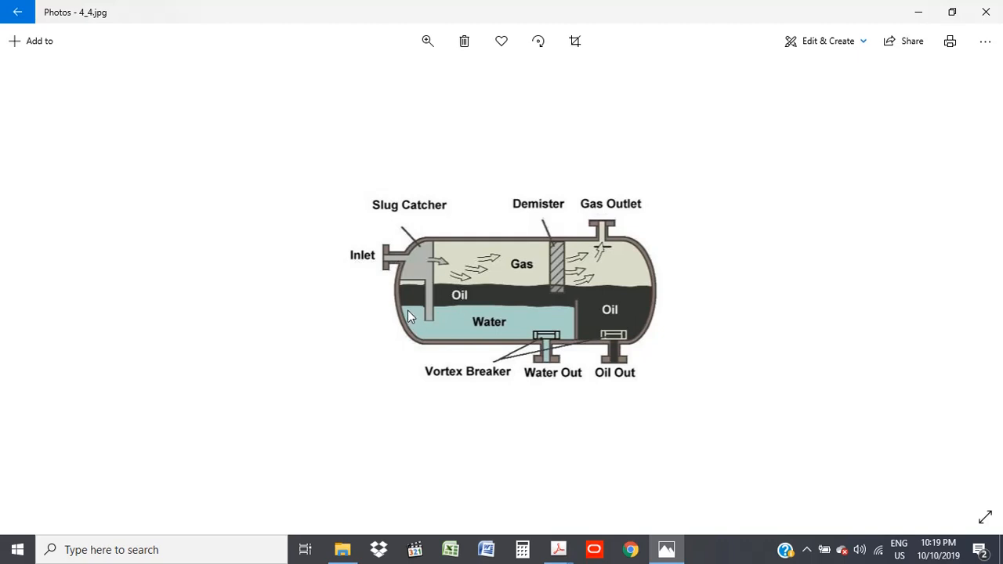
pyautogui.moveTo(431, 293)
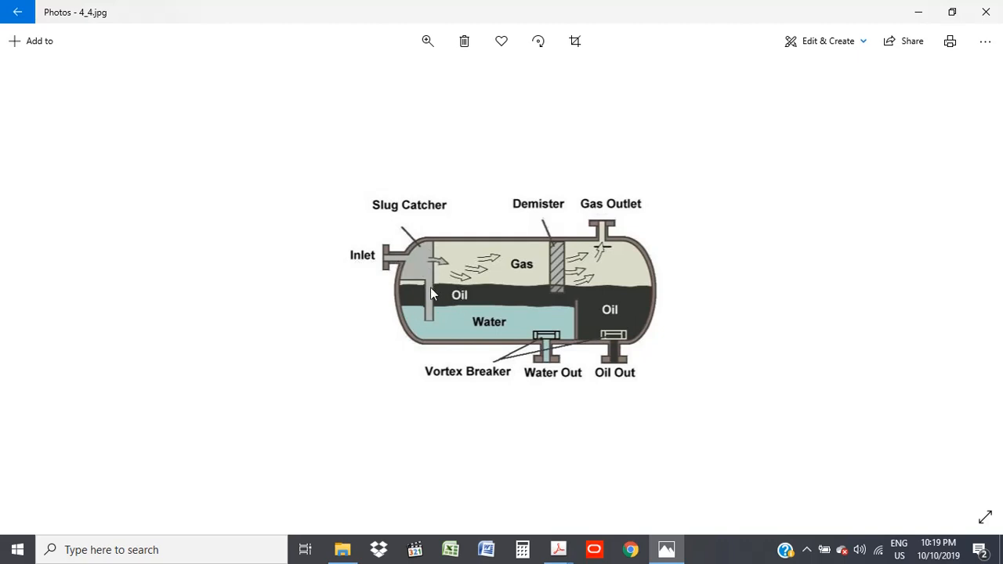
pyautogui.moveTo(429, 257)
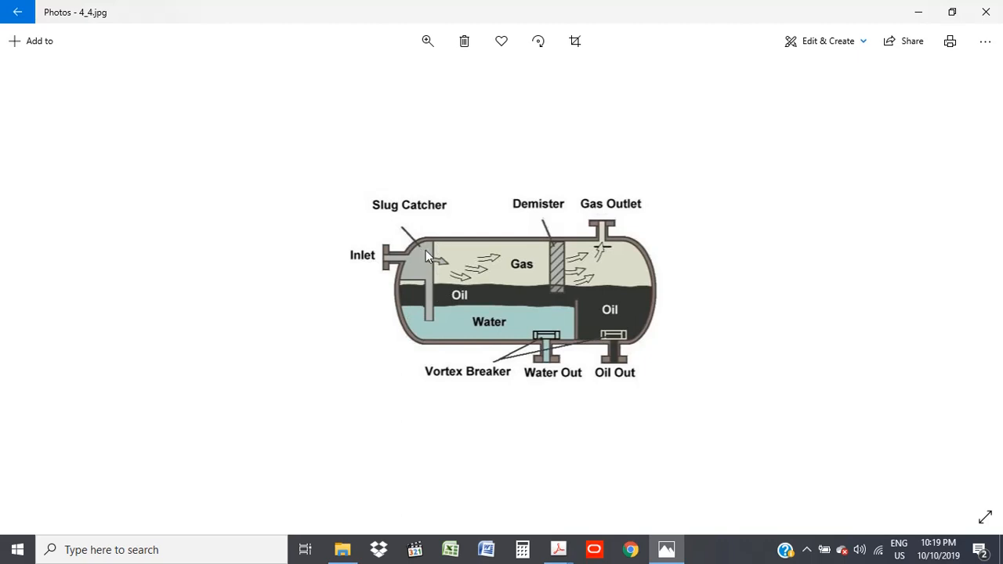
pyautogui.moveTo(423, 294)
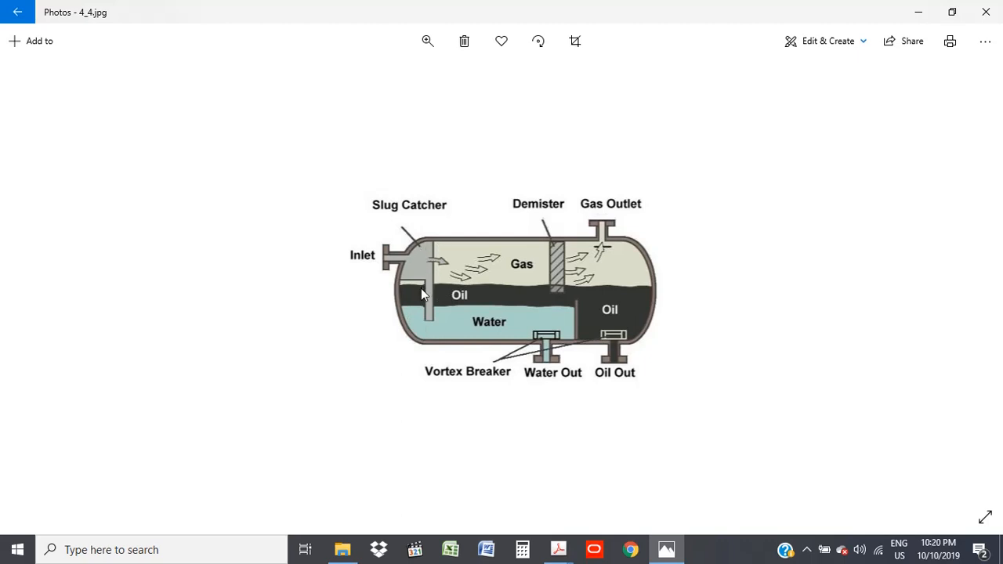
pyautogui.moveTo(441, 325)
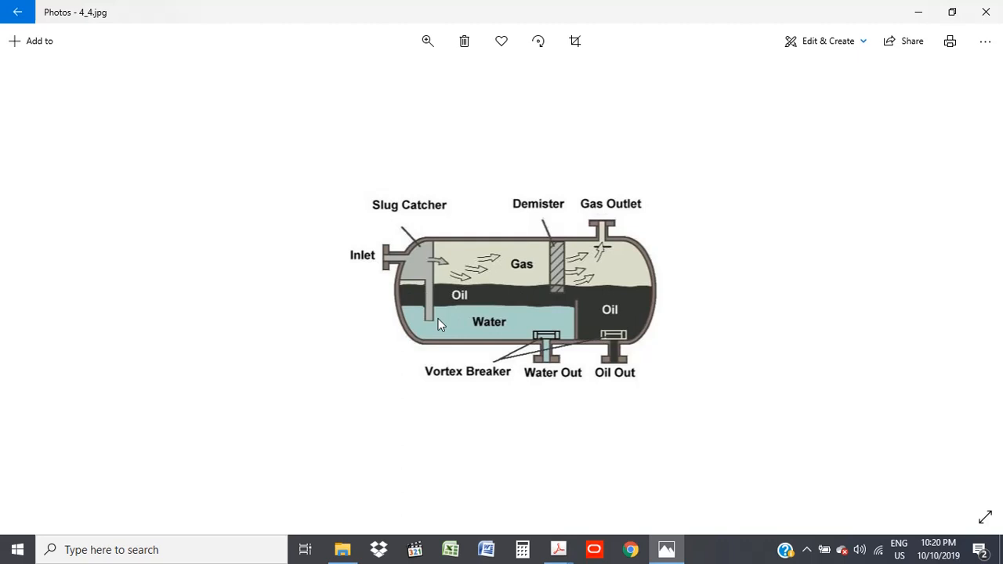
pyautogui.moveTo(466, 329)
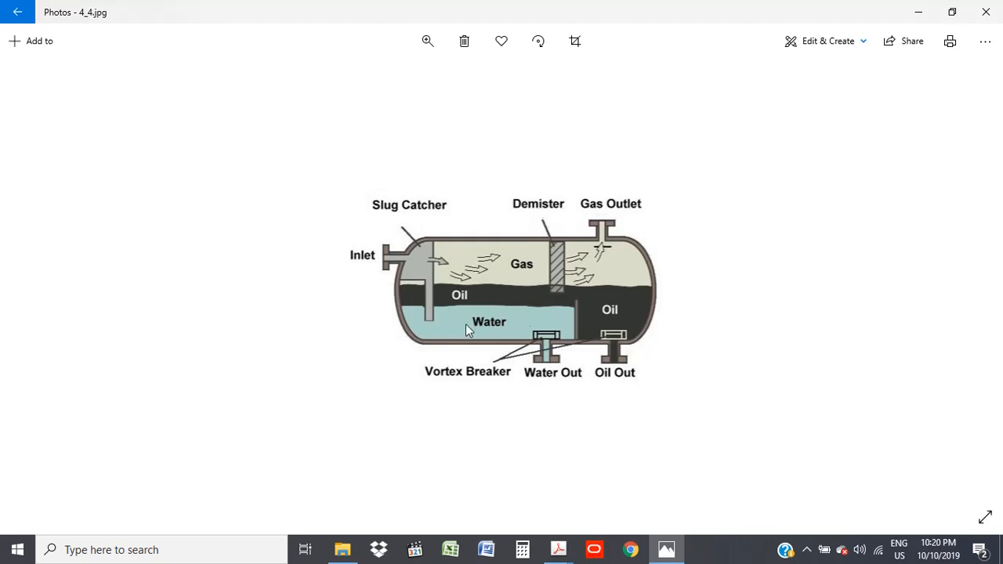
pyautogui.moveTo(576, 338)
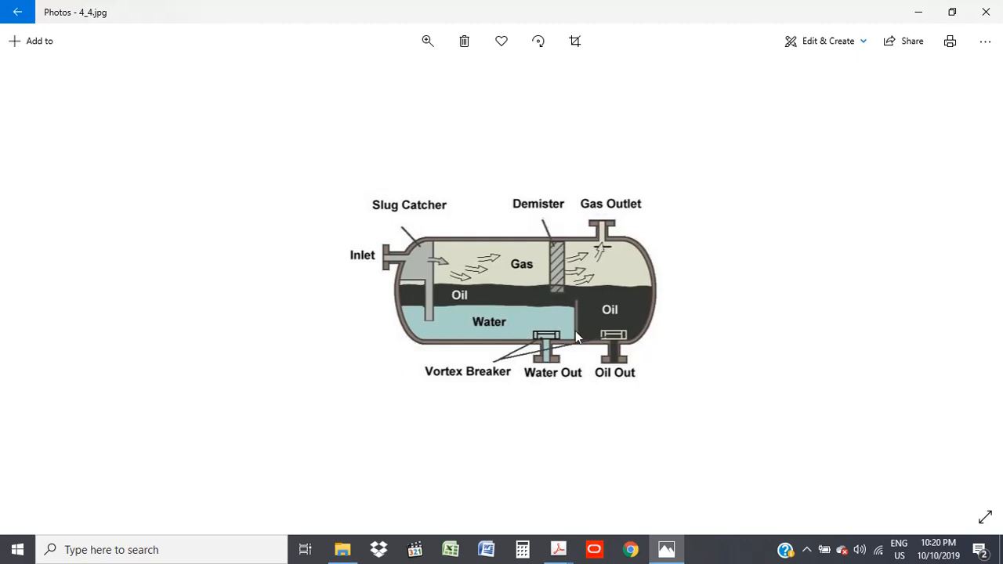
pyautogui.moveTo(574, 302)
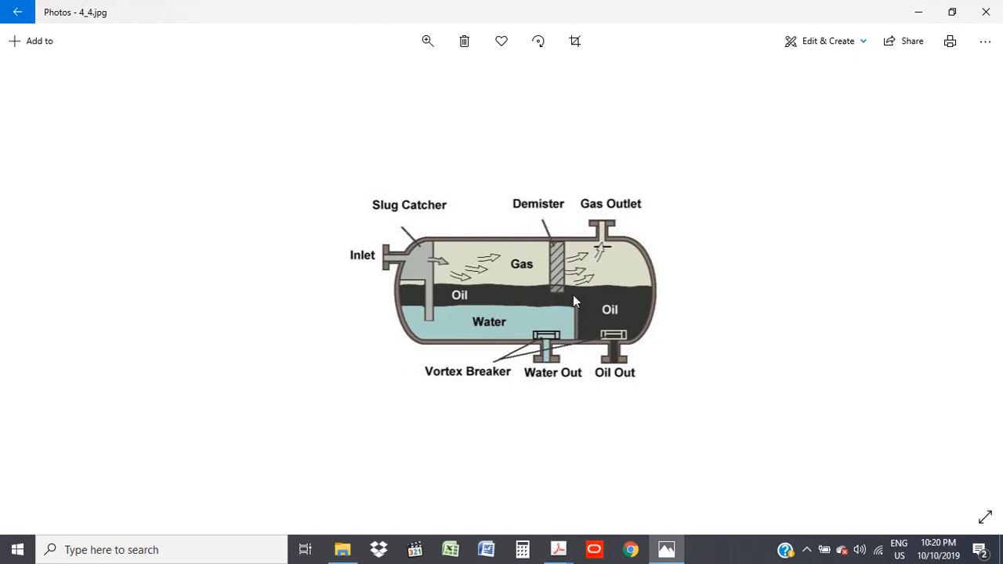
pyautogui.moveTo(515, 328)
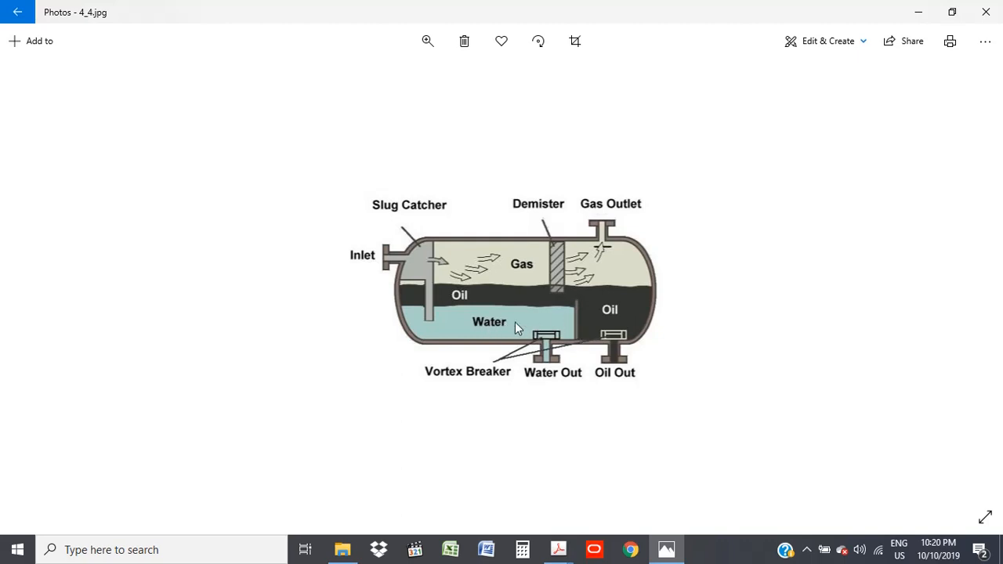
pyautogui.moveTo(435, 301)
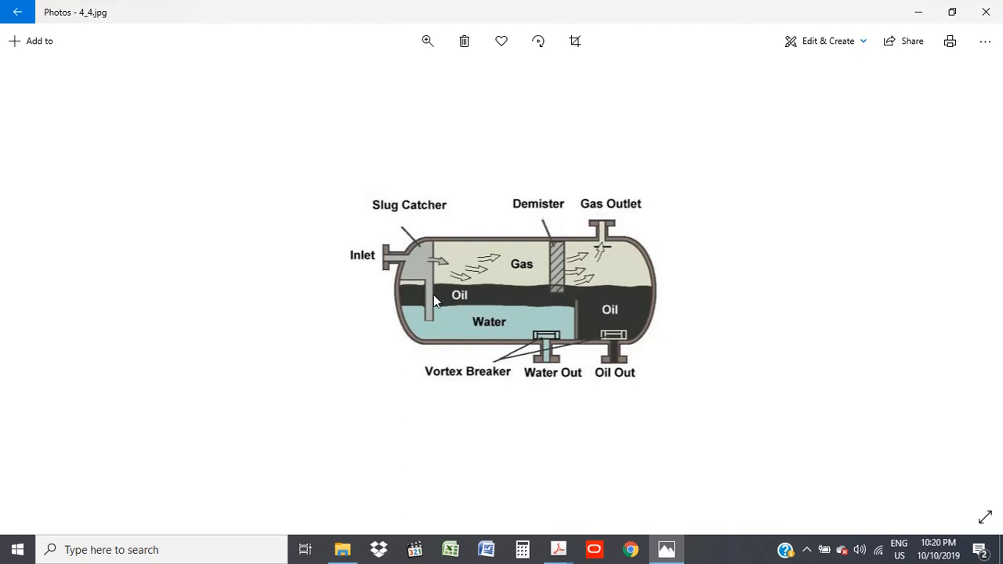
pyautogui.moveTo(571, 297)
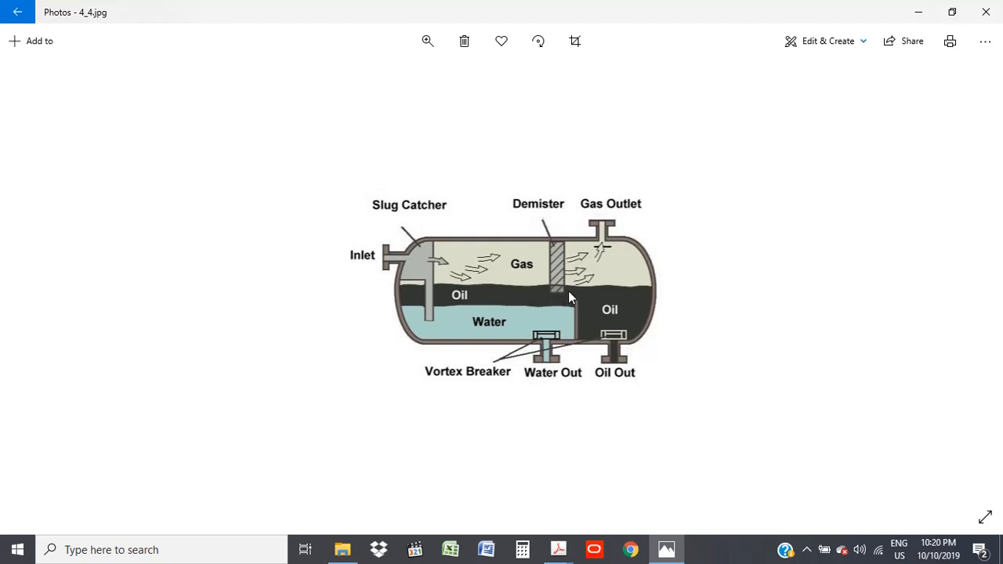
pyautogui.moveTo(575, 297)
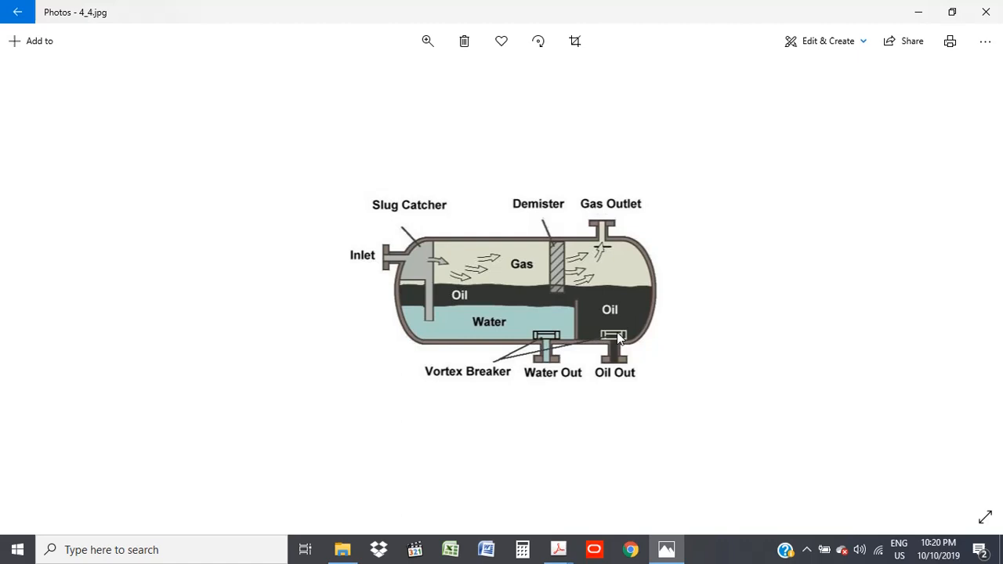
pyautogui.moveTo(701, 406)
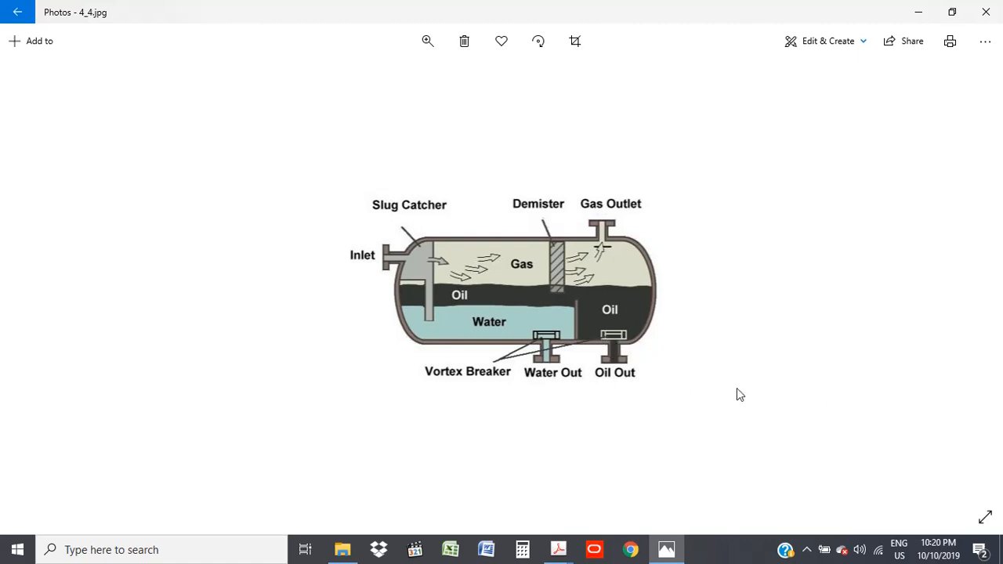
pyautogui.moveTo(544, 373)
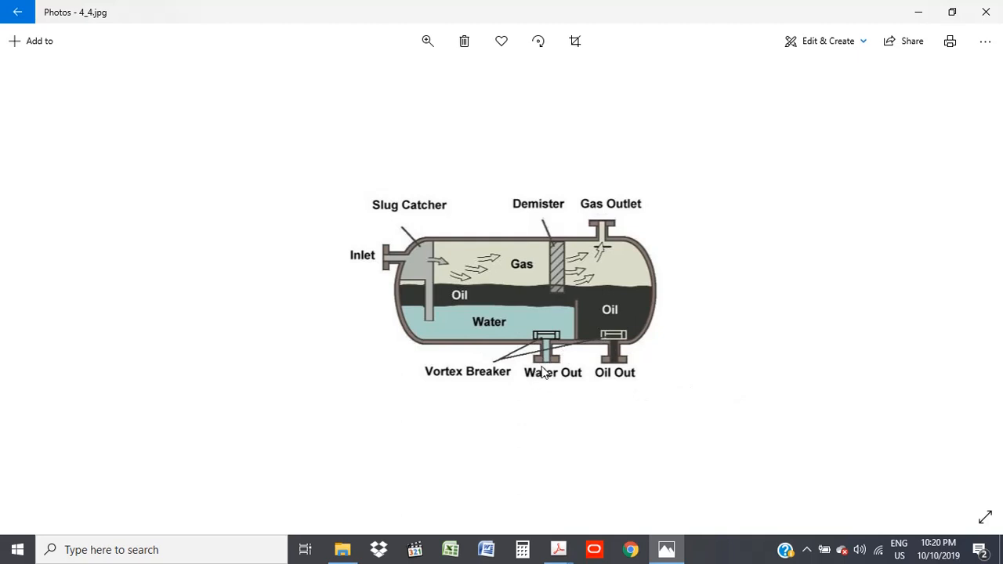
pyautogui.moveTo(618, 227)
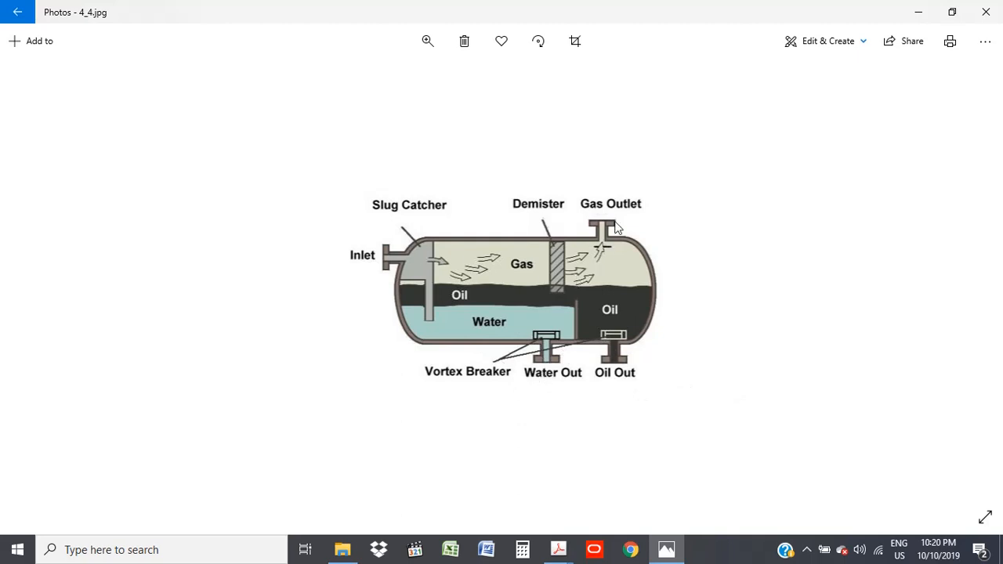
pyautogui.moveTo(602, 235)
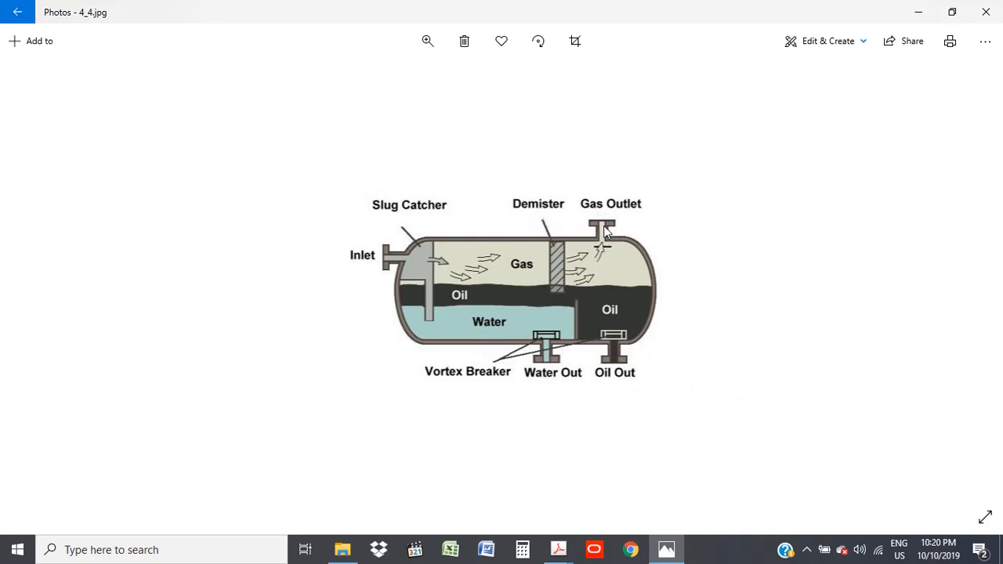
pyautogui.moveTo(615, 131)
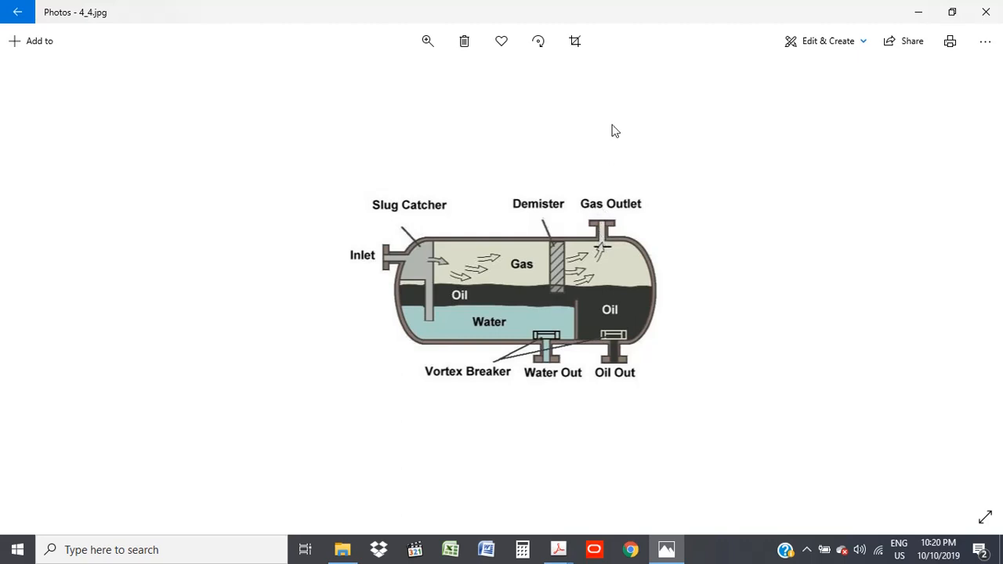
pyautogui.moveTo(468, 244)
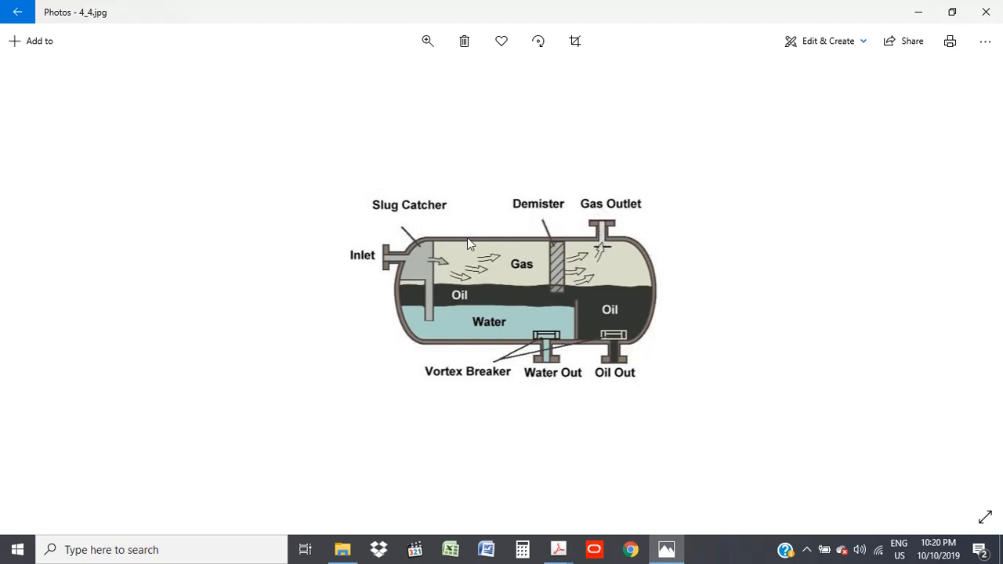
pyautogui.moveTo(568, 256)
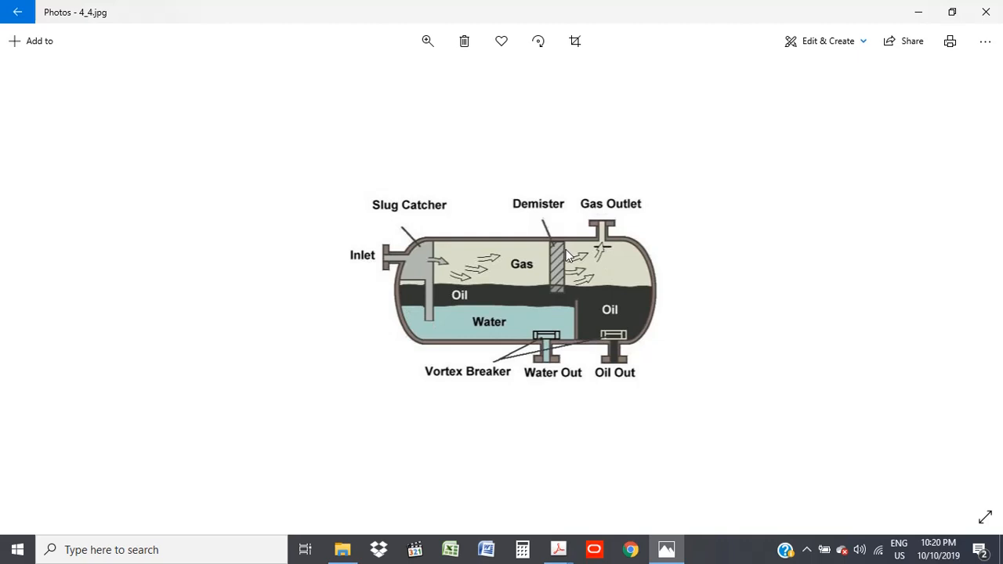
pyautogui.moveTo(374, 282)
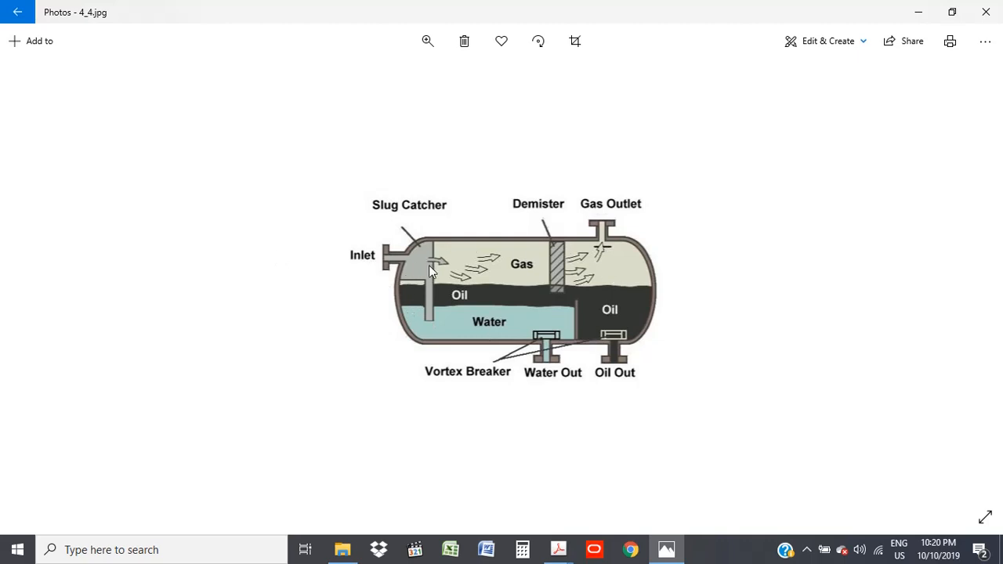
pyautogui.moveTo(617, 247)
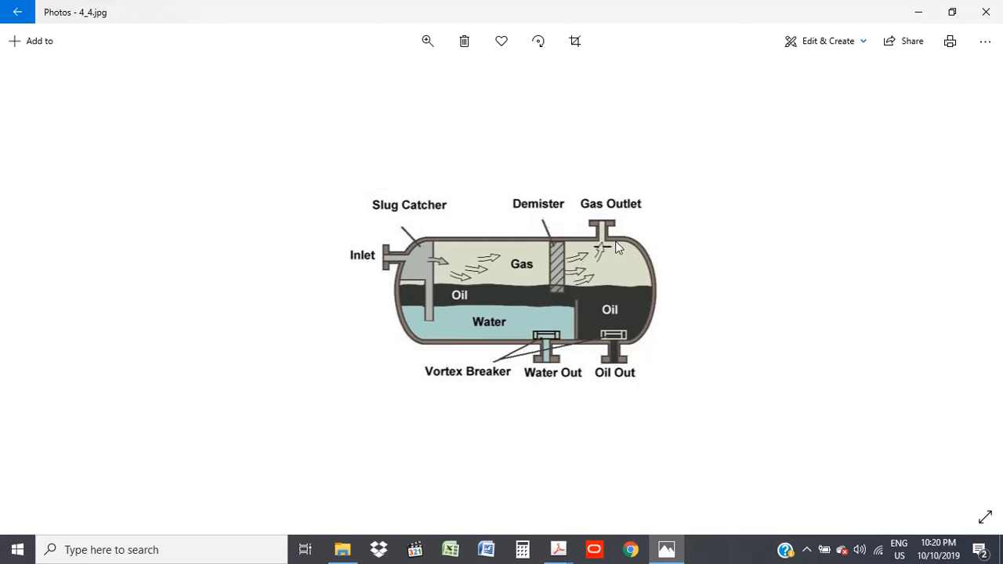
pyautogui.moveTo(607, 232)
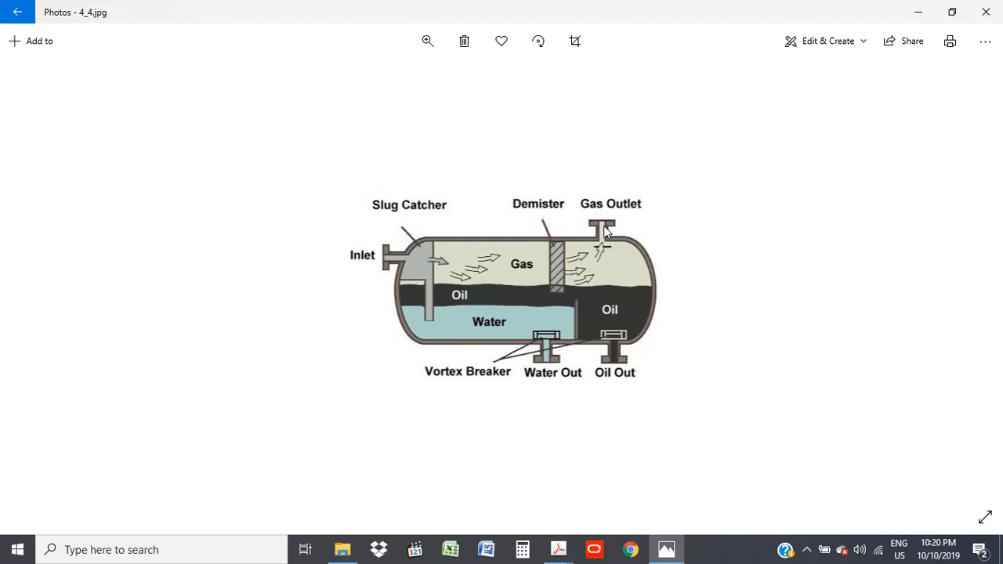
pyautogui.moveTo(489, 316)
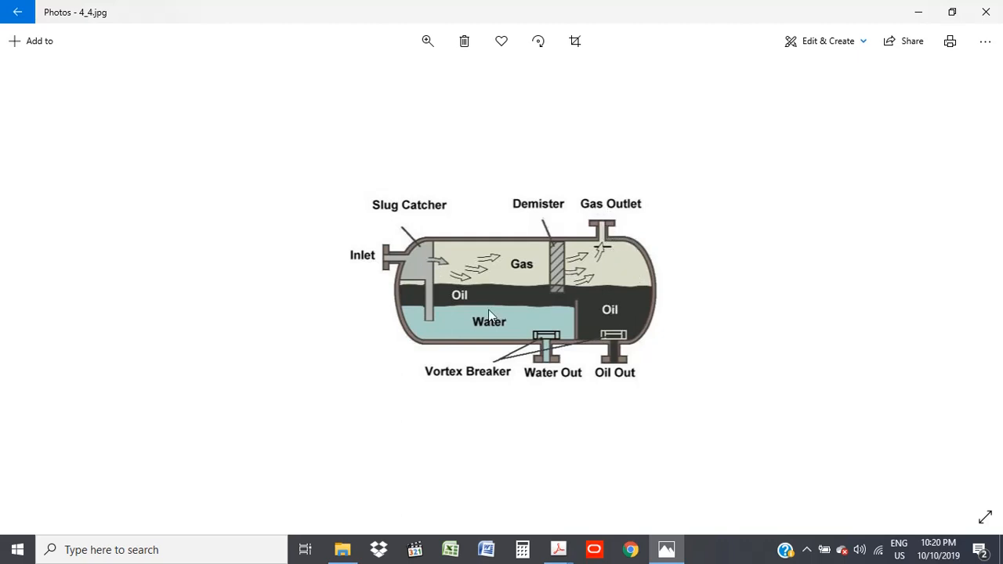
pyautogui.moveTo(429, 333)
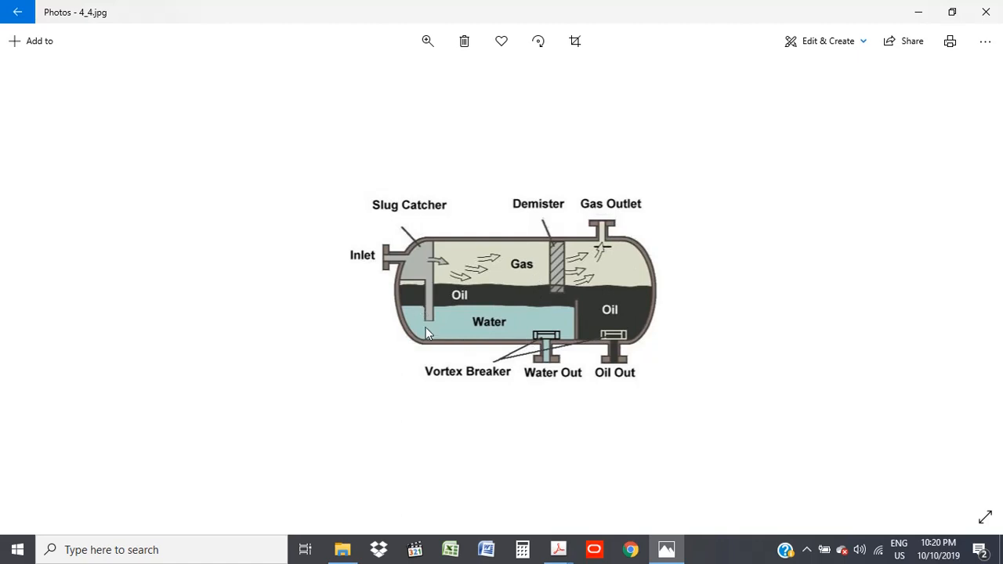
pyautogui.moveTo(495, 333)
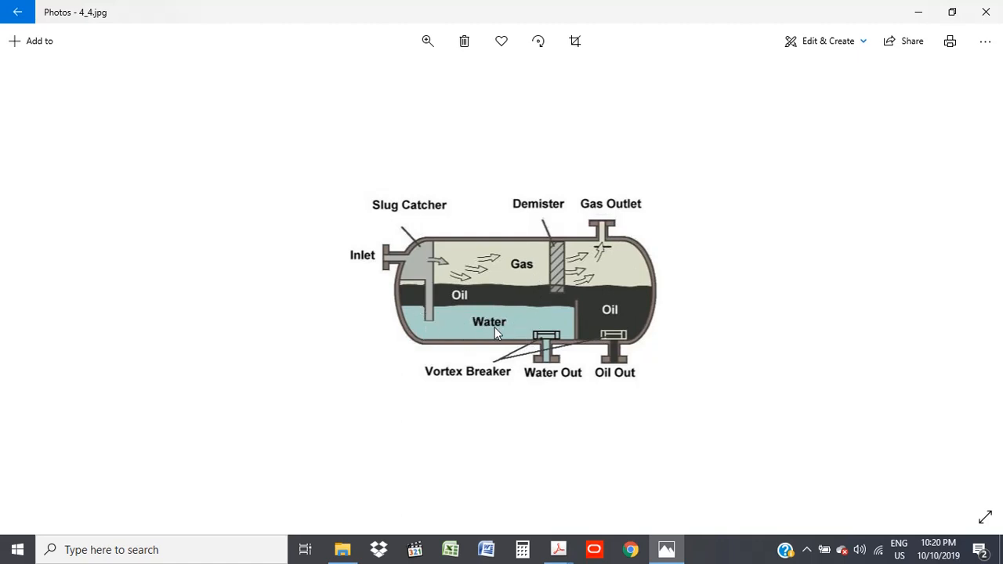
pyautogui.moveTo(472, 326)
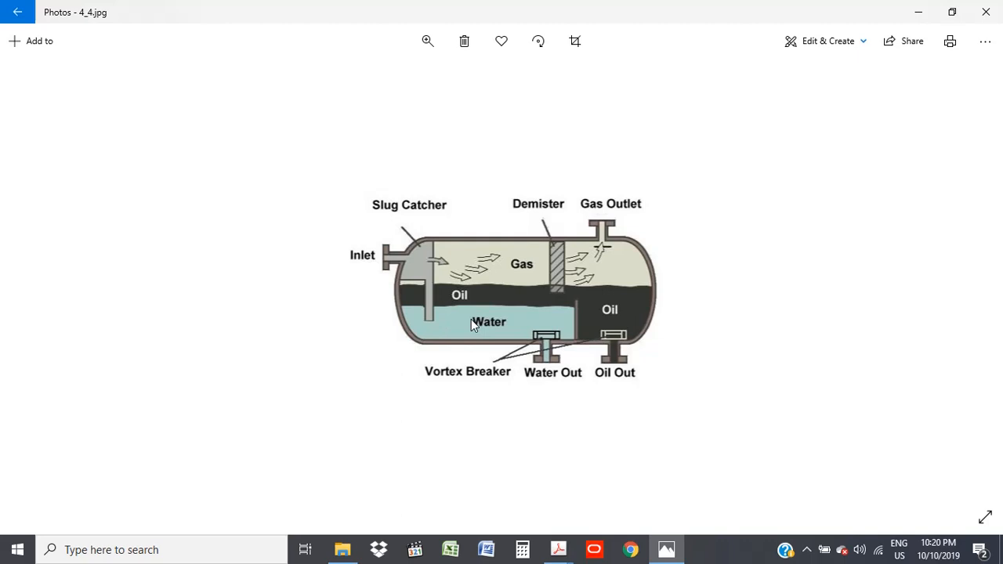
pyautogui.moveTo(613, 335)
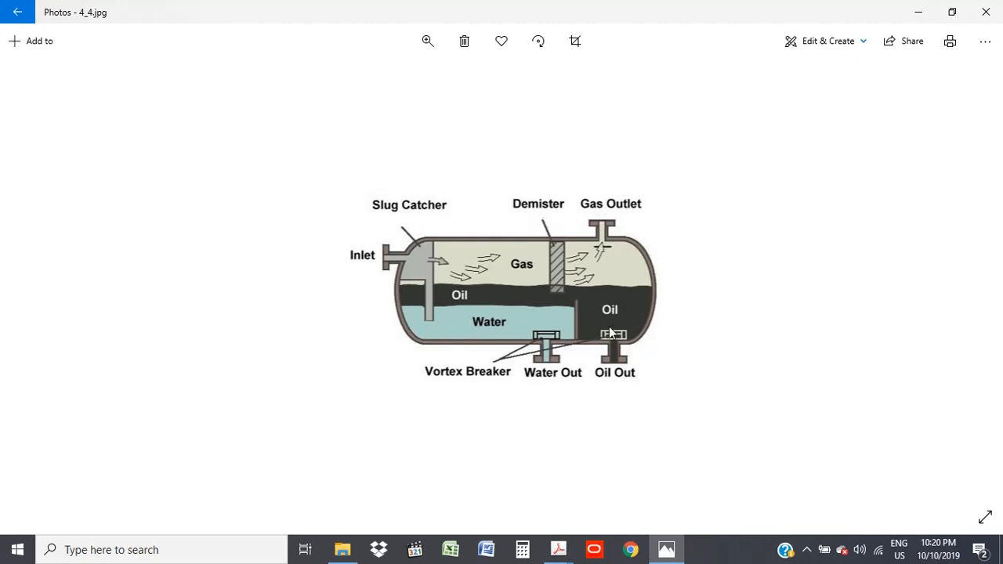
pyautogui.moveTo(564, 378)
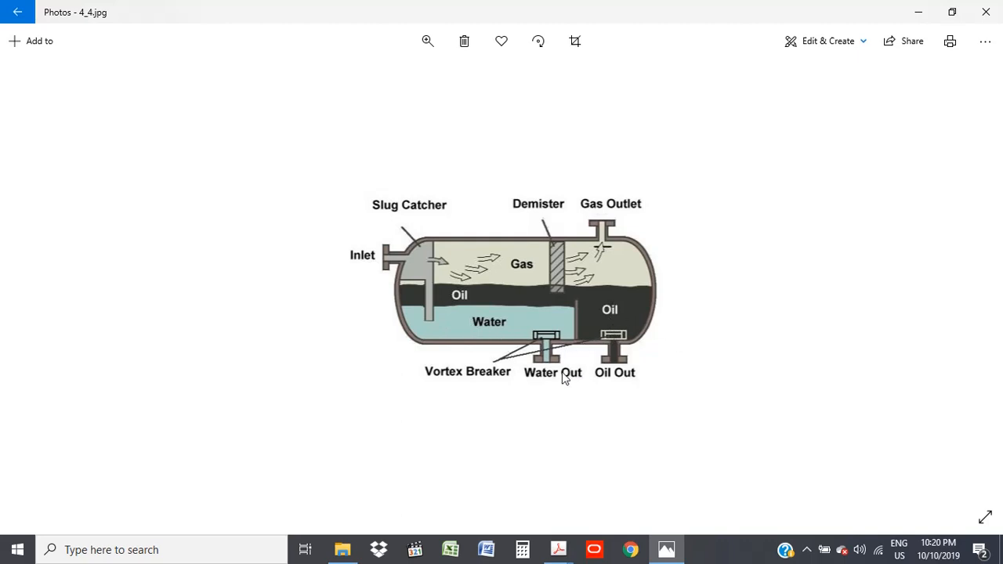
pyautogui.moveTo(700, 455)
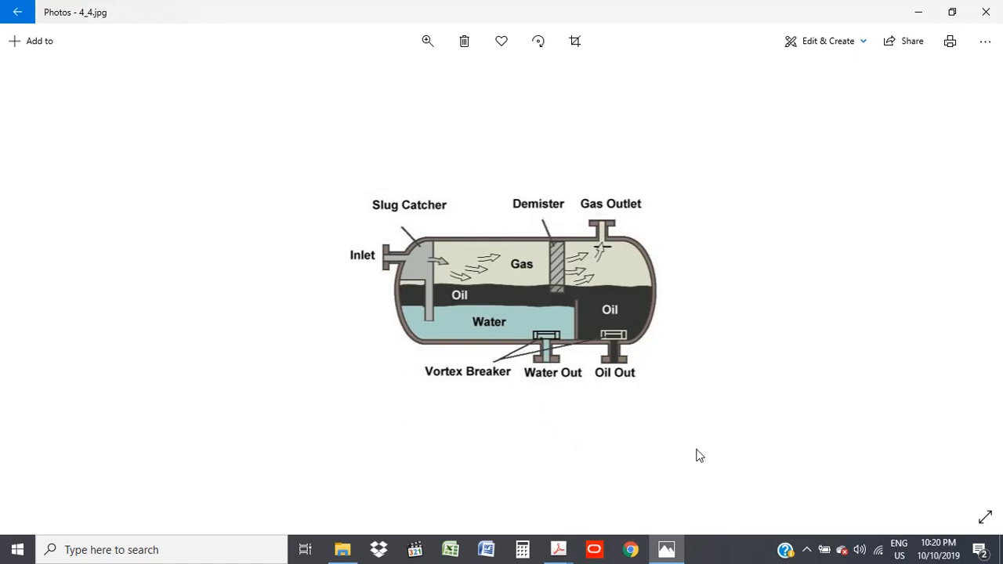
pyautogui.moveTo(704, 457)
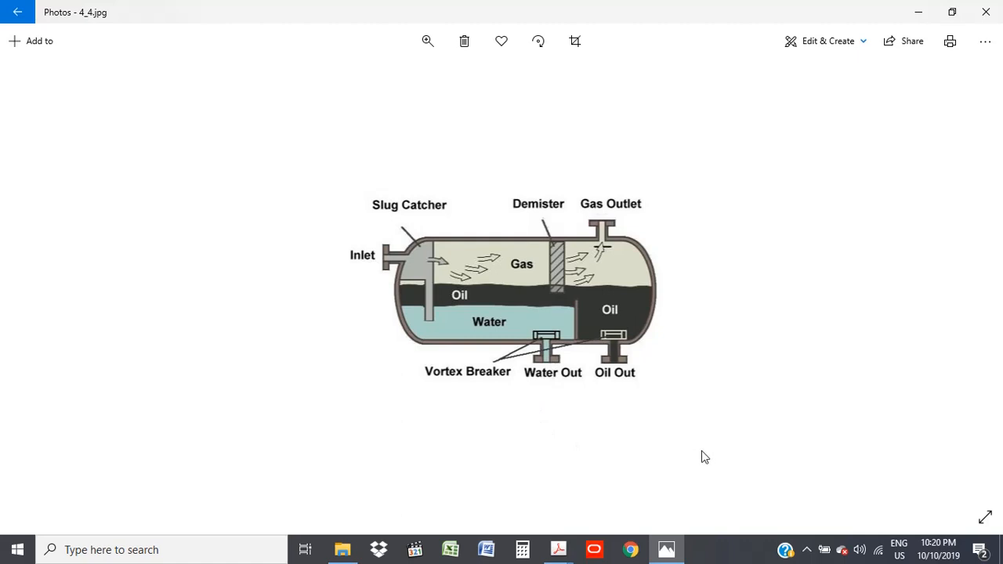
pyautogui.moveTo(714, 452)
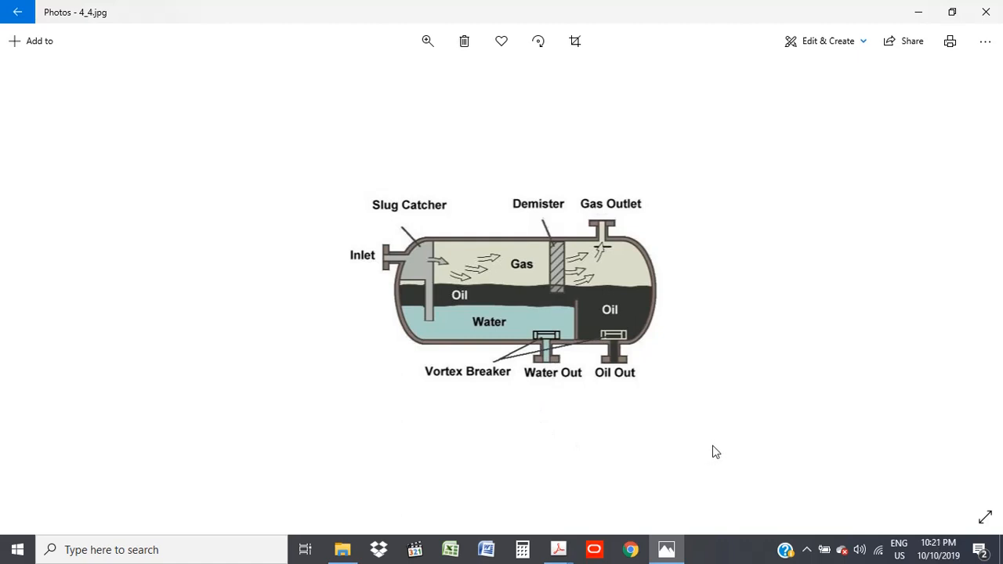
pyautogui.moveTo(547, 373)
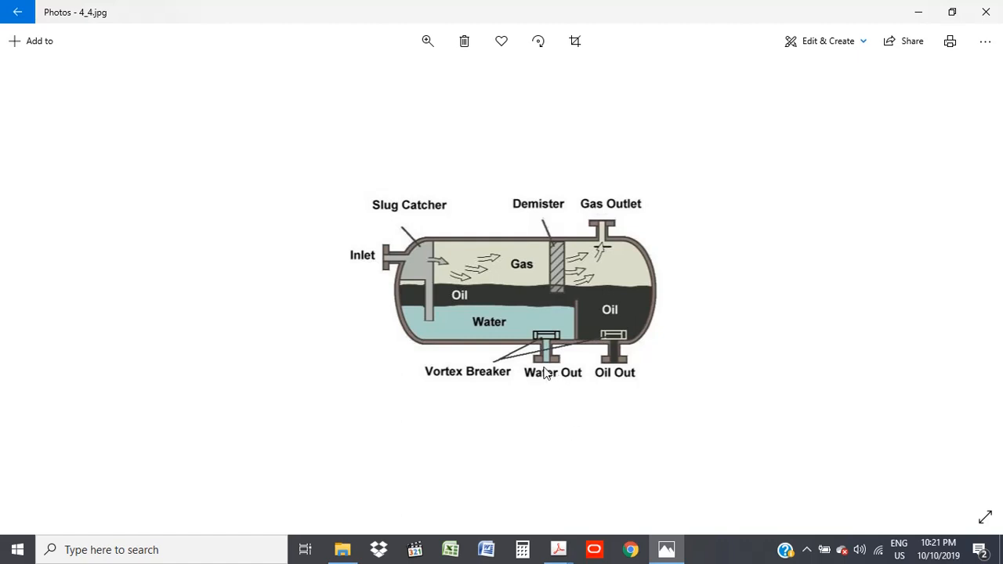
pyautogui.moveTo(558, 340)
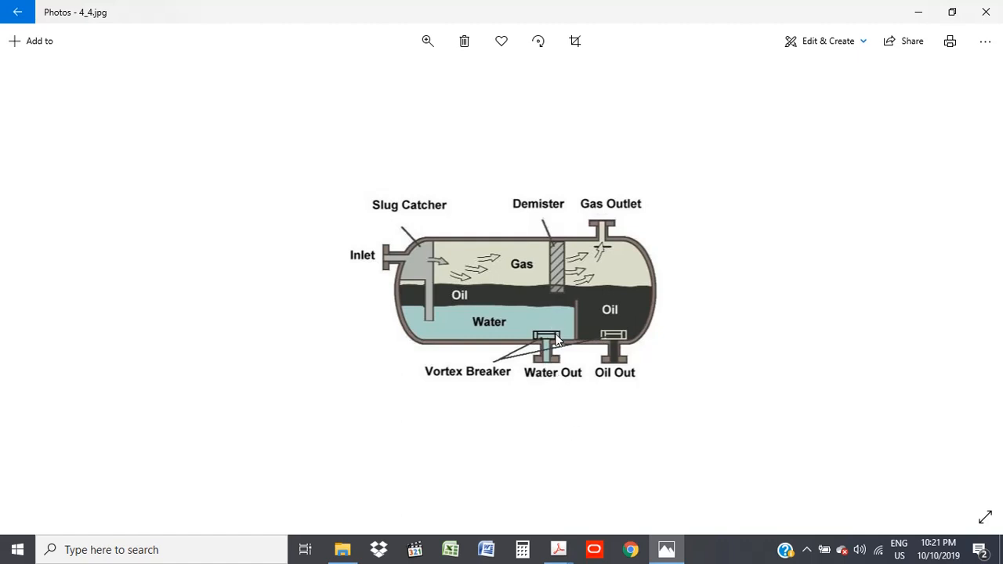
pyautogui.moveTo(518, 327)
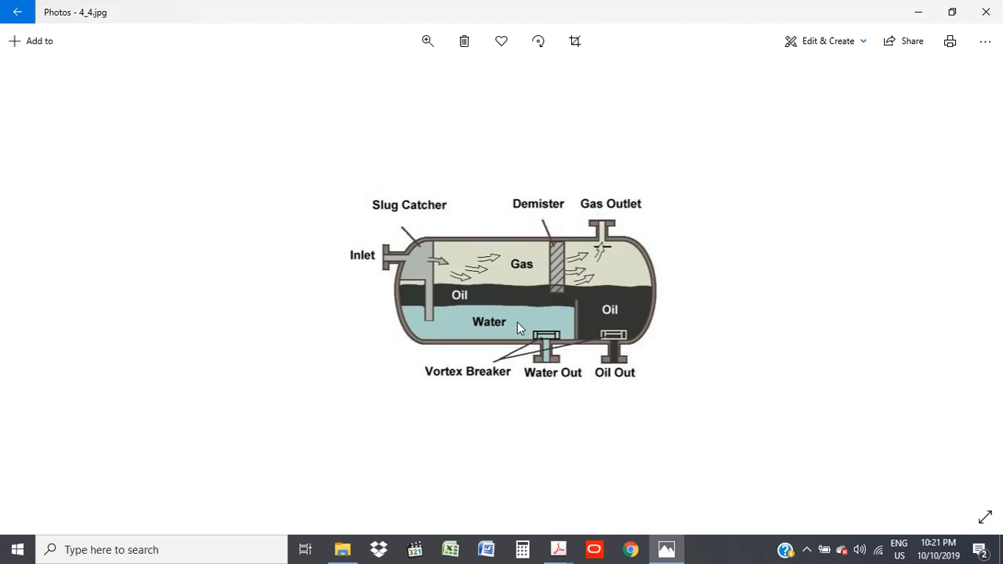
pyautogui.moveTo(552, 355)
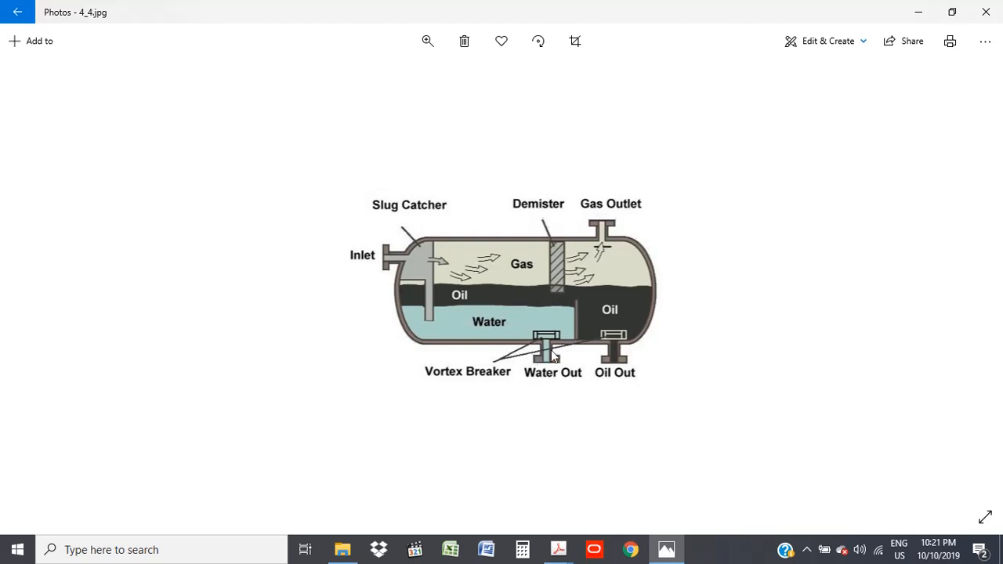
pyautogui.moveTo(715, 455)
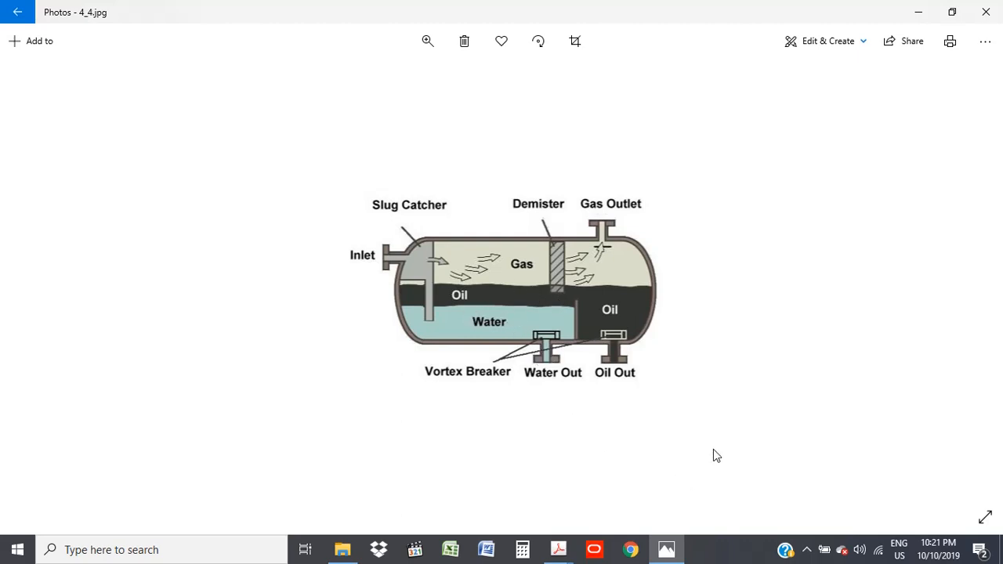
pyautogui.moveTo(737, 451)
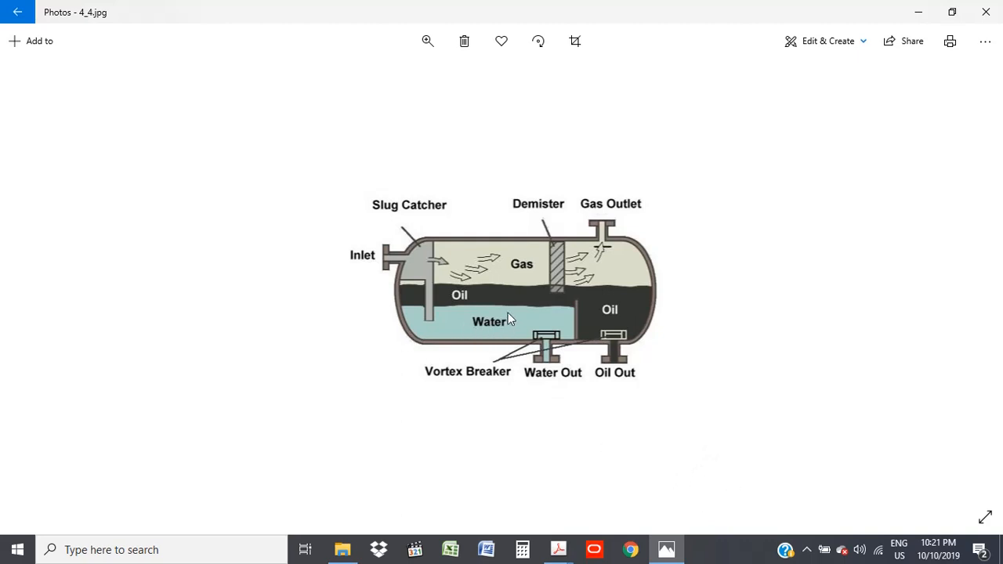
pyautogui.moveTo(571, 312)
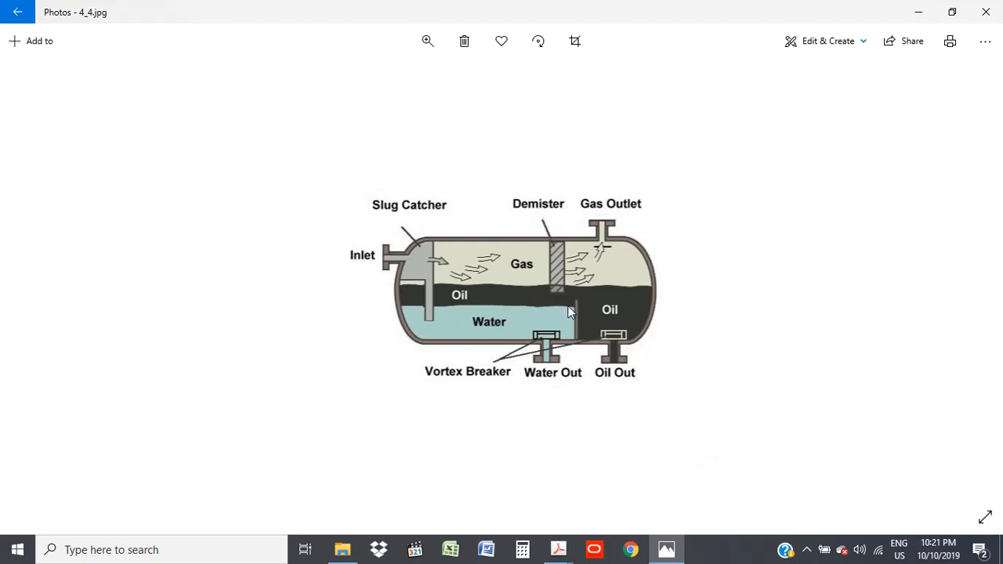
pyautogui.moveTo(370, 296)
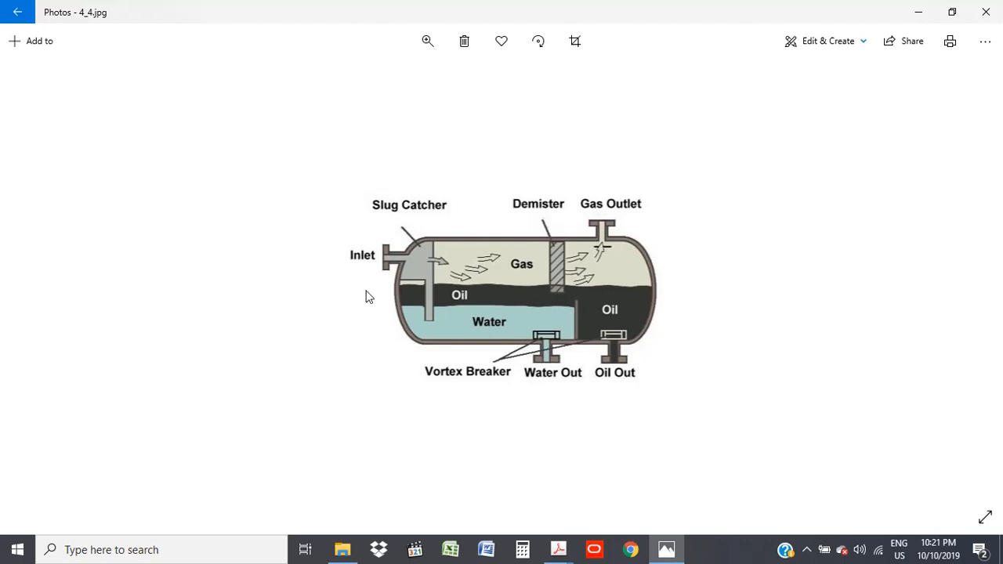
pyautogui.moveTo(488, 301)
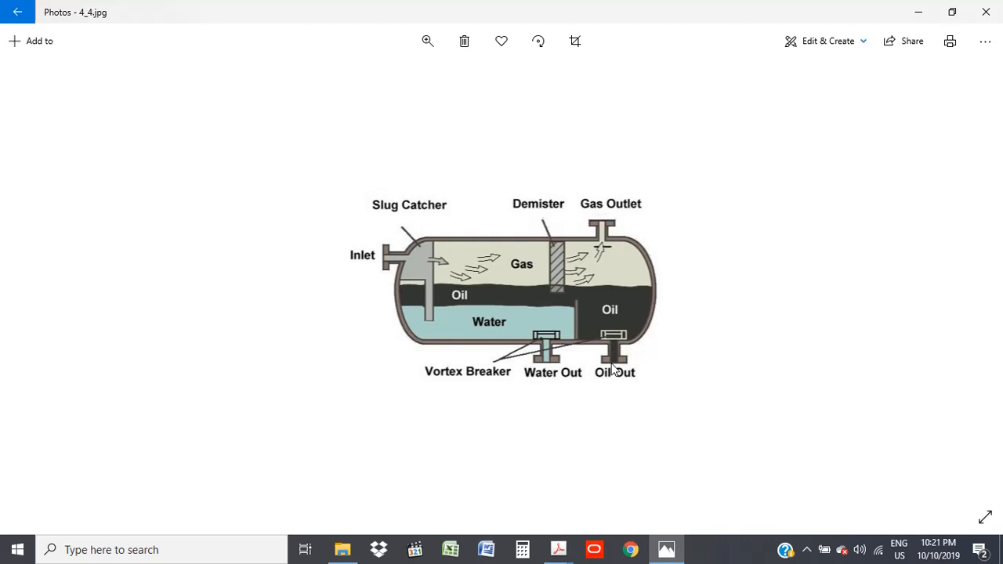
pyautogui.moveTo(592, 369)
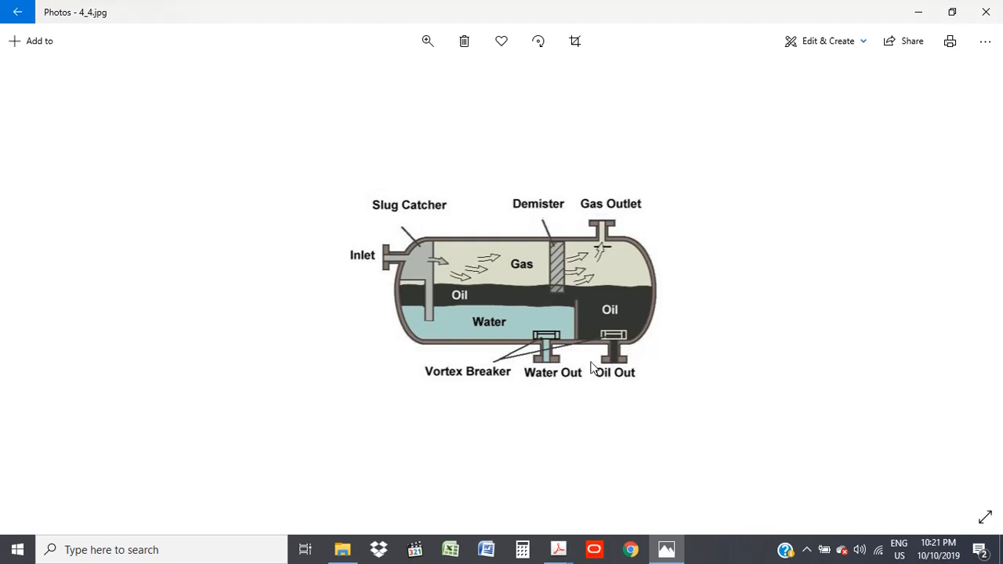
pyautogui.moveTo(631, 380)
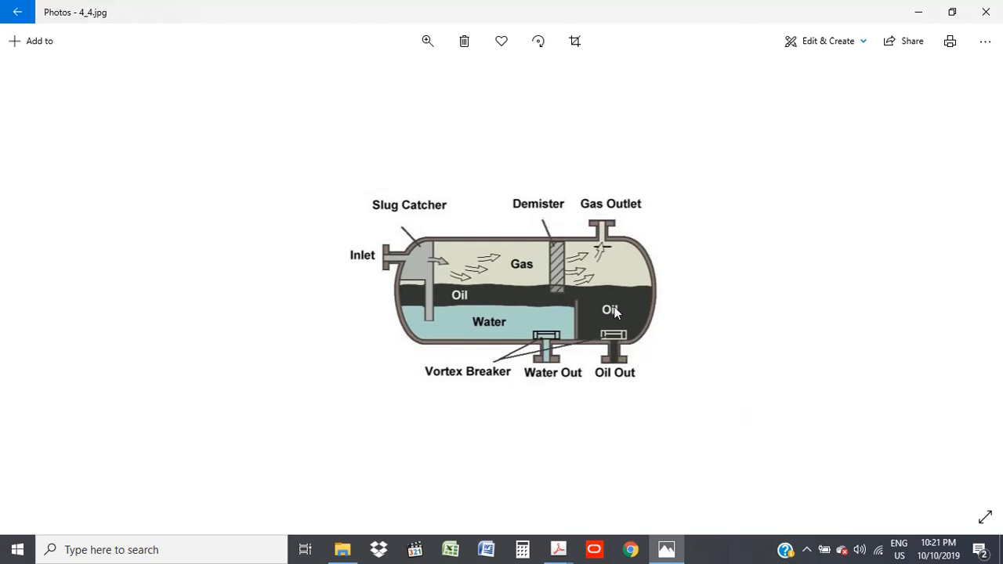
pyautogui.moveTo(614, 339)
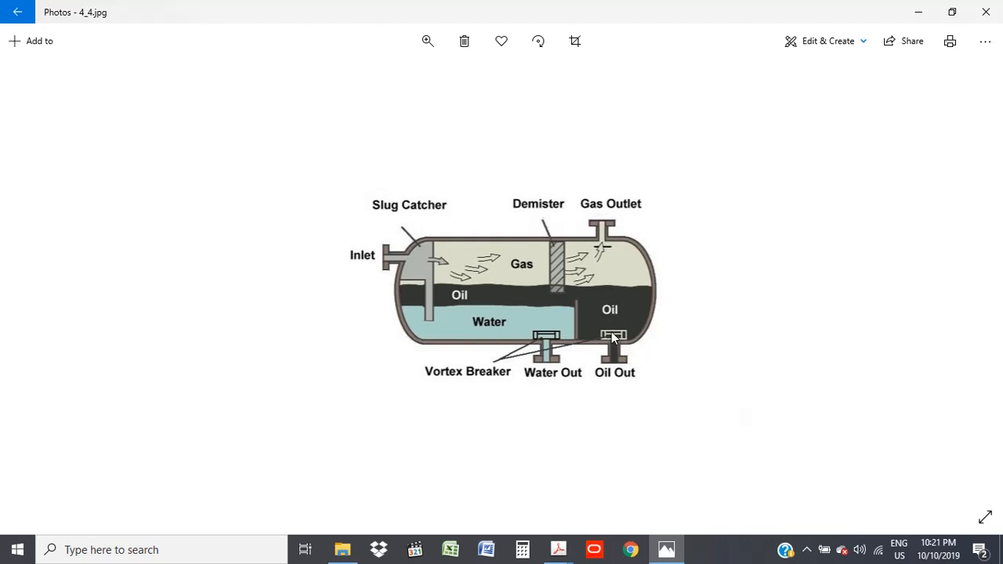
pyautogui.moveTo(538, 304)
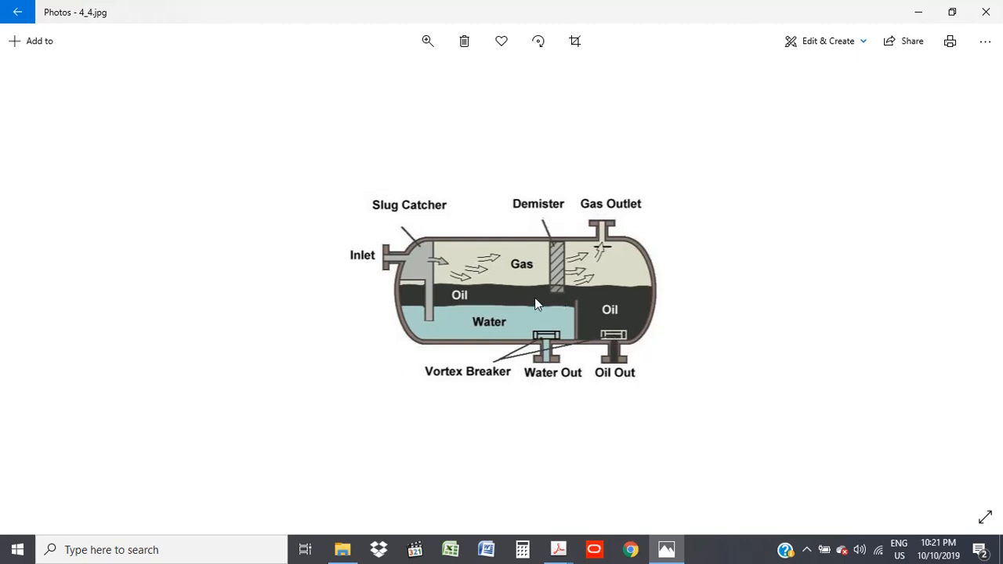
pyautogui.moveTo(621, 172)
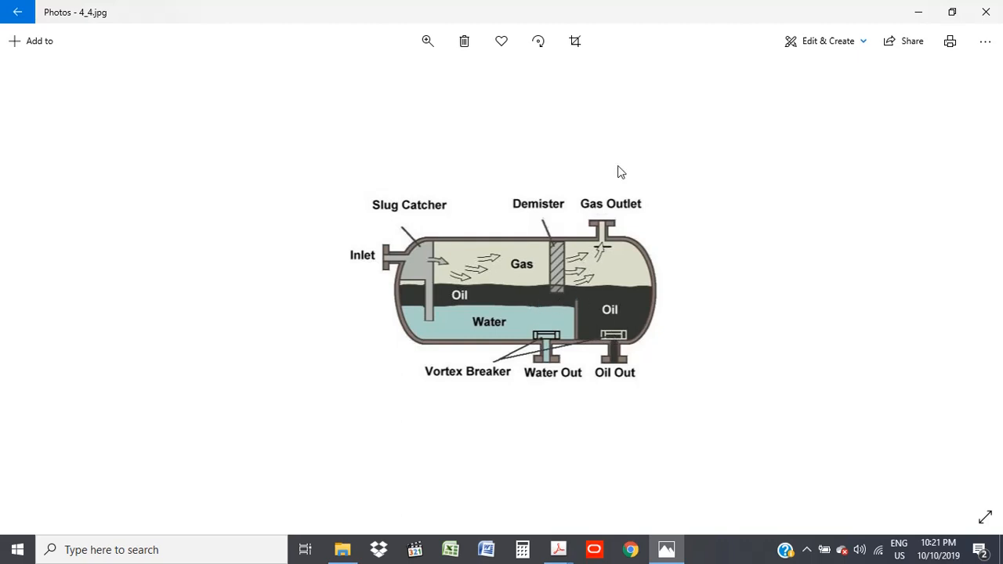
pyautogui.moveTo(757, 513)
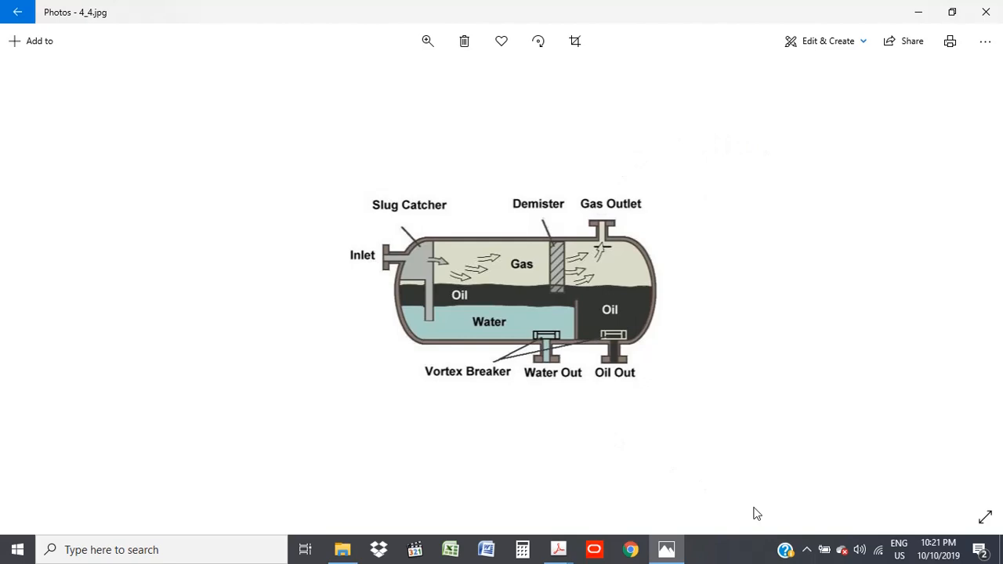
pyautogui.moveTo(665, 549)
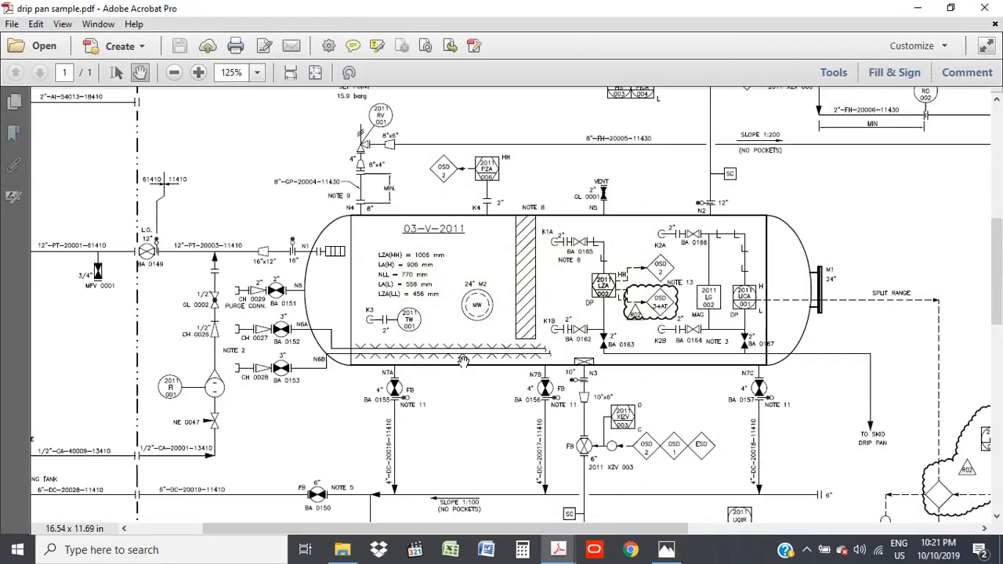
# Scroll the drip pan drawing to 03-V-2011's gas outlet piping toward the export header and HP flare.
pyautogui.scroll(-3)
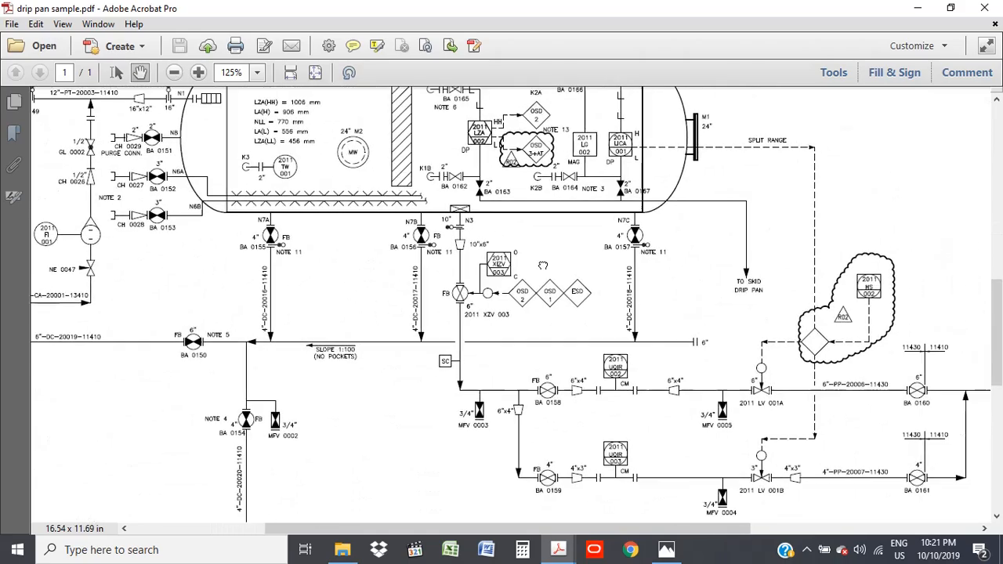
pyautogui.scroll(-3)
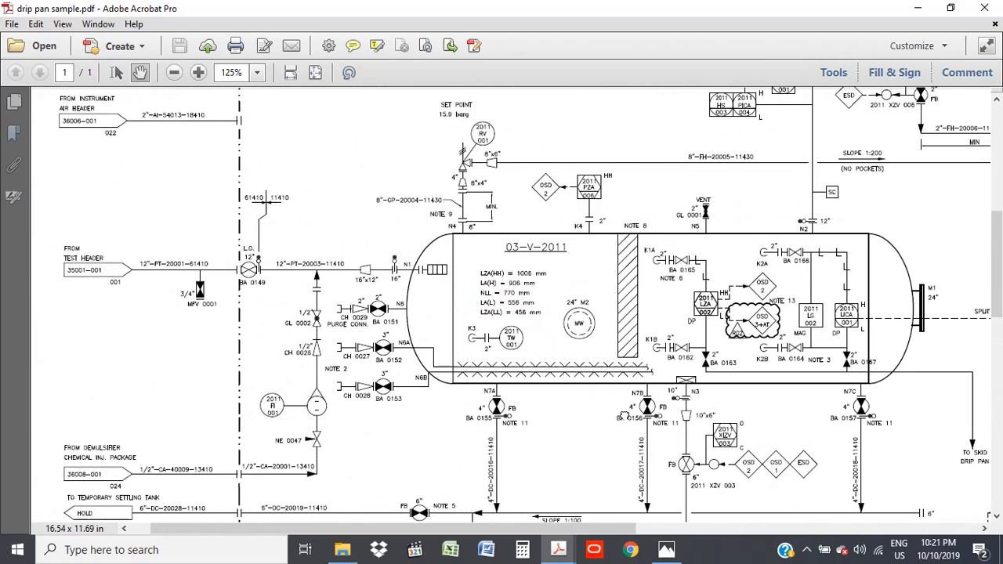
pyautogui.scroll(-3)
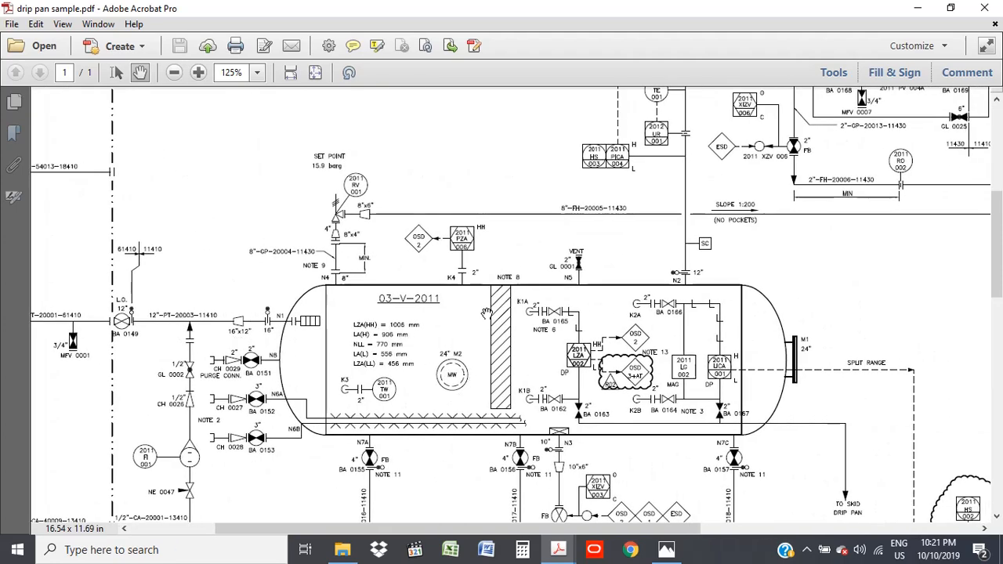
pyautogui.scroll(-3)
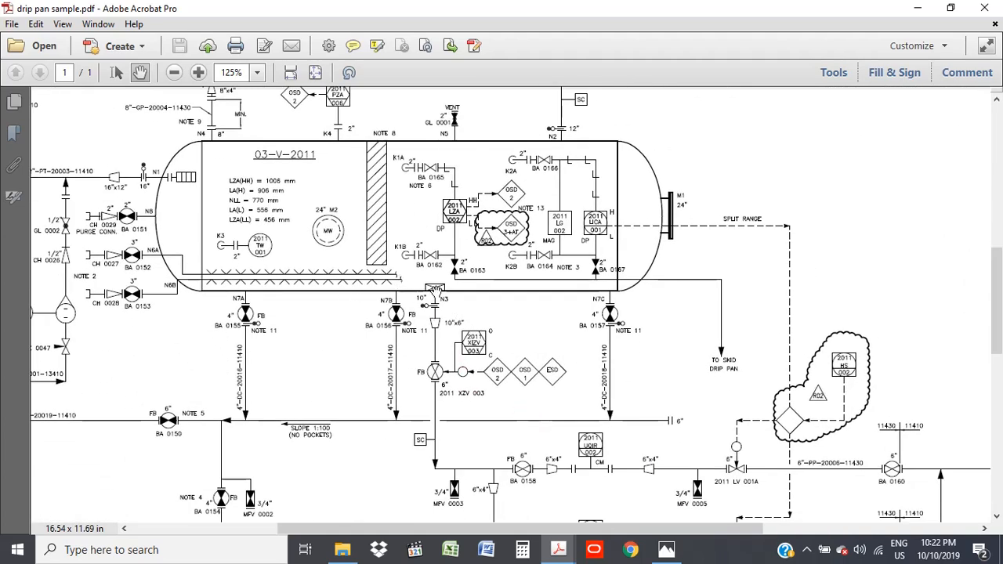
pyautogui.moveTo(719, 478)
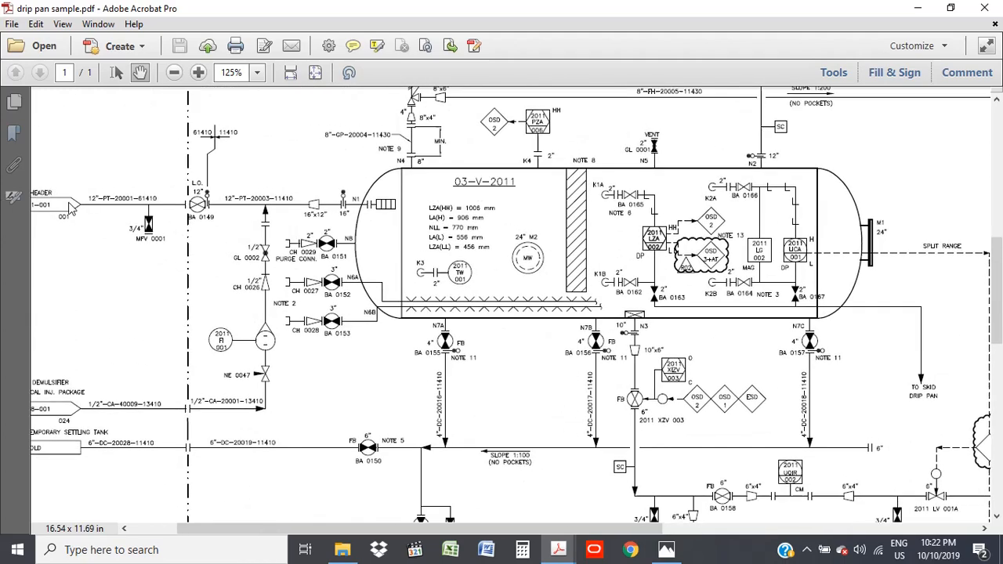
pyautogui.scroll(-3)
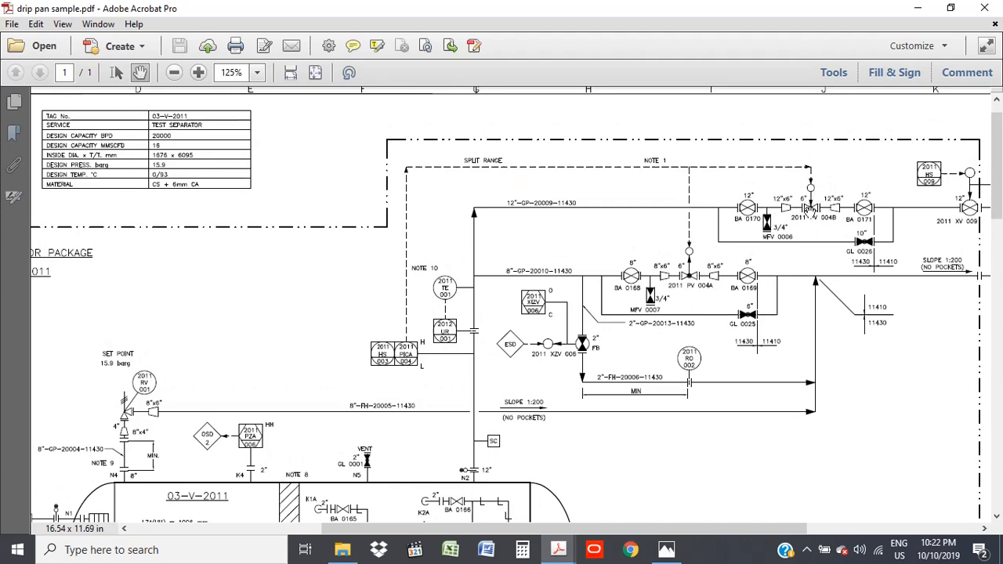
pyautogui.scroll(-3)
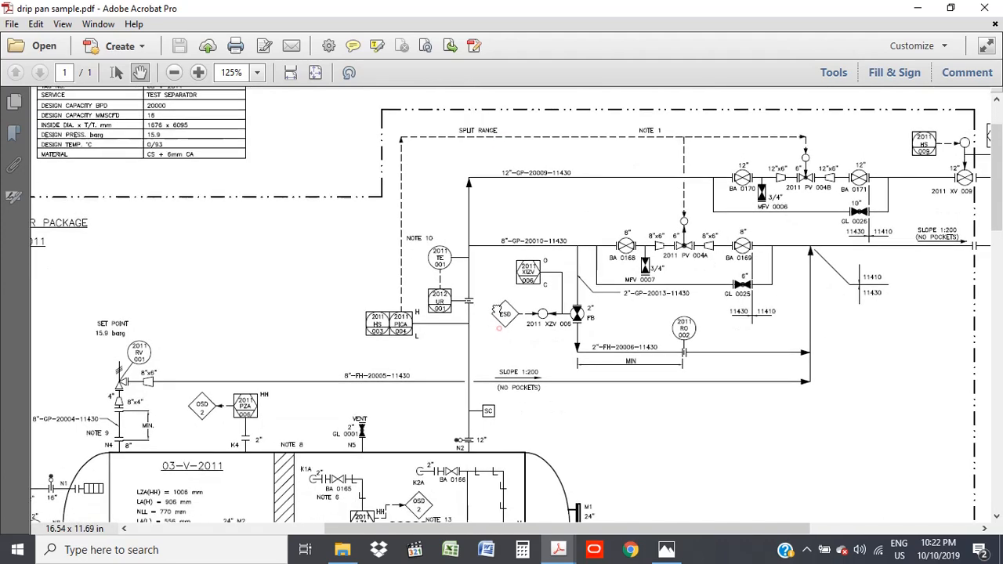
pyautogui.scroll(-3)
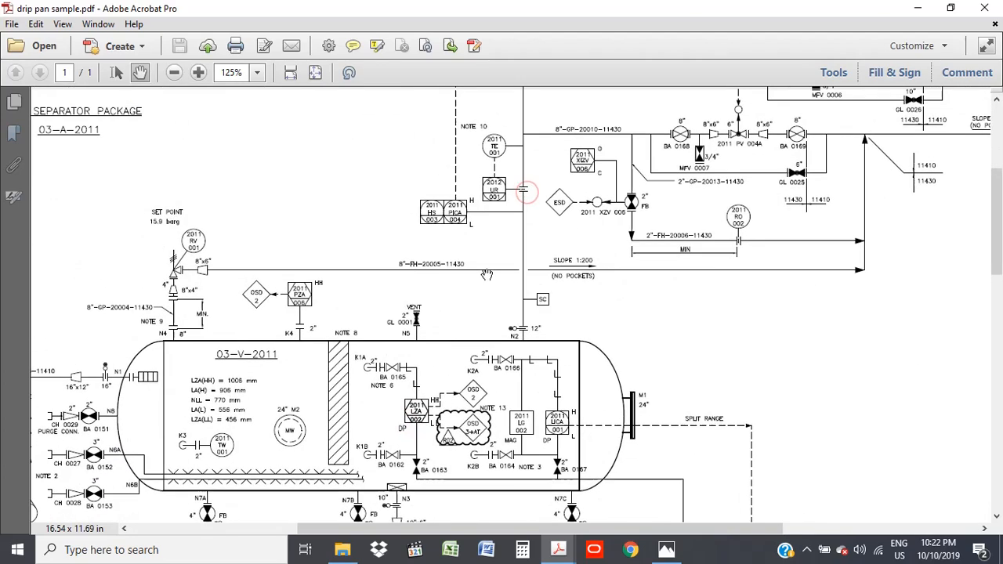
pyautogui.scroll(-3)
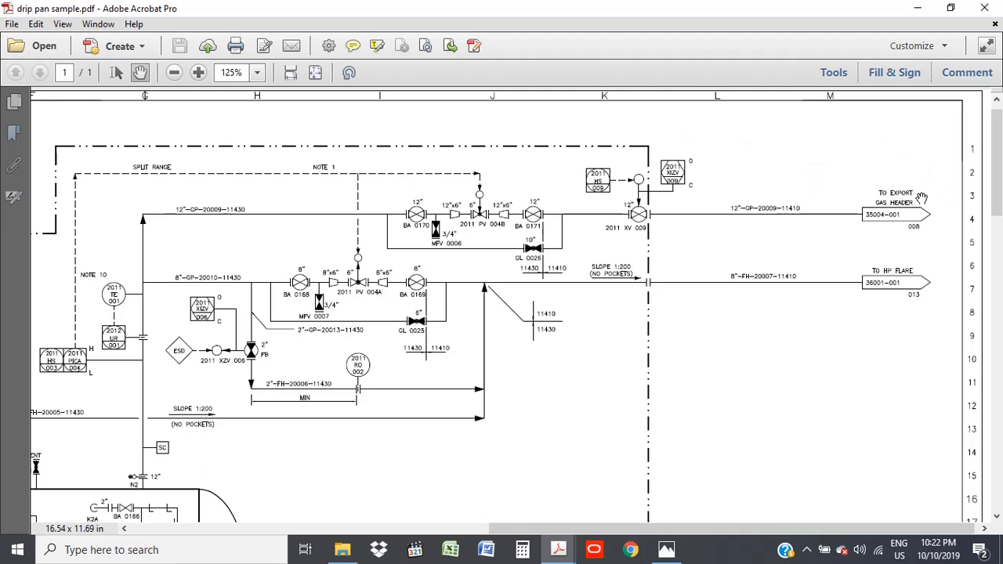
pyautogui.moveTo(922, 247)
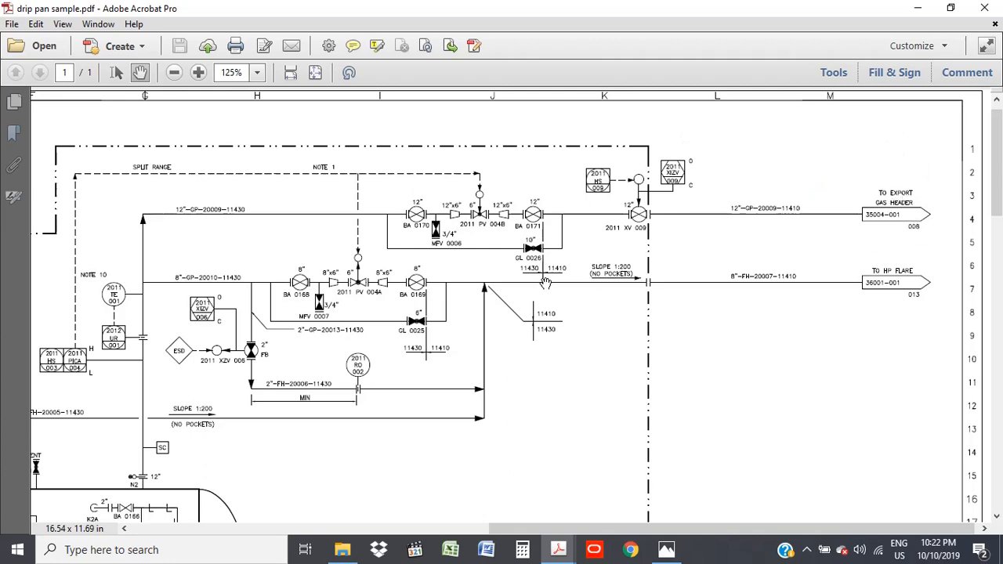
# Scroll the drawing toward the TO EXPORT GAS HEADER and TO HP FLARE connectors.
pyautogui.scroll(-3)
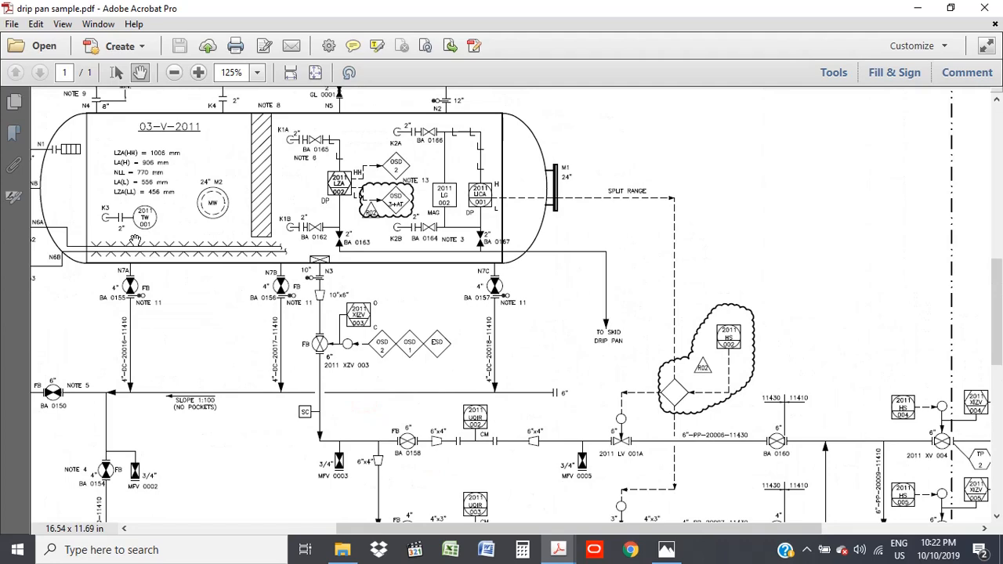
# Scroll the drip pan drawing further, then open 'Removable spool samples' from the Separators folder.
pyautogui.scroll(-3)
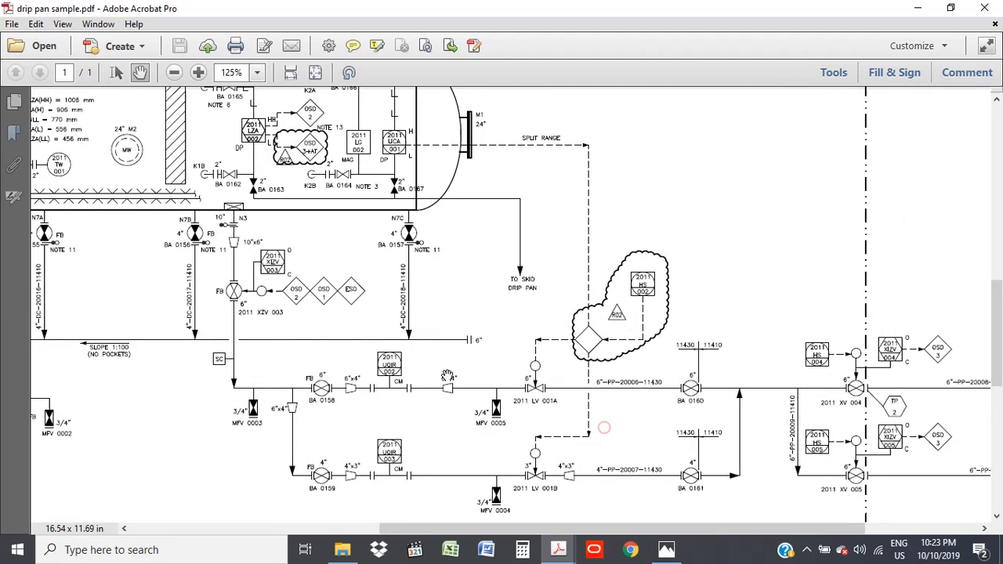
pyautogui.moveTo(225, 313)
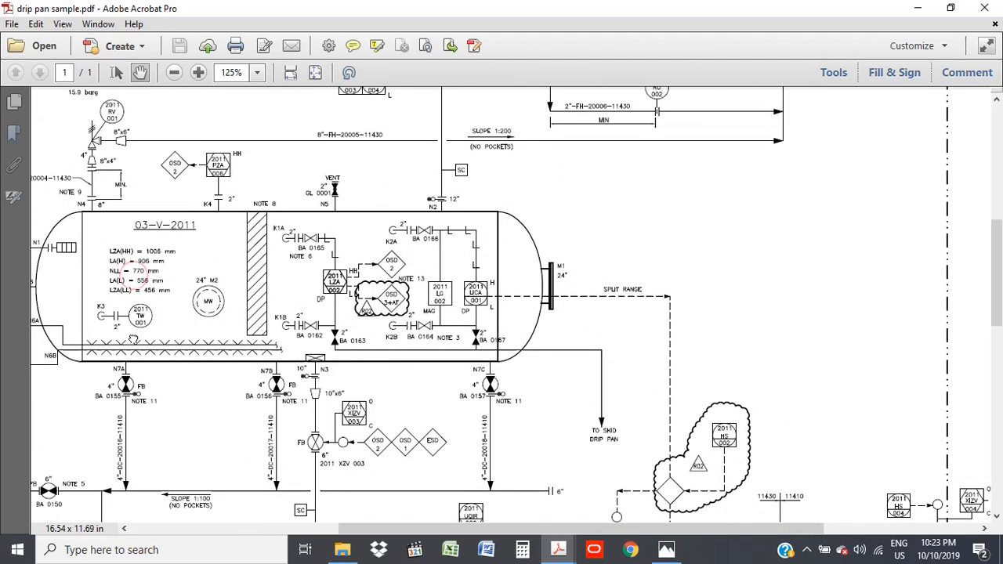
pyautogui.scroll(-3)
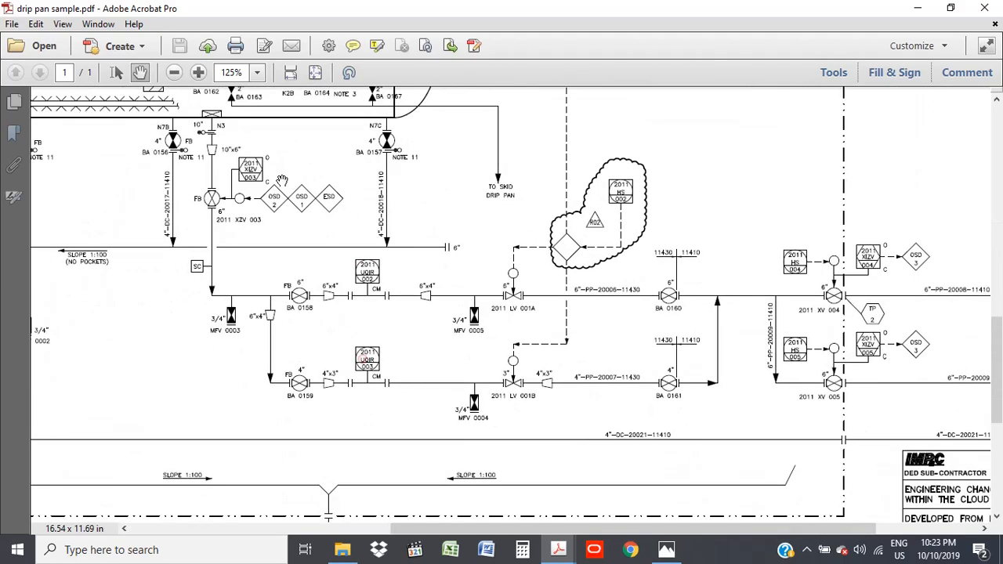
pyautogui.moveTo(831, 333)
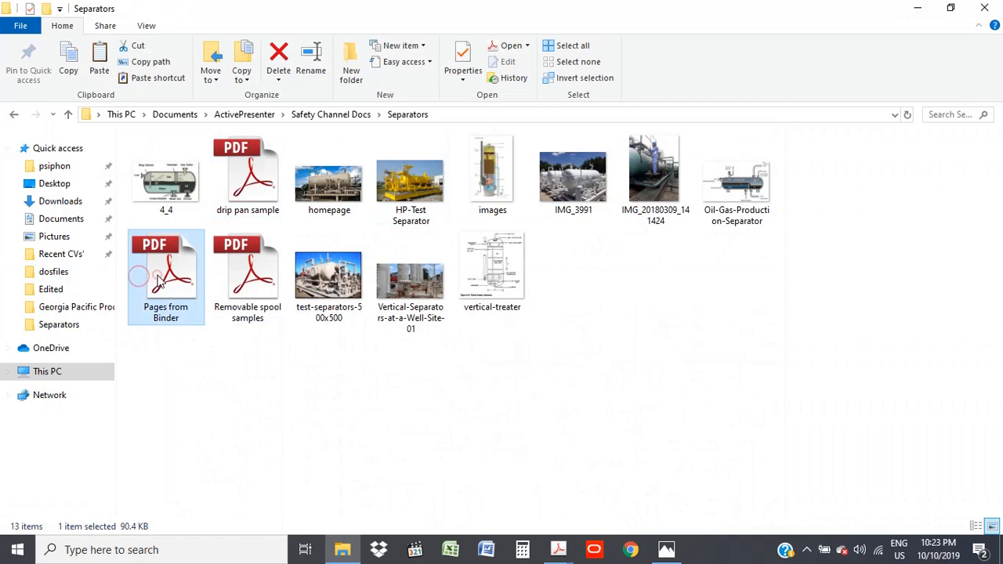
pyautogui.click(247, 274)
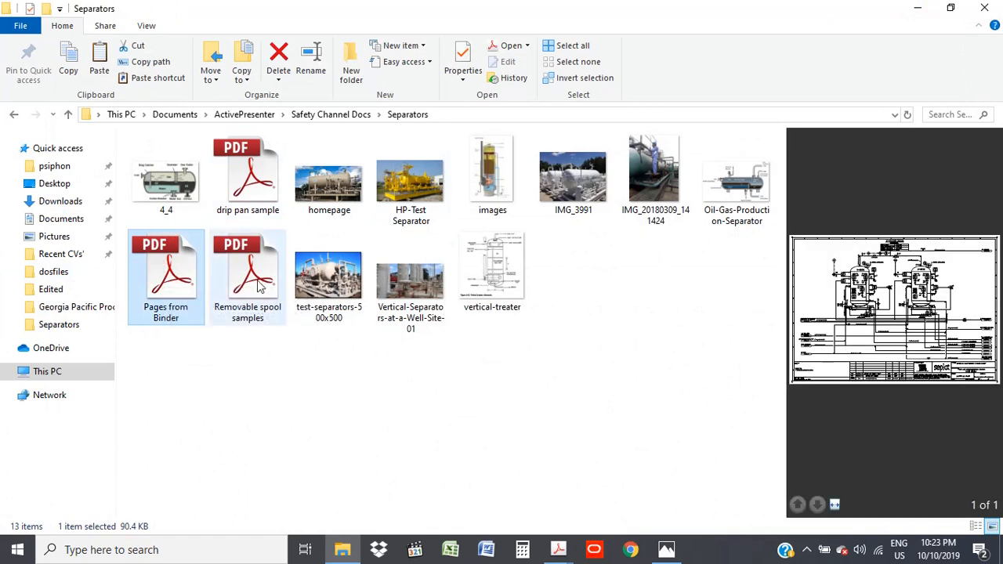
pyautogui.click(247, 271)
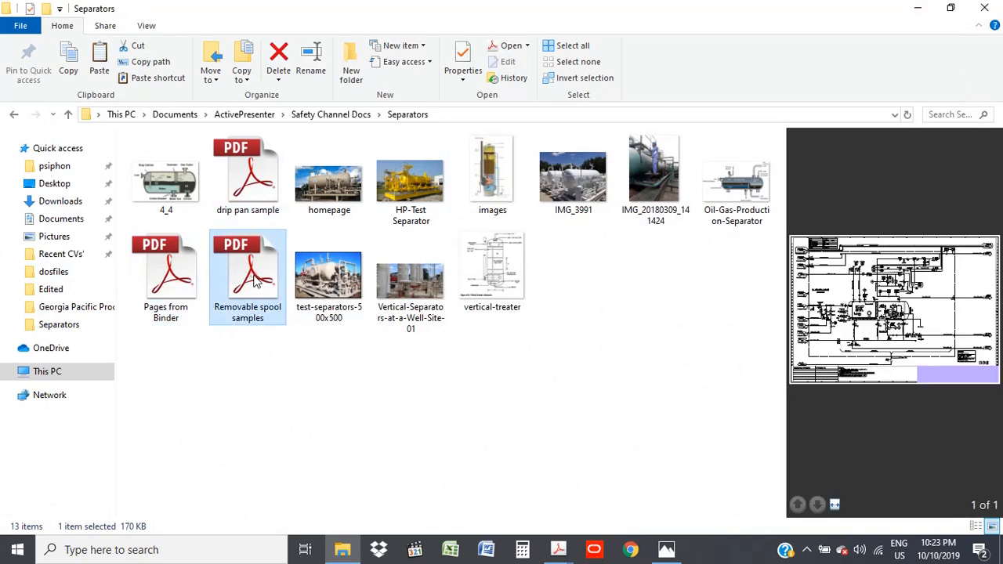
pyautogui.doubleClick(248, 266)
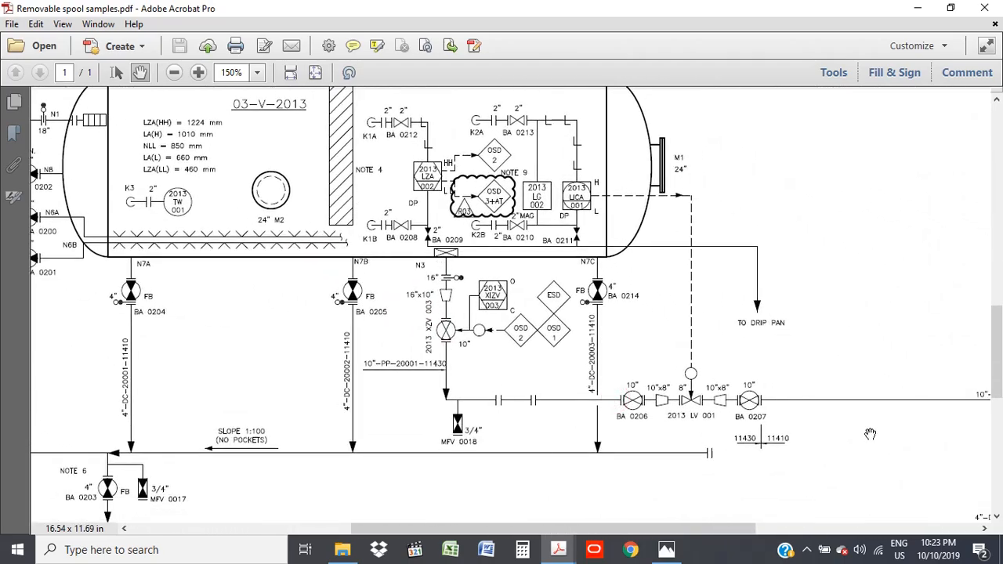
# Pan the LP separator drawing to its data table and scroll, then bring up the well-site separators photo.
pyautogui.moveTo(870, 435); pyautogui.dragTo(305, 333)
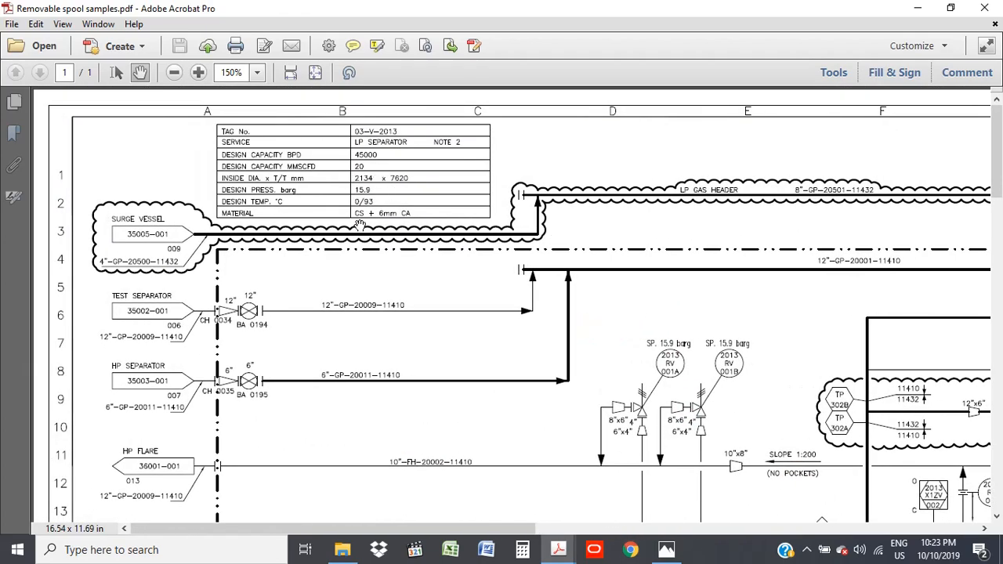
pyautogui.moveTo(426, 259)
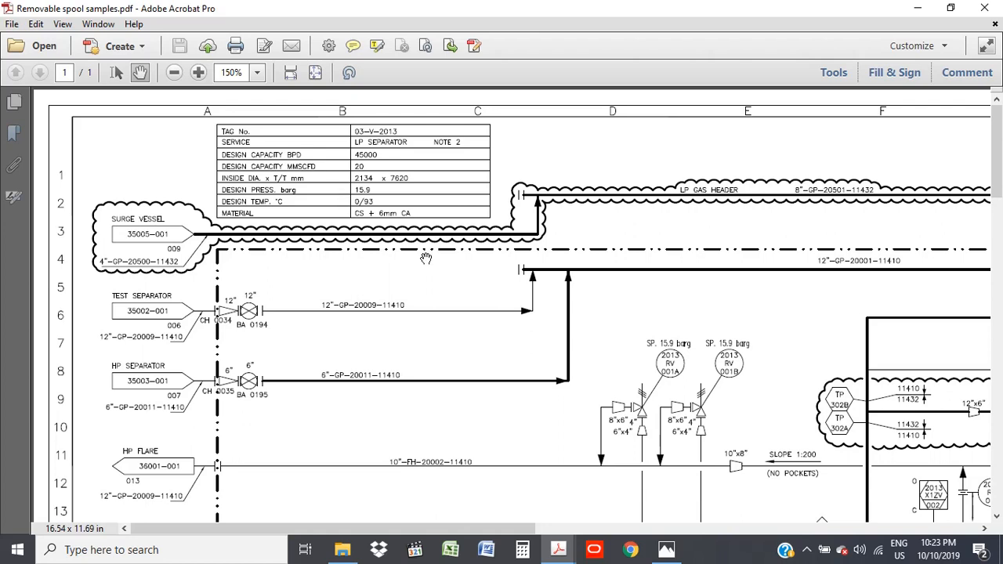
pyautogui.moveTo(350, 202)
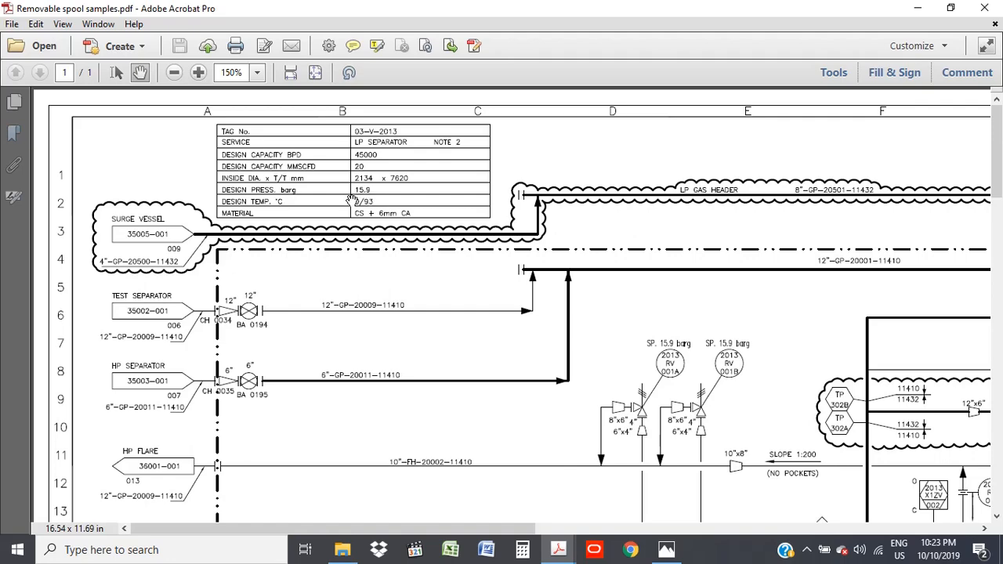
pyautogui.moveTo(457, 425)
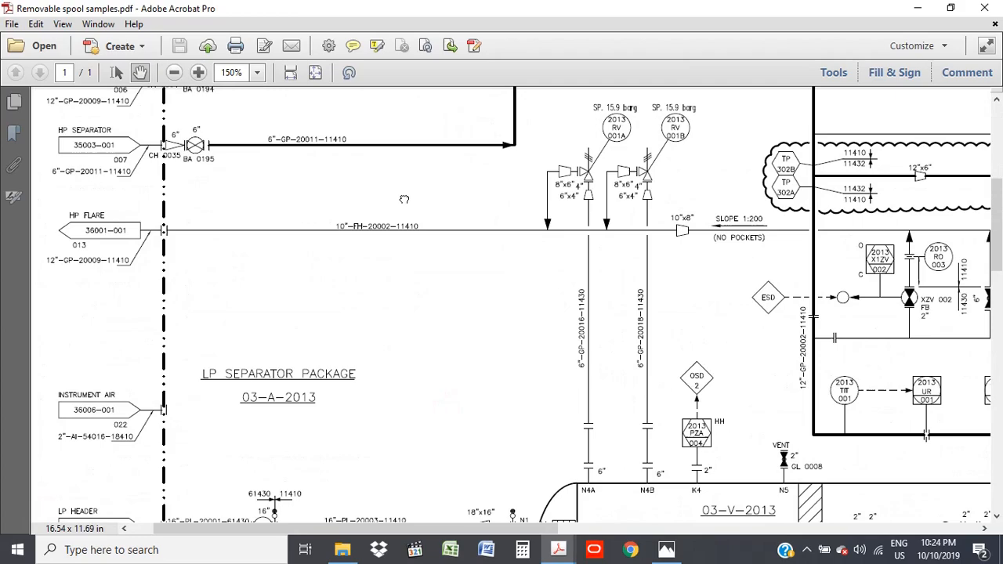
pyautogui.scroll(-3)
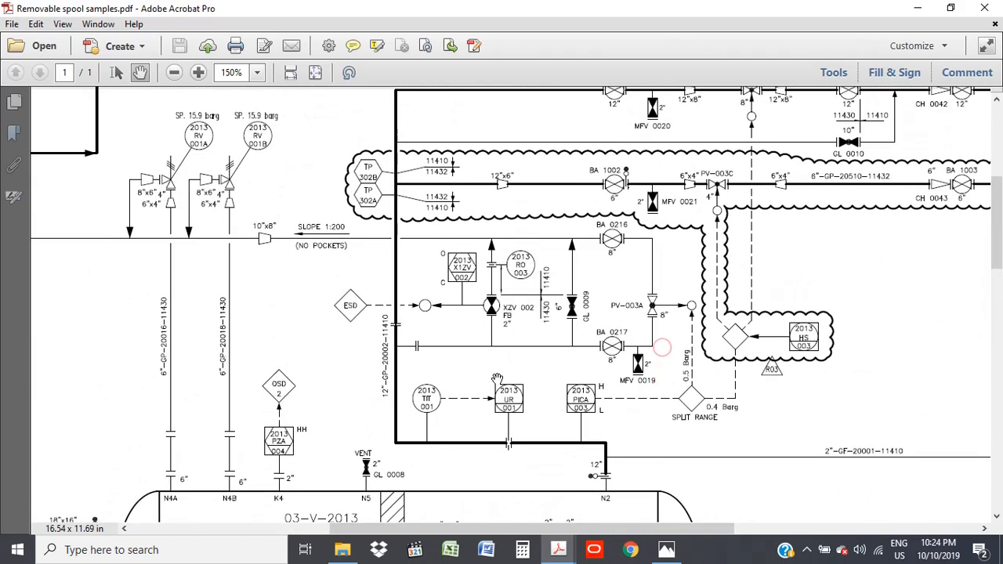
pyautogui.scroll(-3)
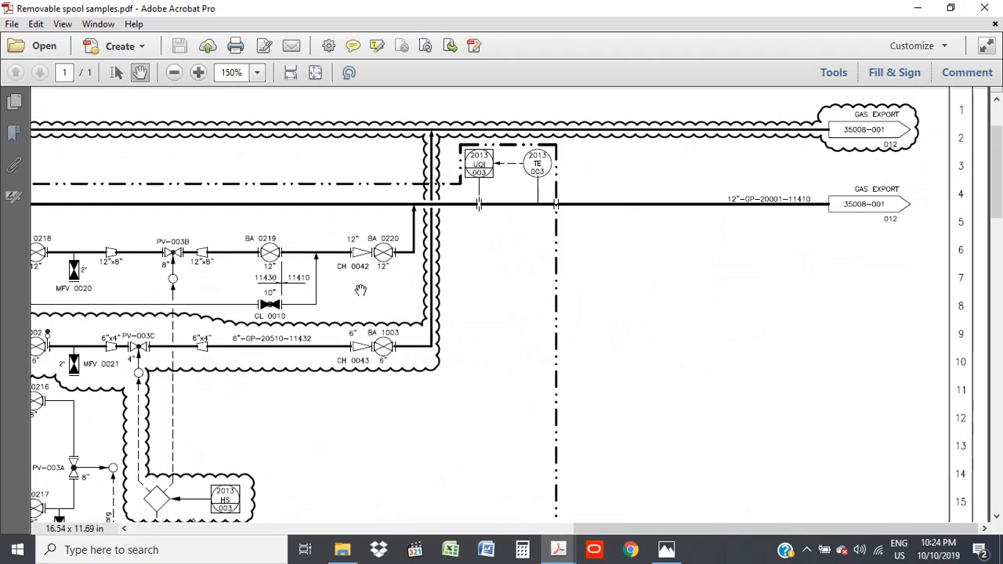
pyautogui.scroll(-3)
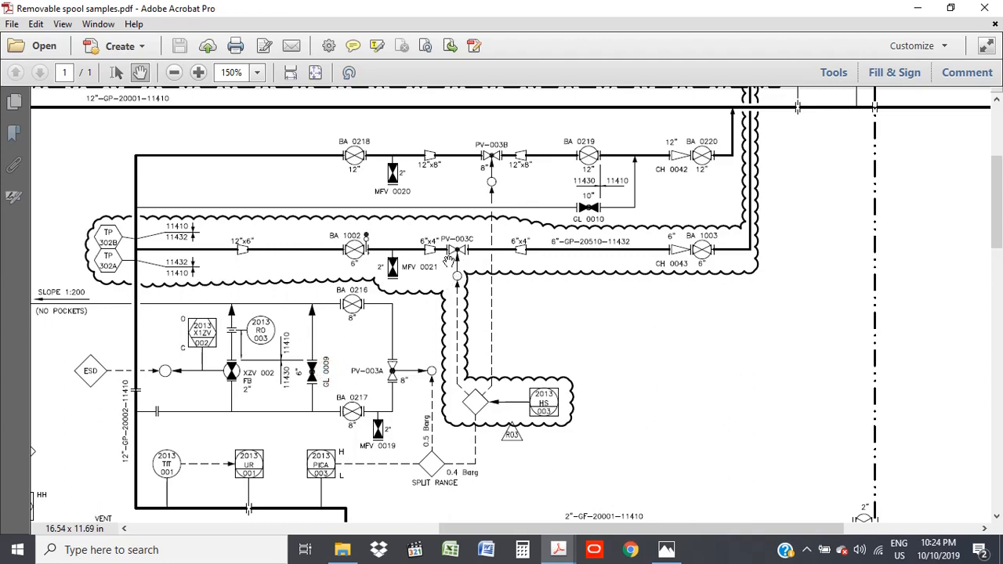
pyautogui.scroll(-3)
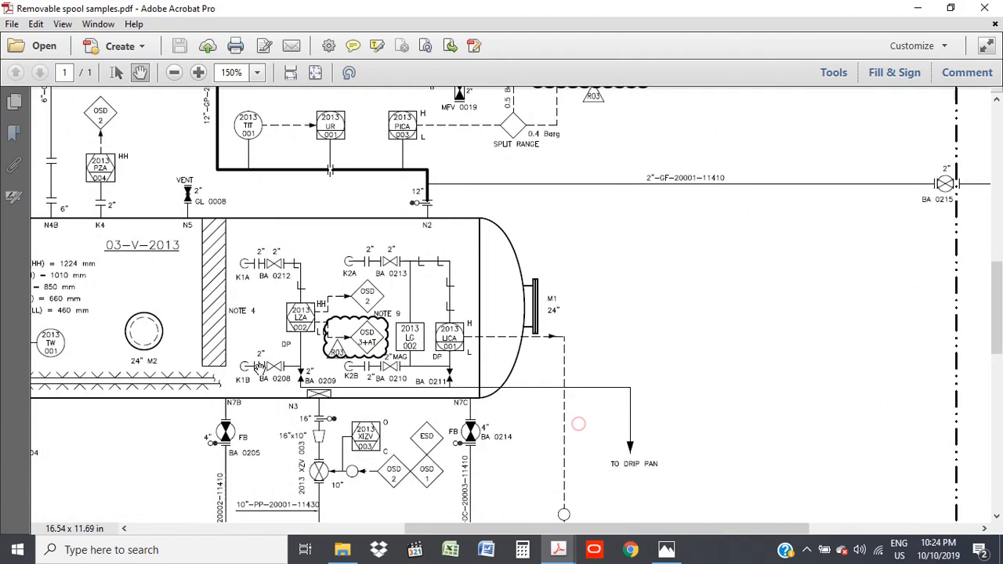
pyautogui.scroll(-3)
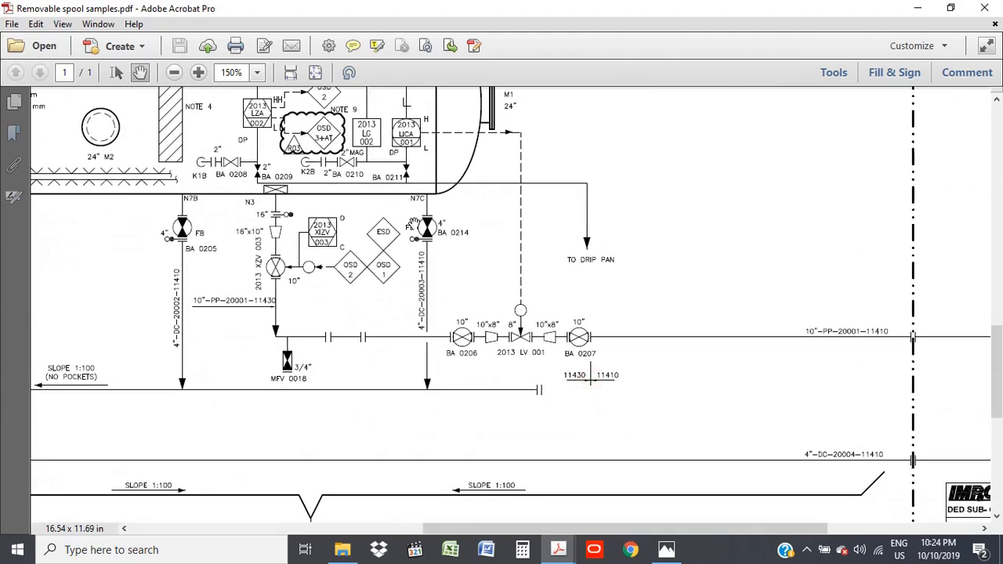
pyautogui.click(665, 550)
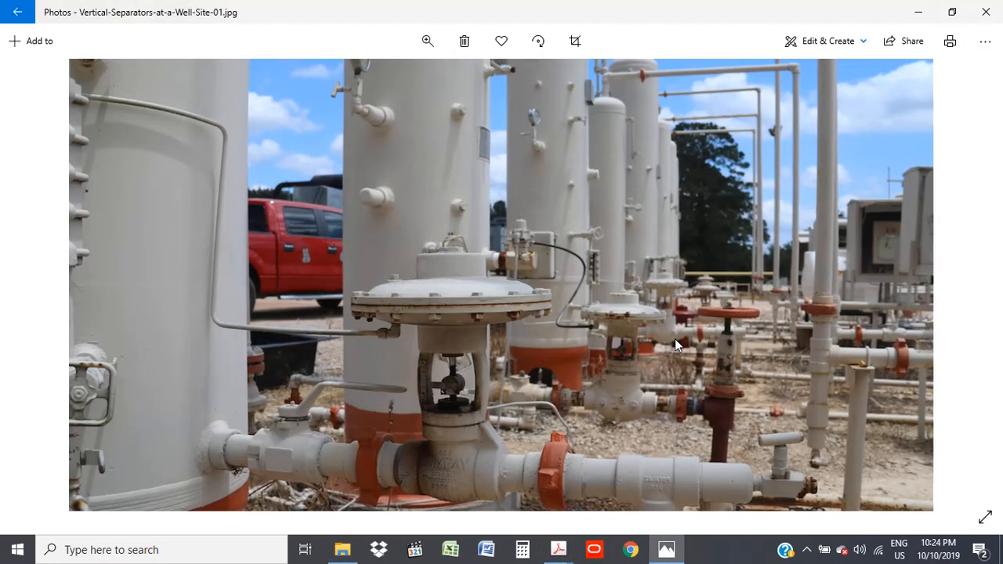
pyautogui.moveTo(414, 425)
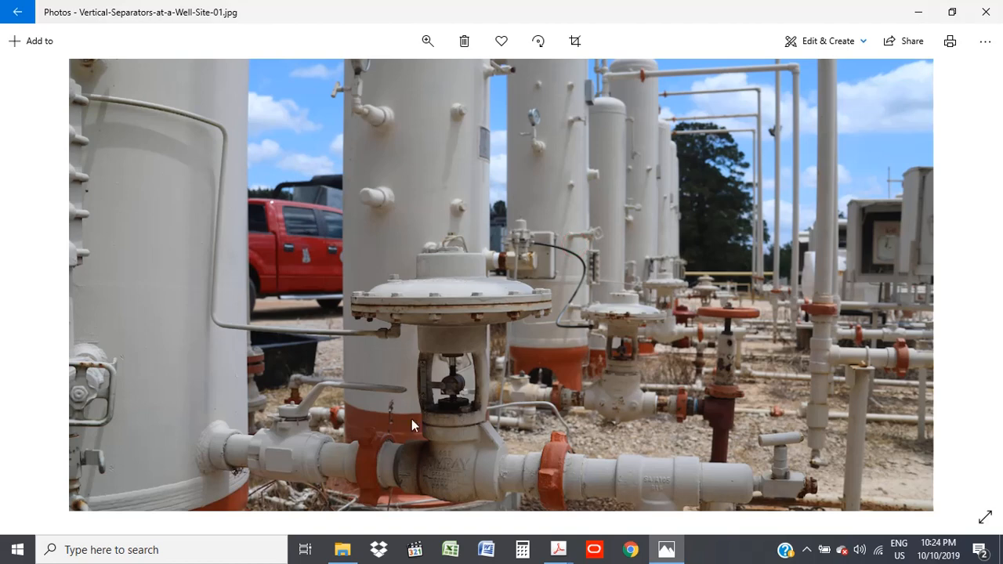
pyautogui.moveTo(918, 16)
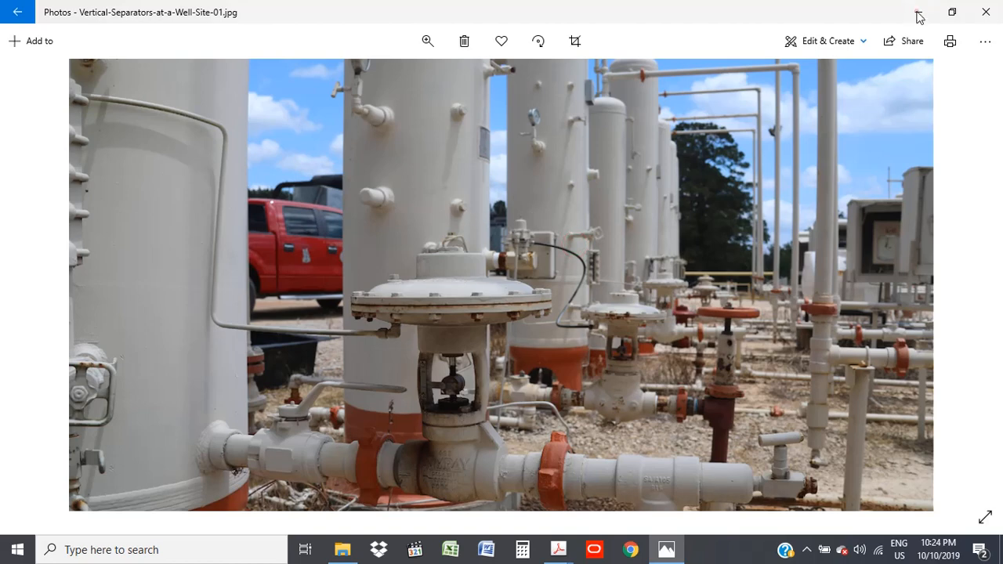
pyautogui.moveTo(919, 16)
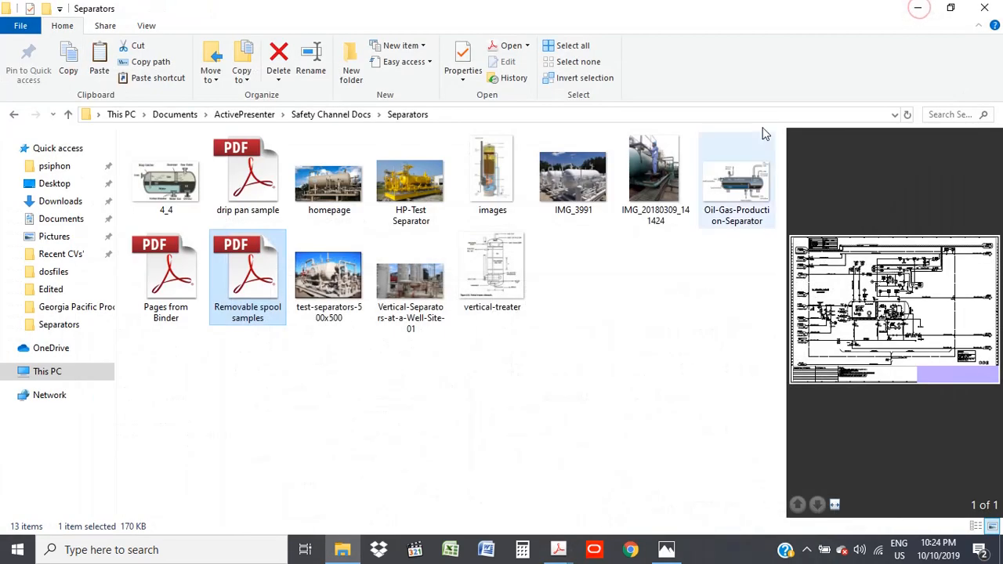
# Select and open 'Pages from Binder', showing surge vessels V-3004 and V-3005.
pyautogui.click(166, 267)
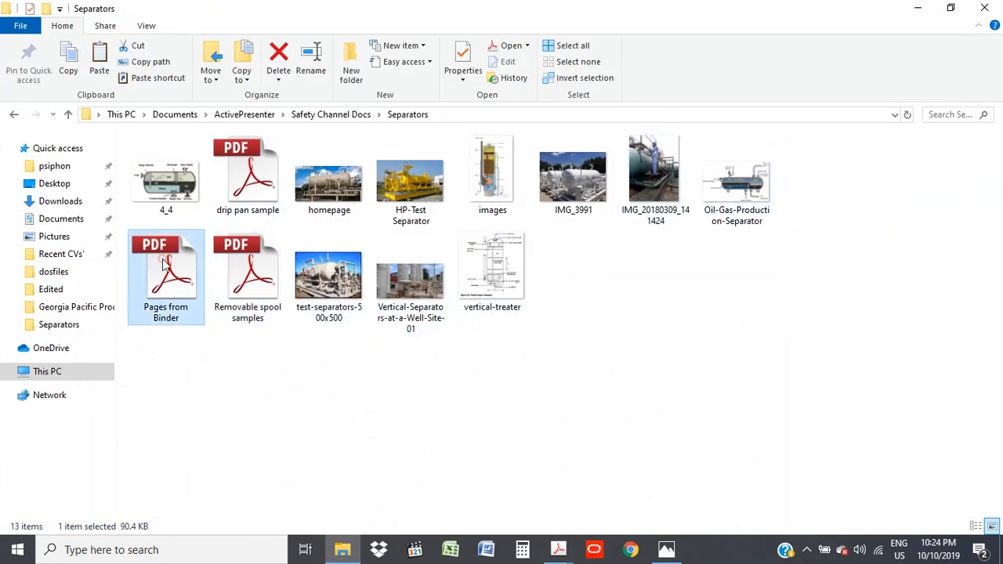
pyautogui.click(165, 266)
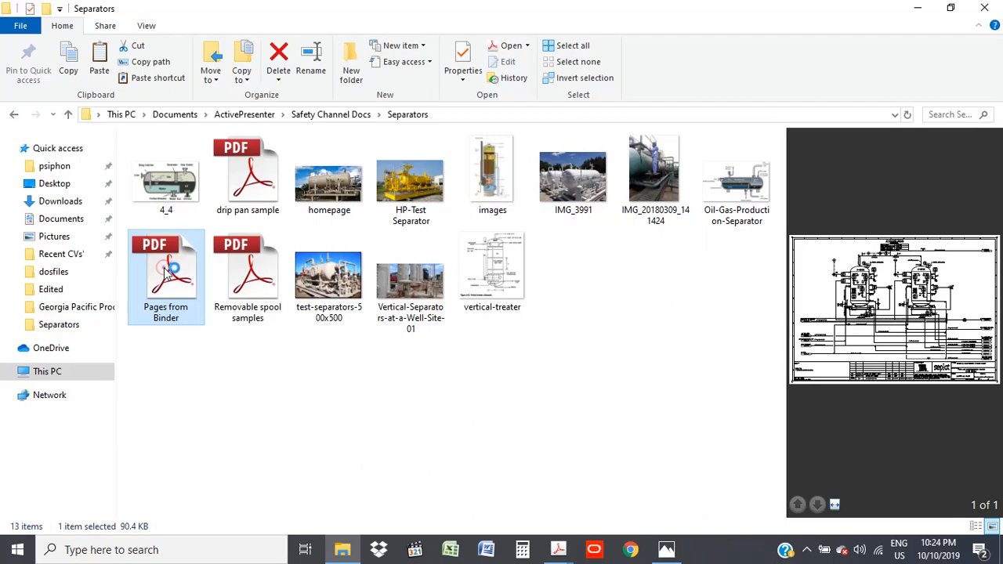
pyautogui.doubleClick(165, 267)
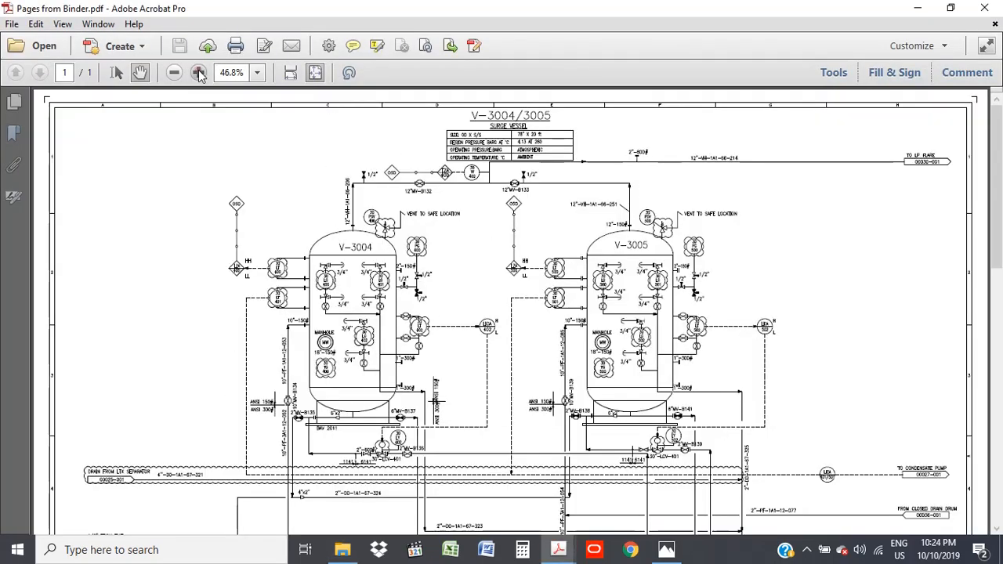
# Zoom the V-3004/3005 surge vessel drawing to 125% and scroll through it.
pyautogui.click(198, 72)
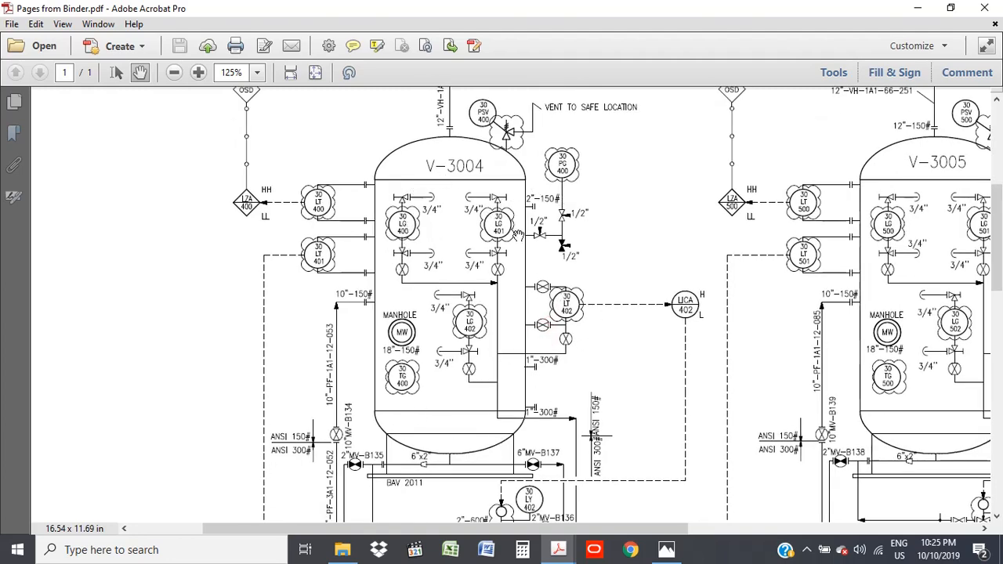
pyautogui.scroll(-3)
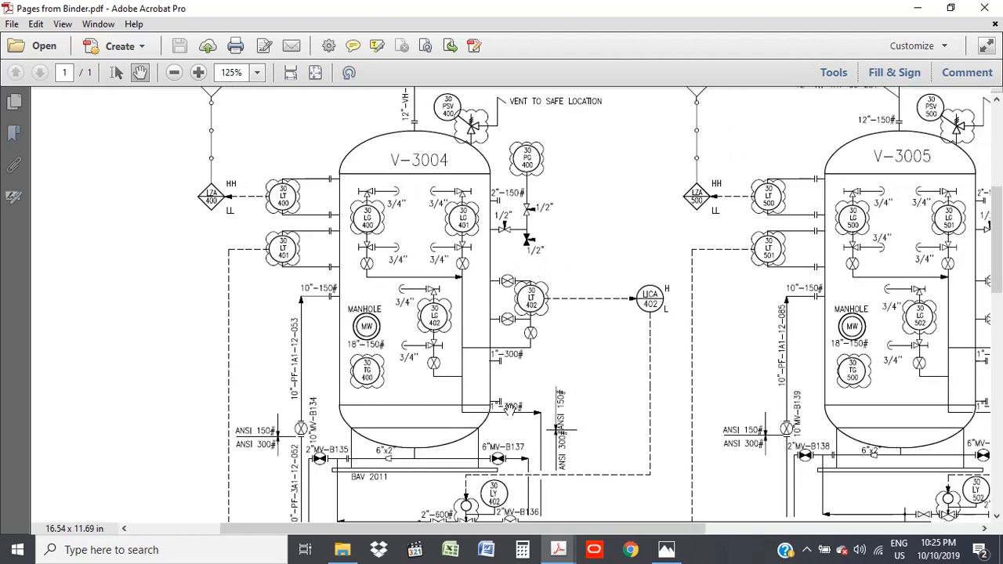
pyautogui.moveTo(509, 266)
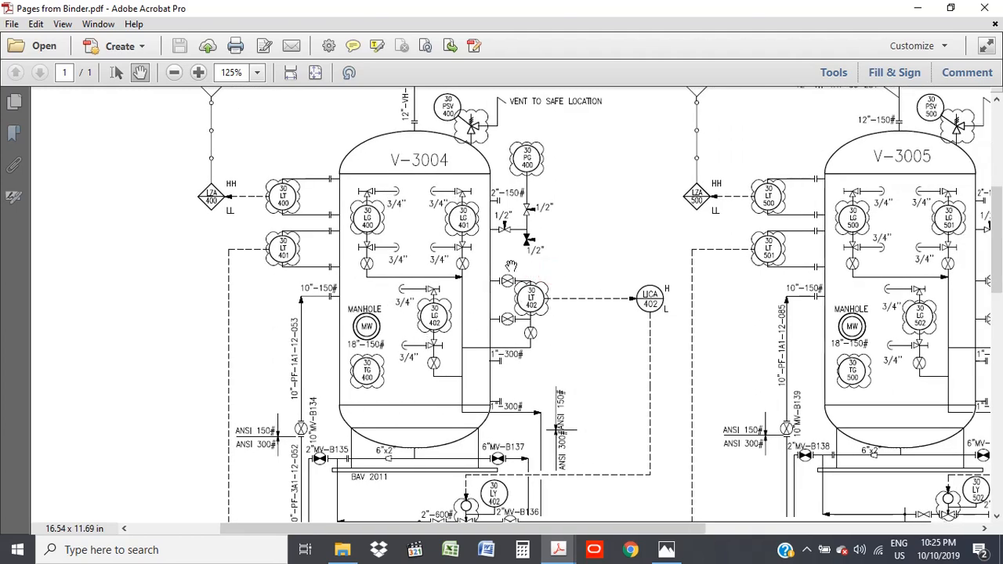
pyautogui.moveTo(482, 435)
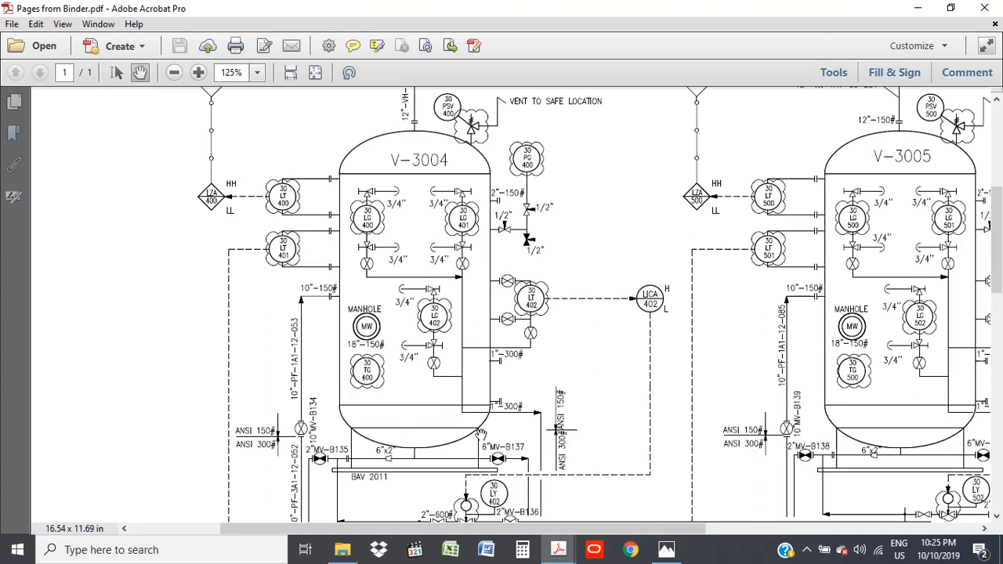
pyautogui.moveTo(441, 277)
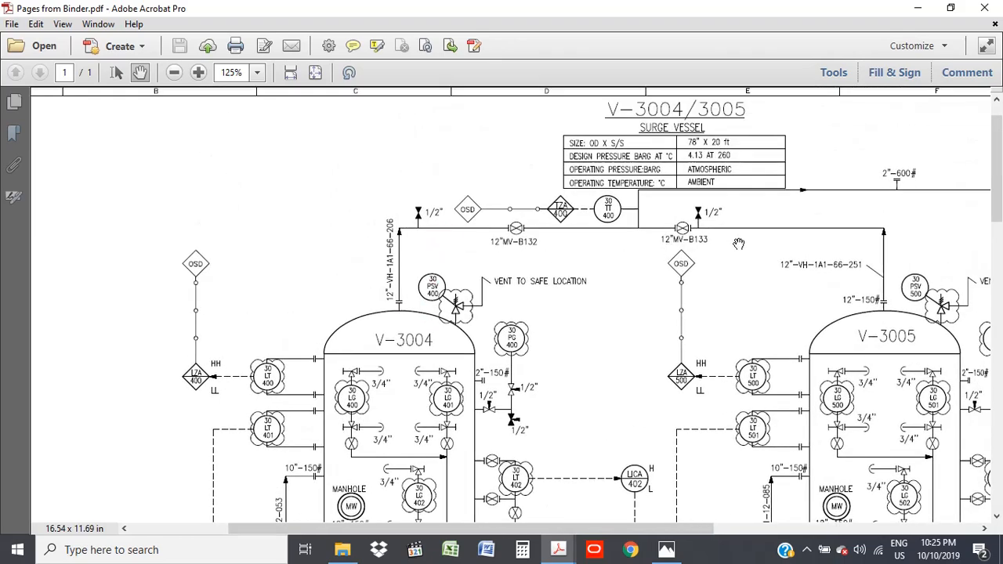
pyautogui.scroll(-3)
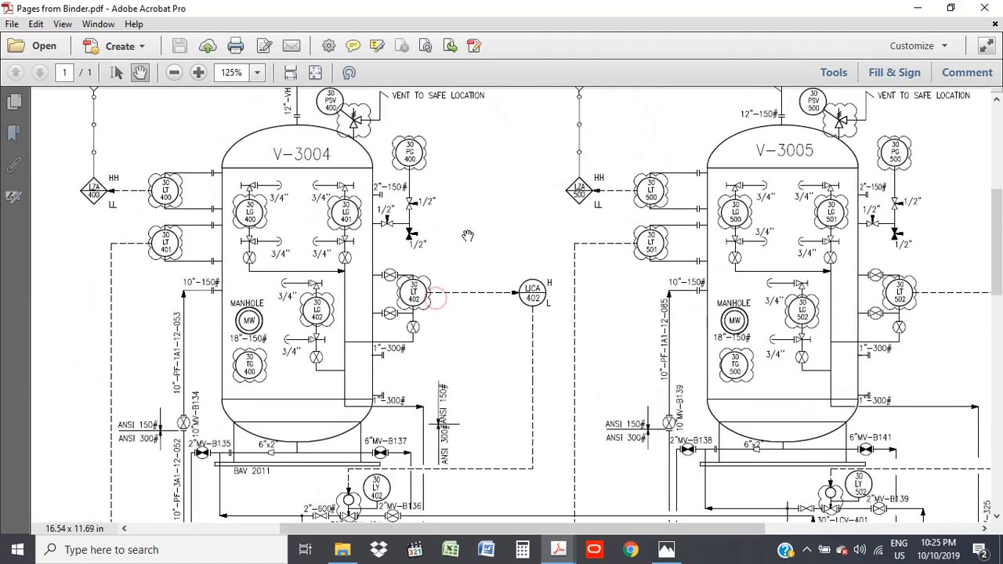
pyautogui.scroll(-3)
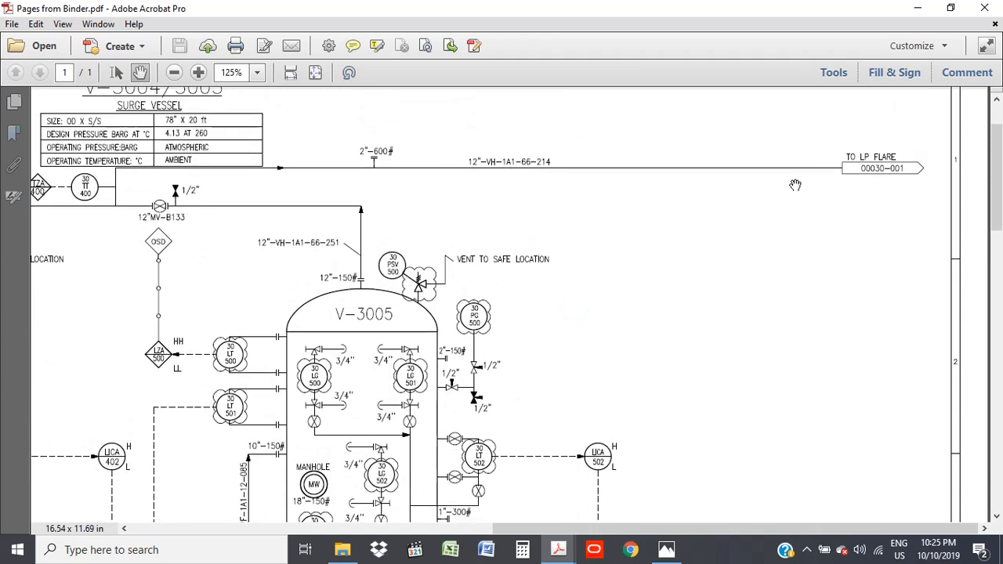
pyautogui.moveTo(522, 189)
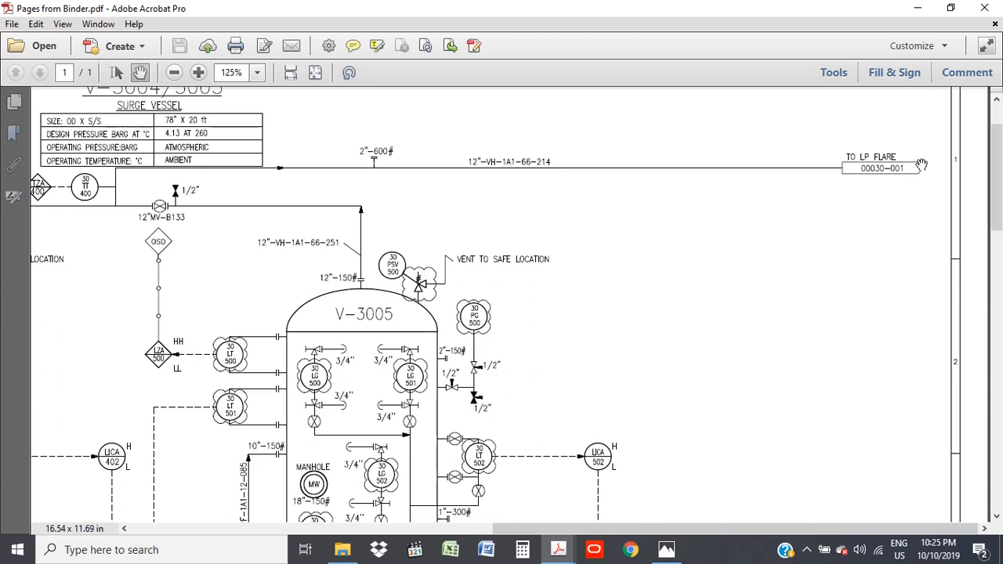
pyautogui.moveTo(787, 239)
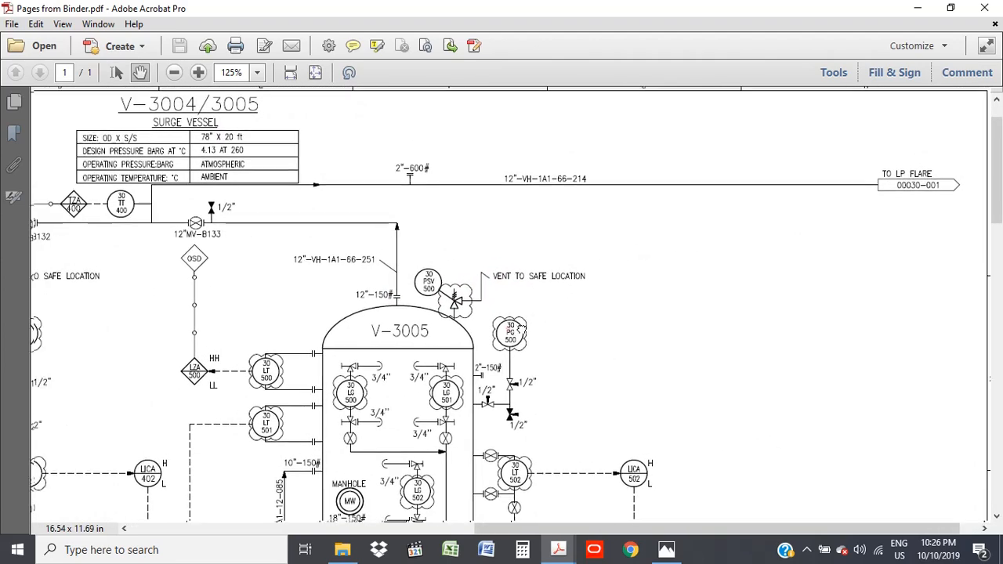
pyautogui.scroll(-3)
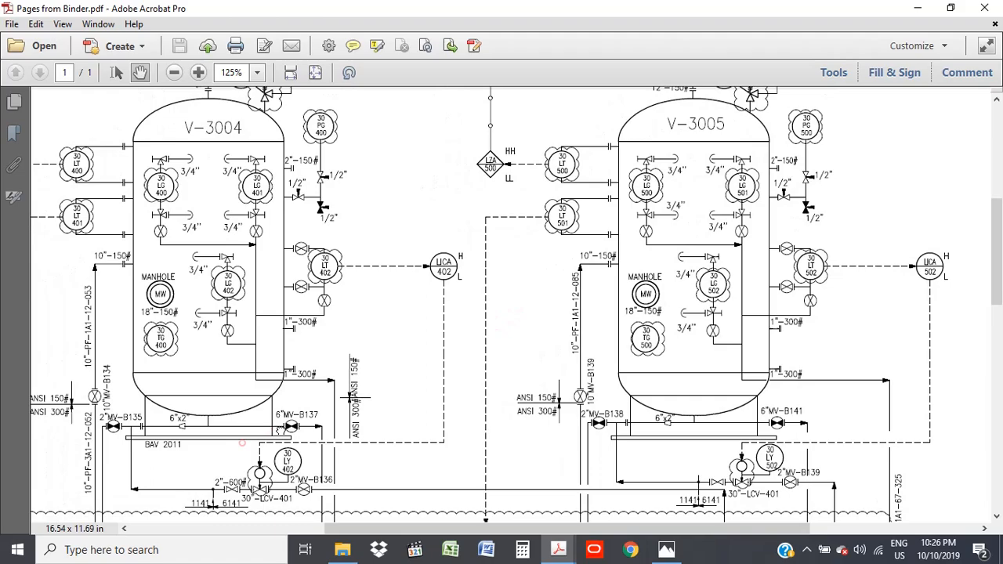
pyautogui.scroll(-3)
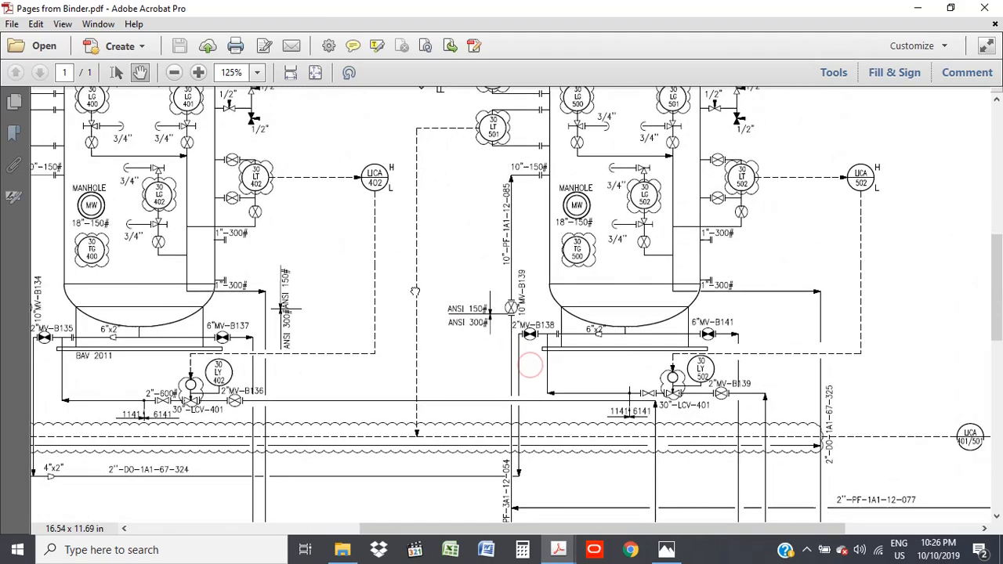
pyautogui.moveTo(670, 281)
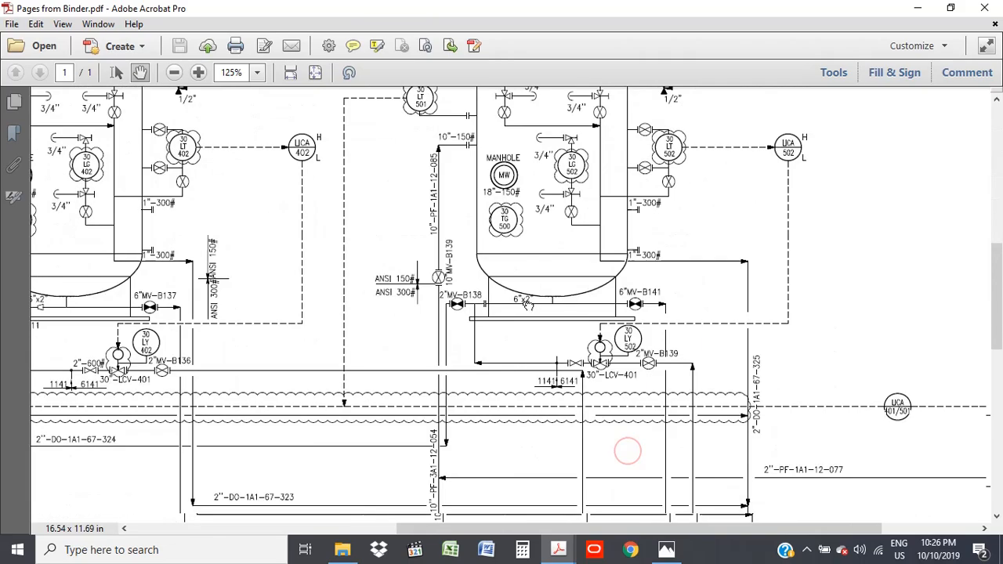
pyautogui.scroll(-3)
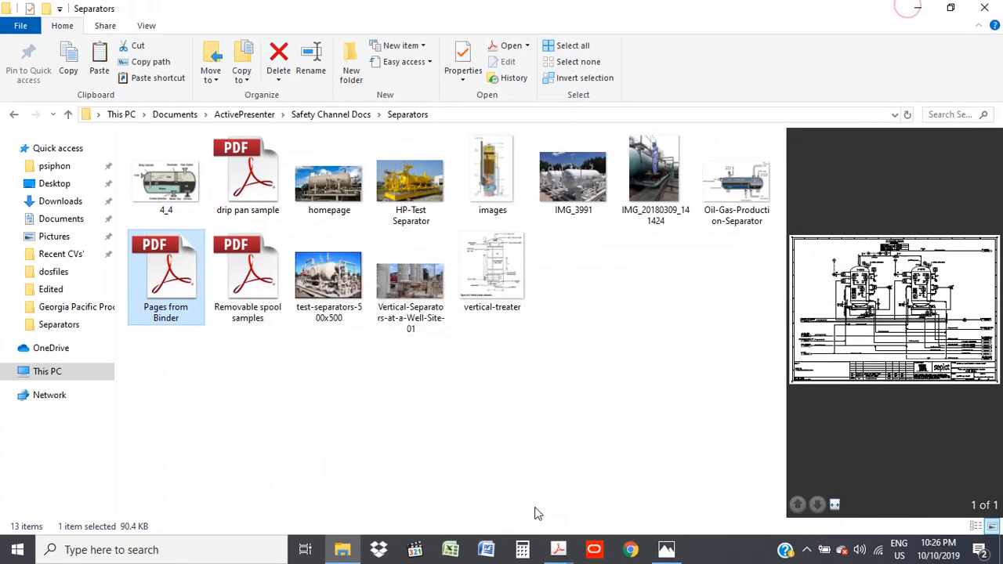
# Bring back the photo of vertical separators at a well site in Photos.
pyautogui.doubleClick(411, 278)
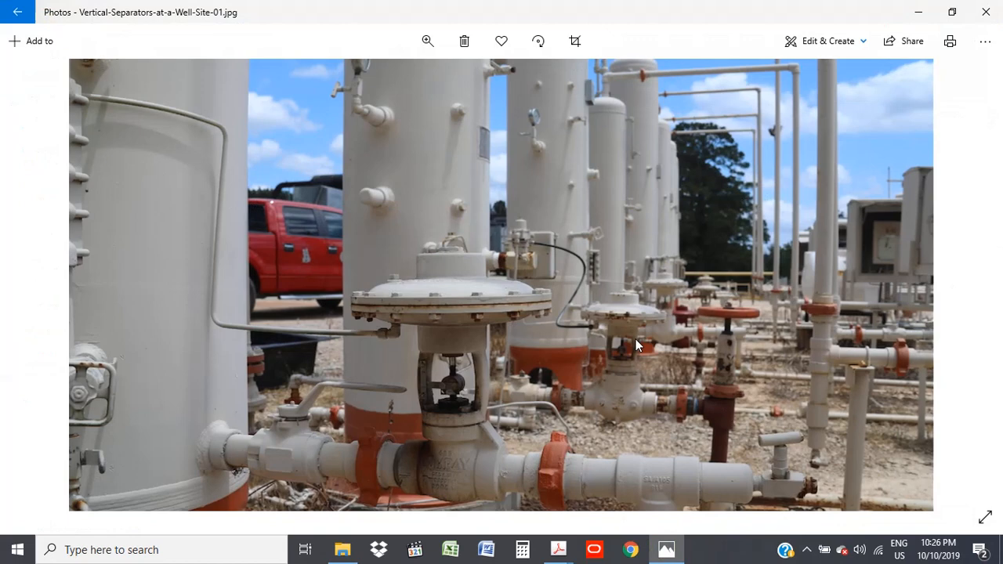
pyautogui.moveTo(472, 449)
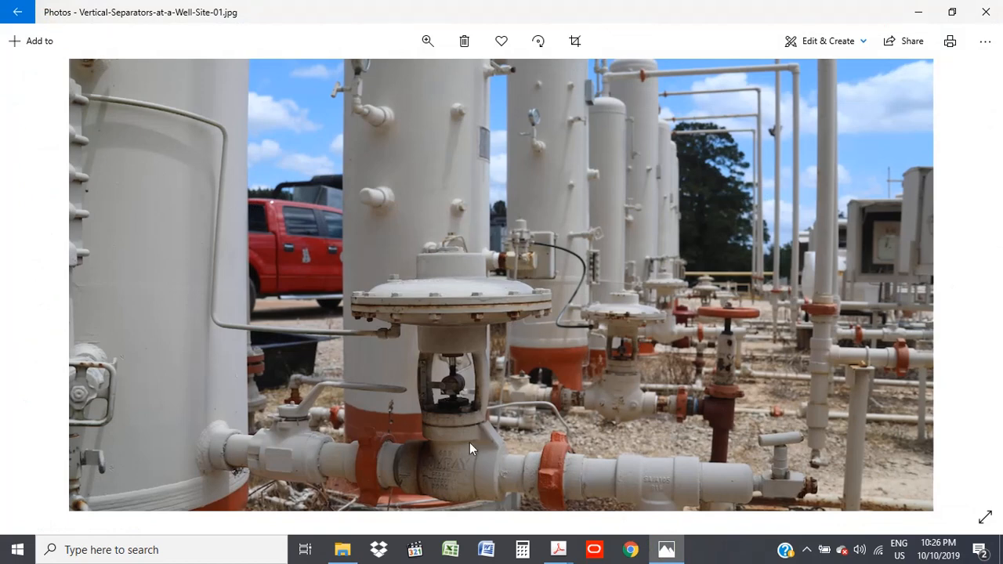
pyautogui.moveTo(204, 334)
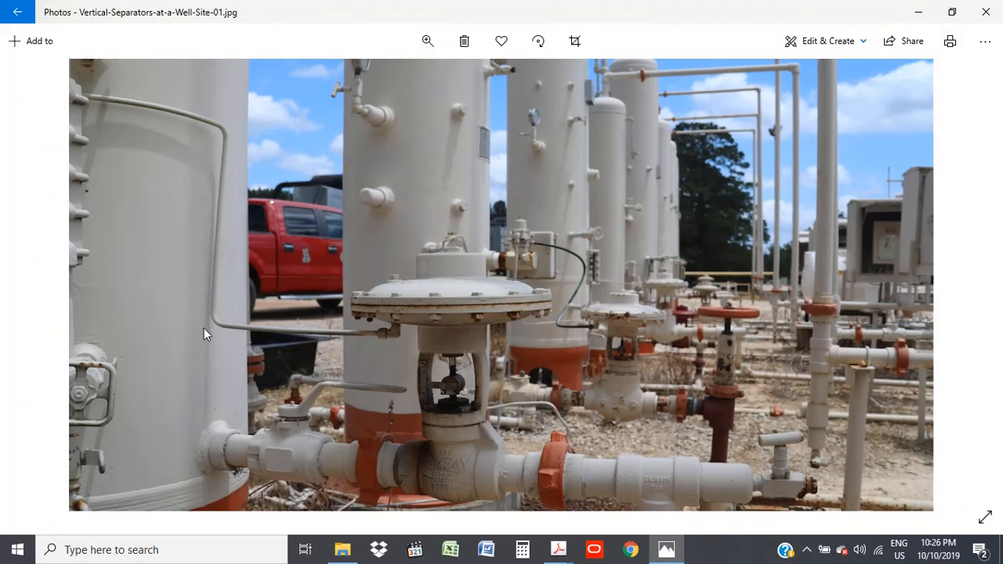
pyautogui.moveTo(221, 367)
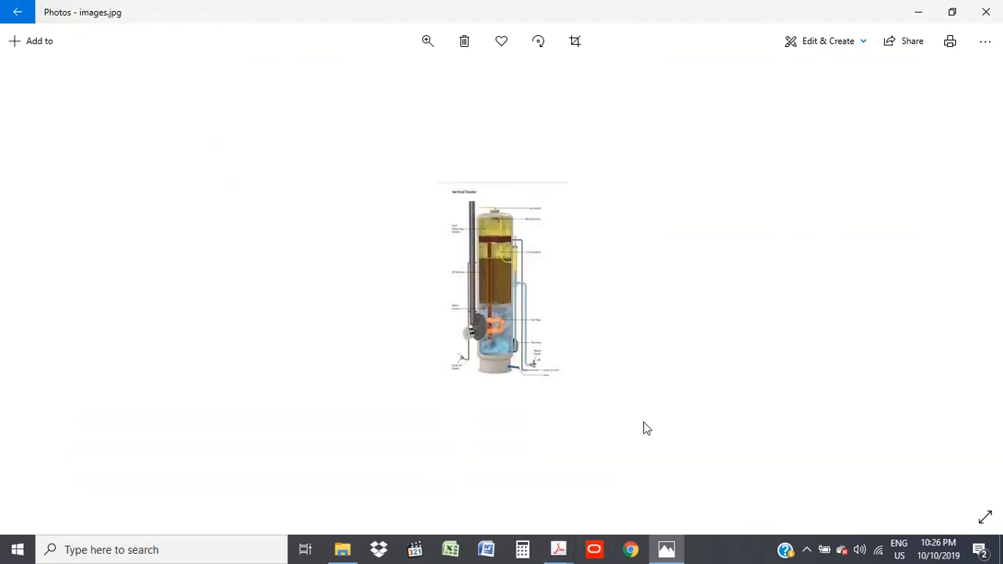
pyautogui.moveTo(526, 361)
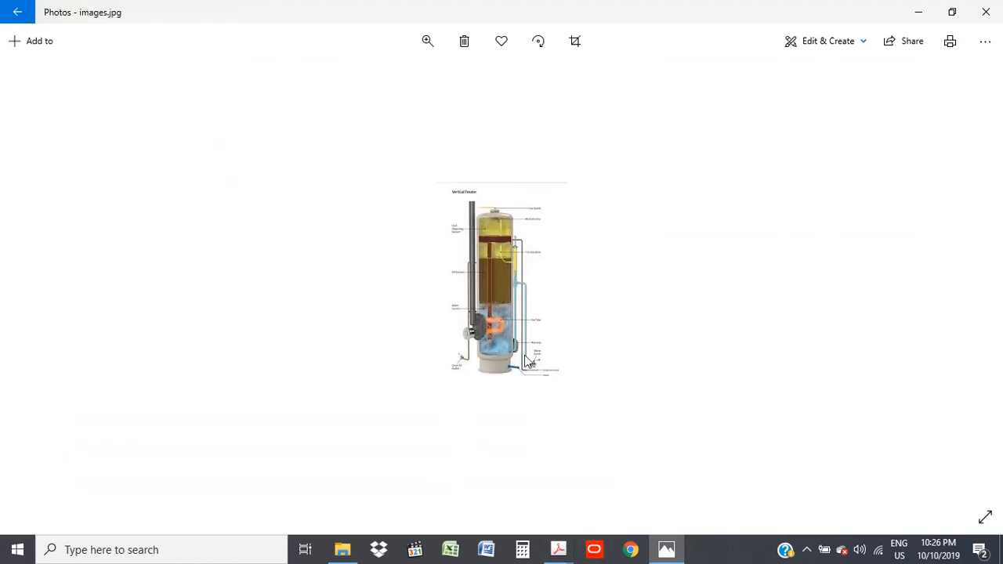
pyautogui.moveTo(508, 243)
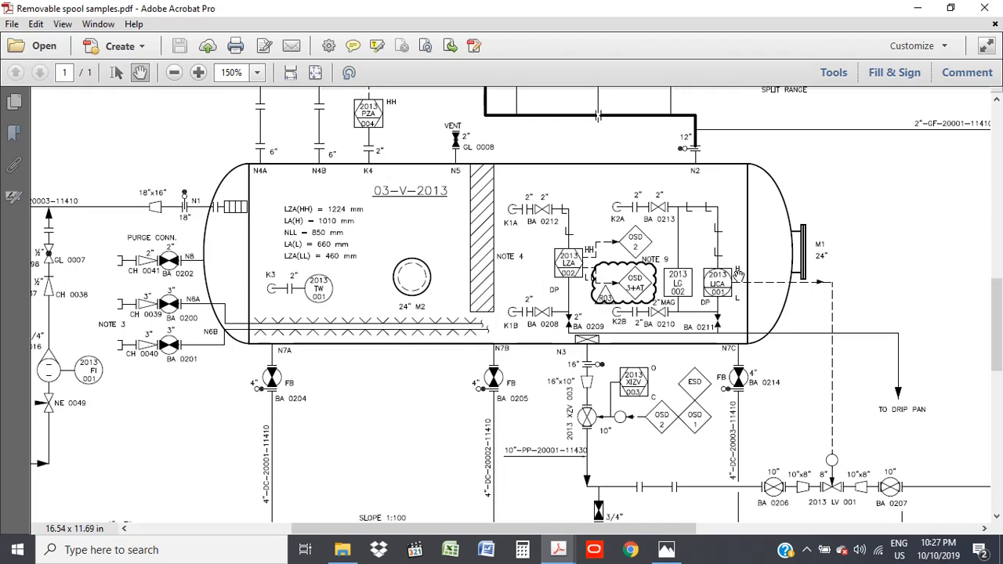
pyautogui.scroll(-3)
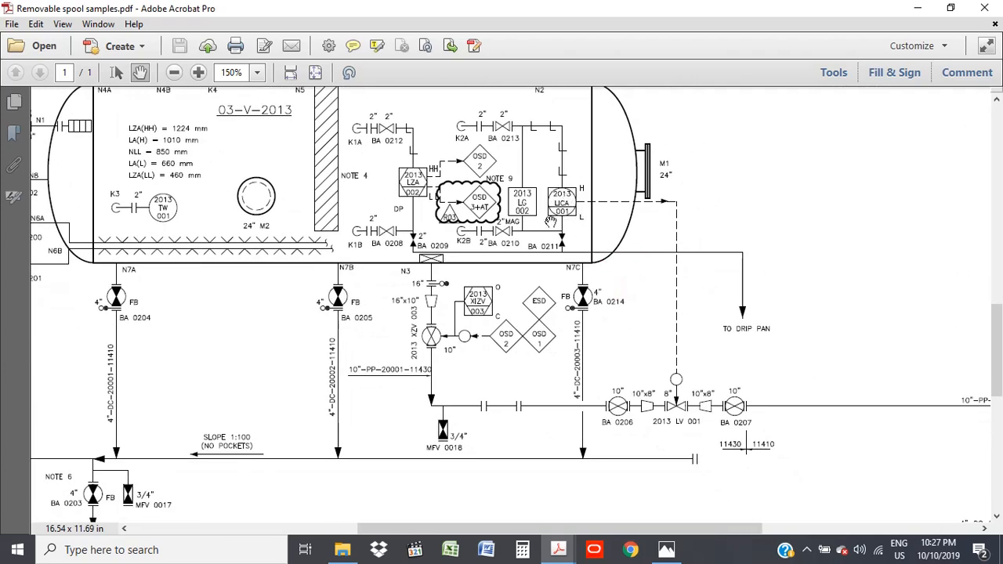
pyautogui.moveTo(673, 407)
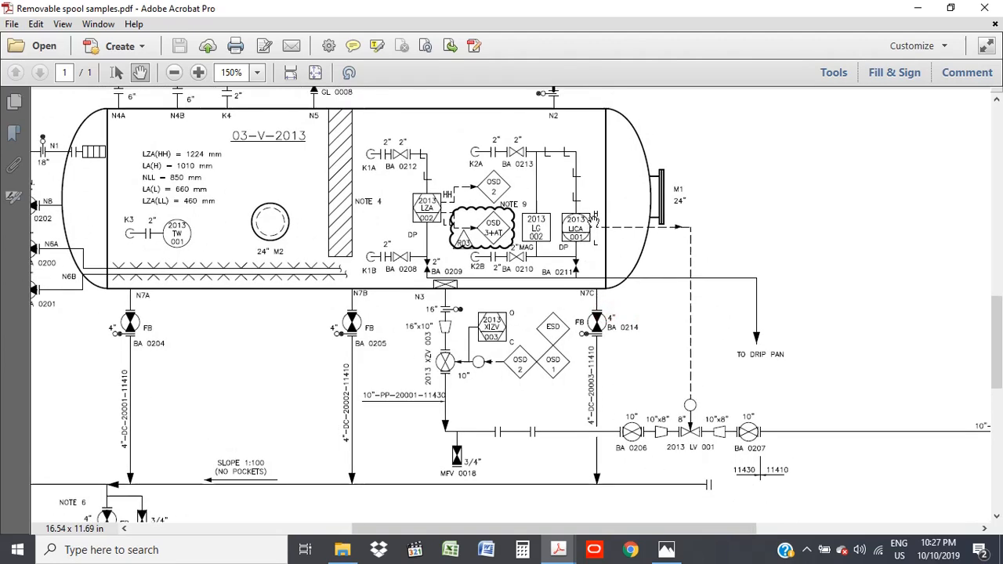
pyautogui.moveTo(587, 225)
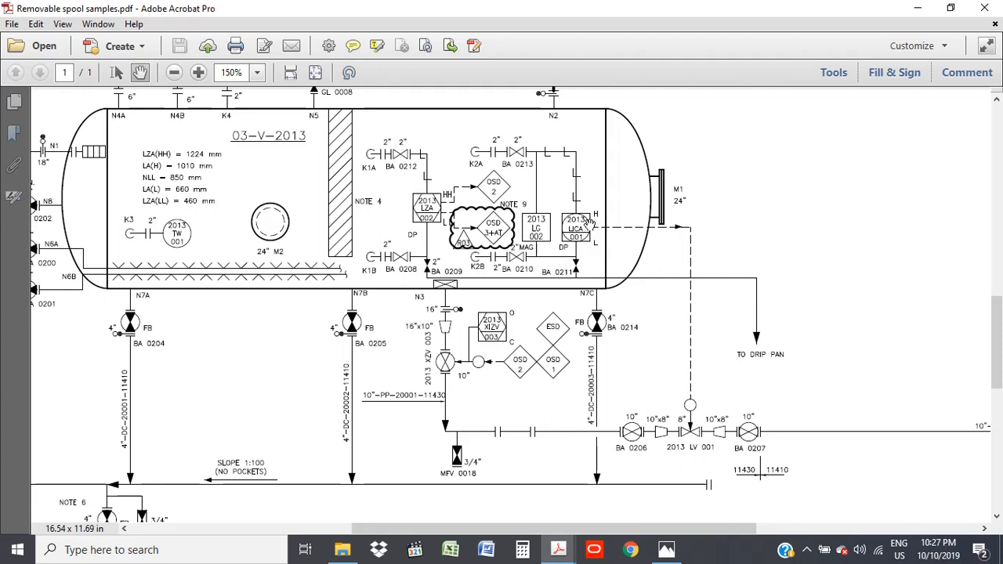
pyautogui.moveTo(689, 403)
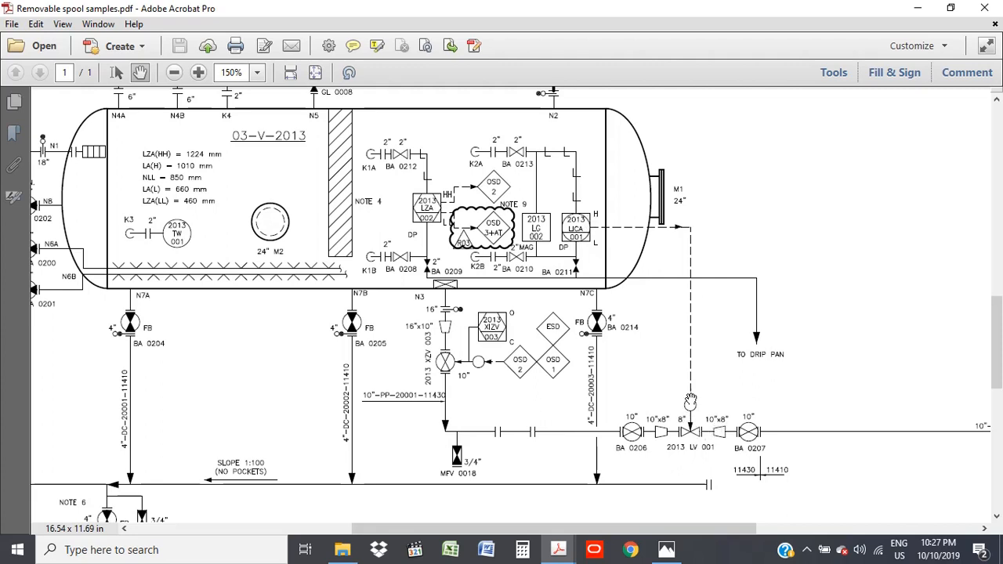
pyautogui.moveTo(582, 247)
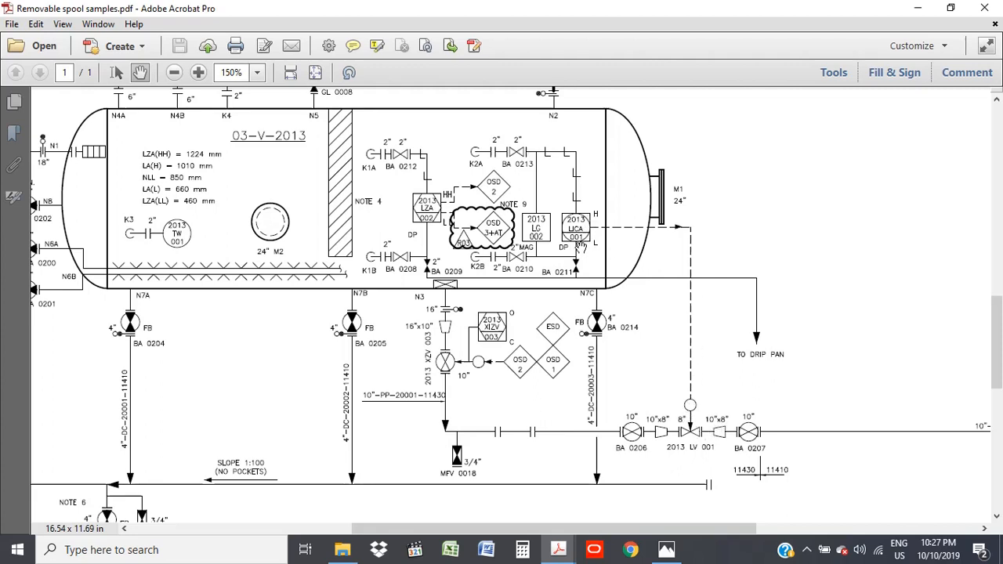
pyautogui.moveTo(589, 246)
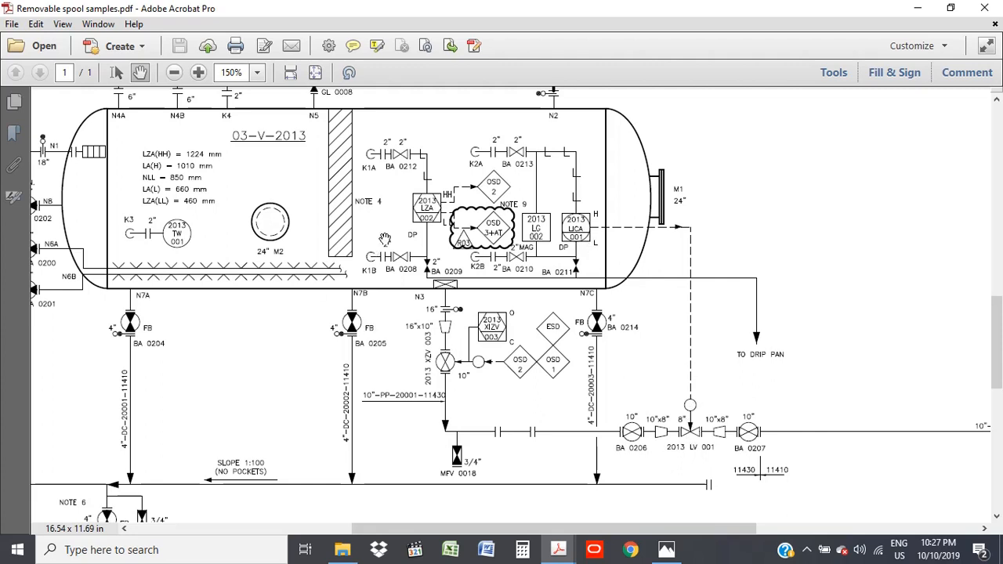
pyautogui.moveTo(414, 243)
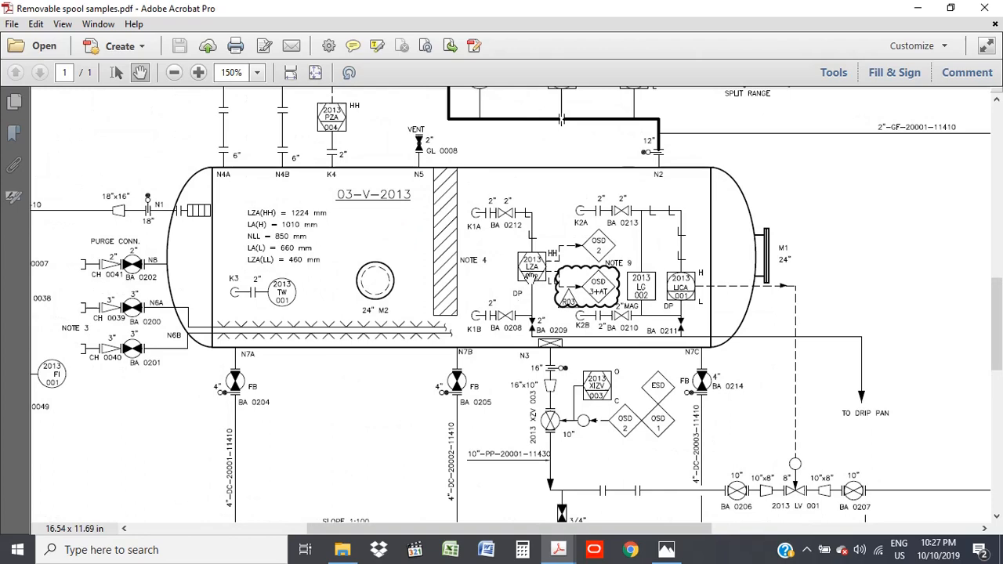
pyautogui.moveTo(525, 286)
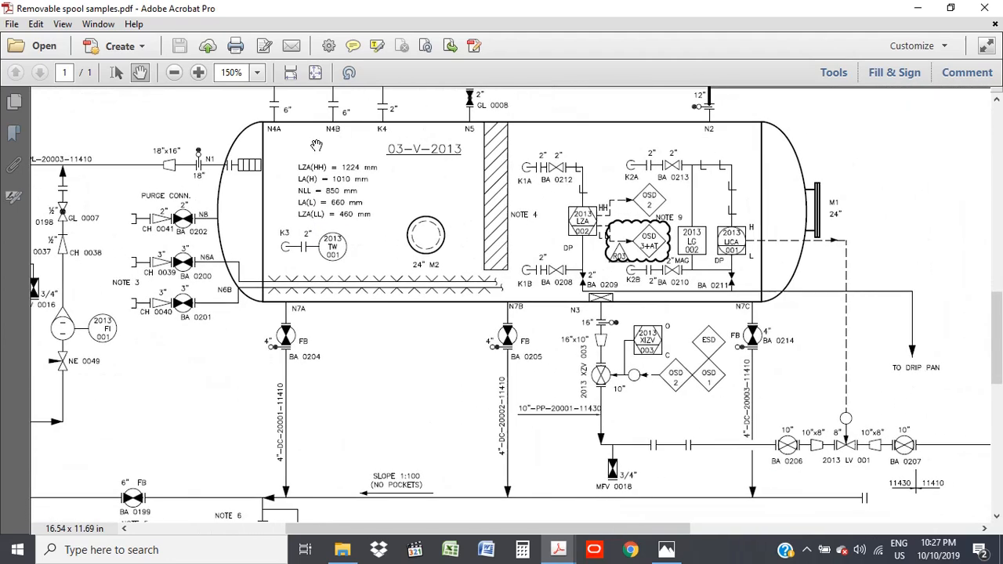
pyautogui.moveTo(687, 152)
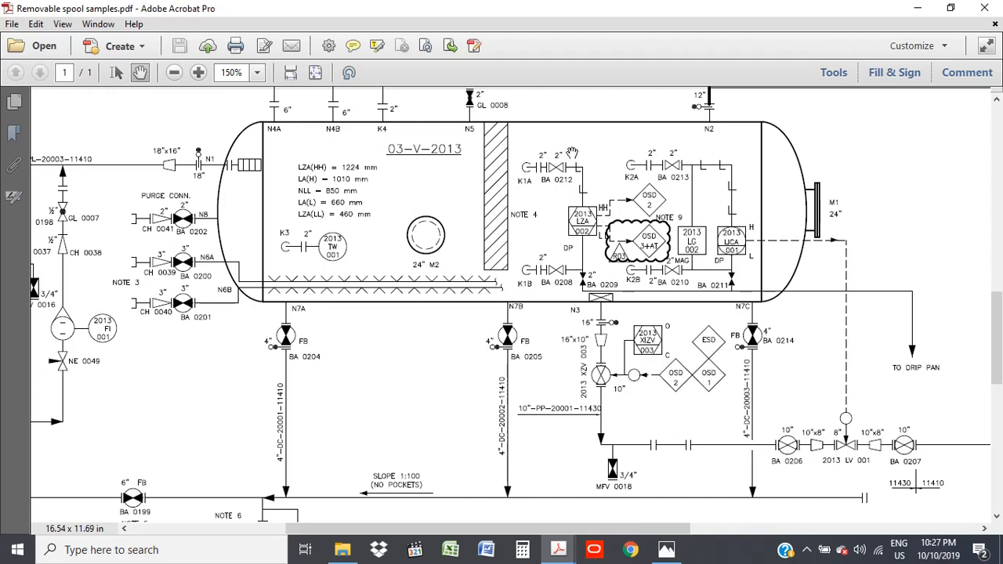
pyautogui.moveTo(558, 215)
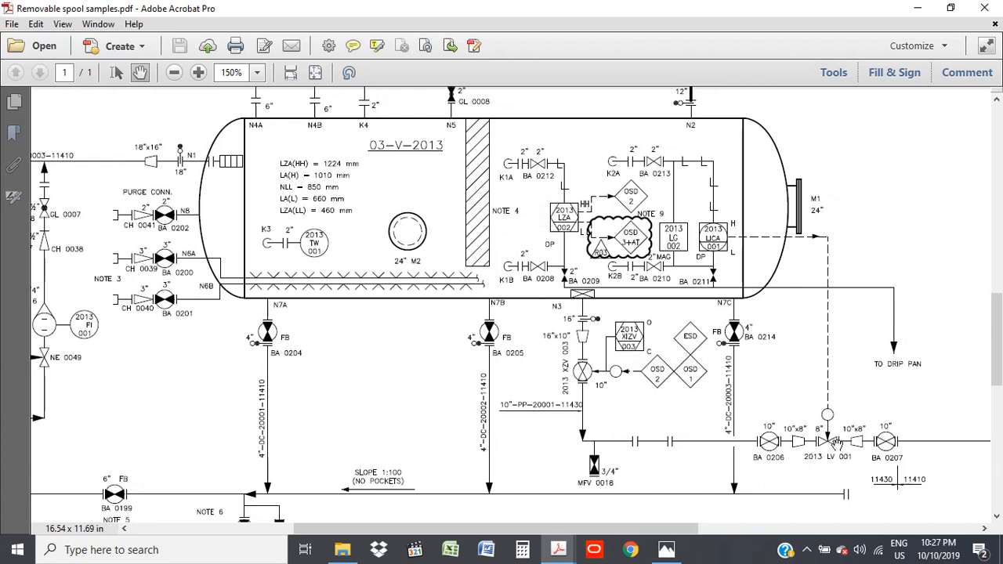
pyautogui.moveTo(828, 241)
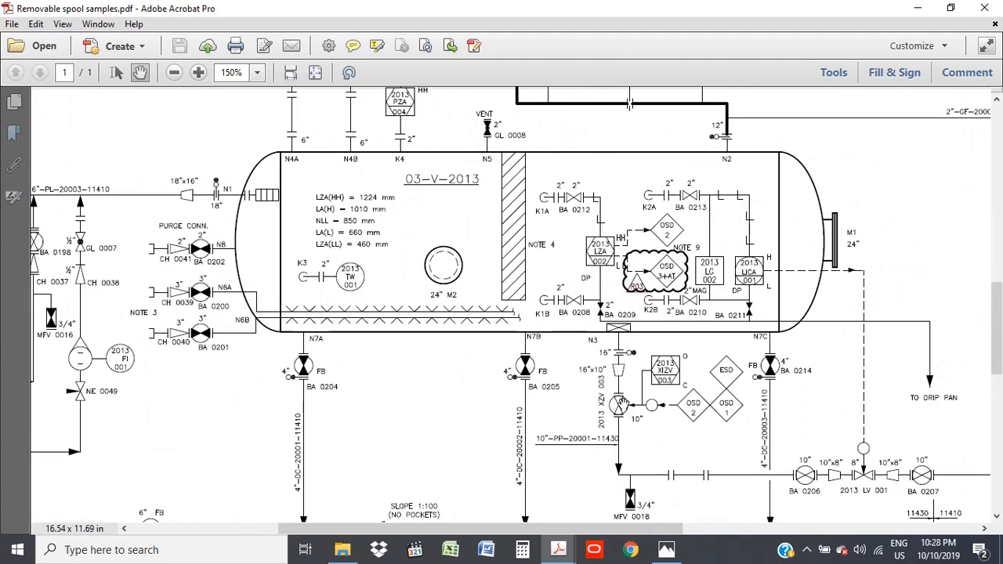
pyautogui.moveTo(650, 411)
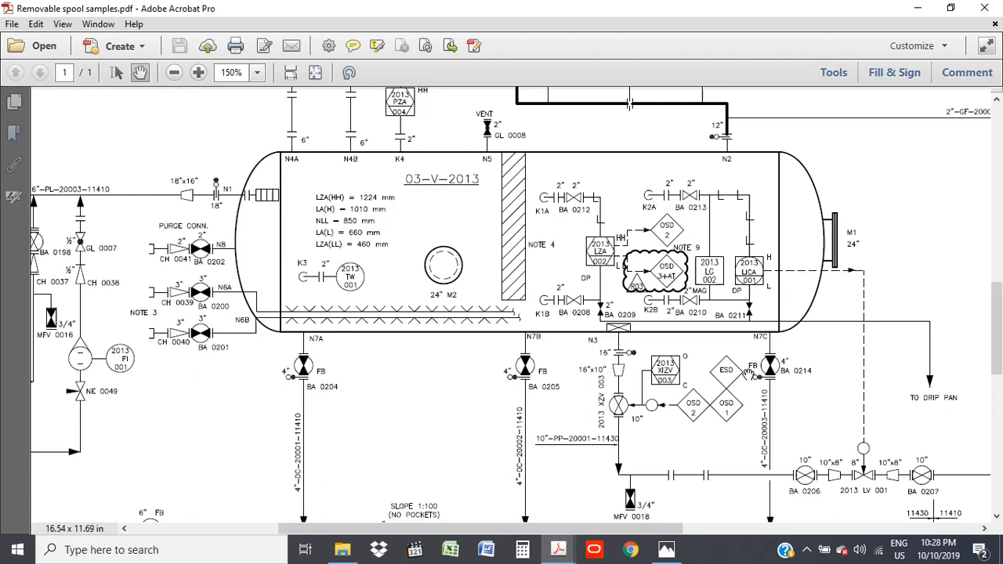
pyautogui.moveTo(654, 434)
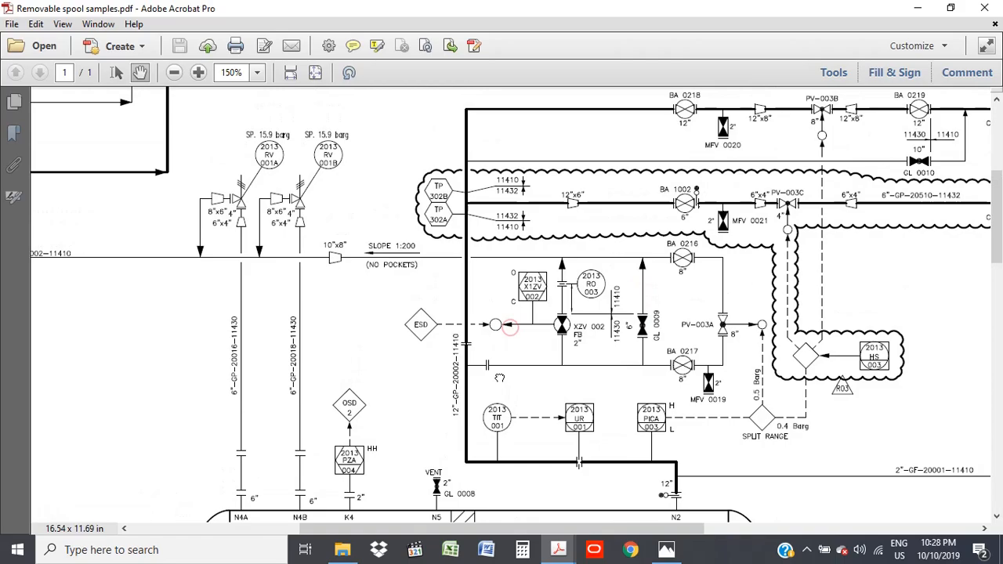
pyautogui.scroll(-3)
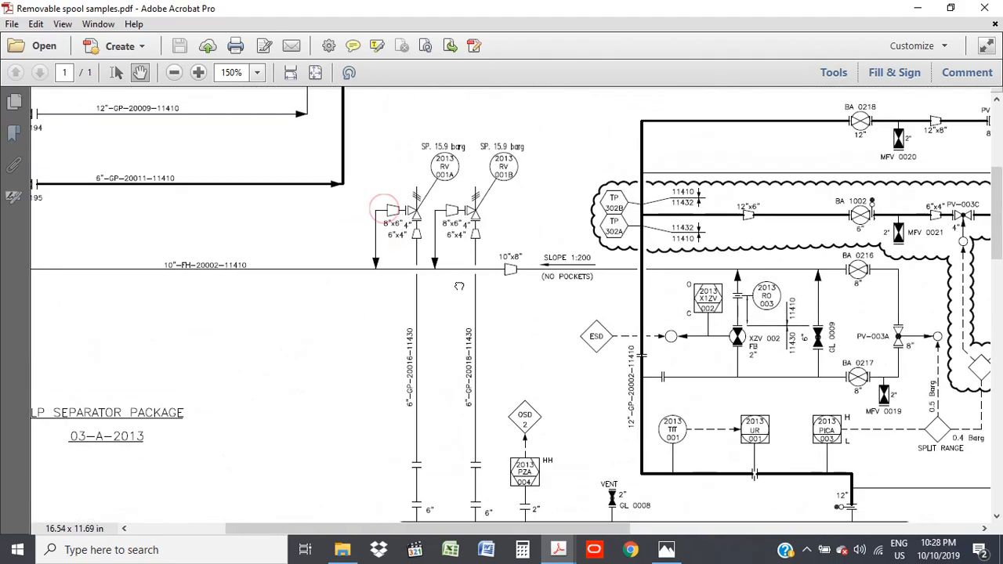
pyautogui.scroll(-3)
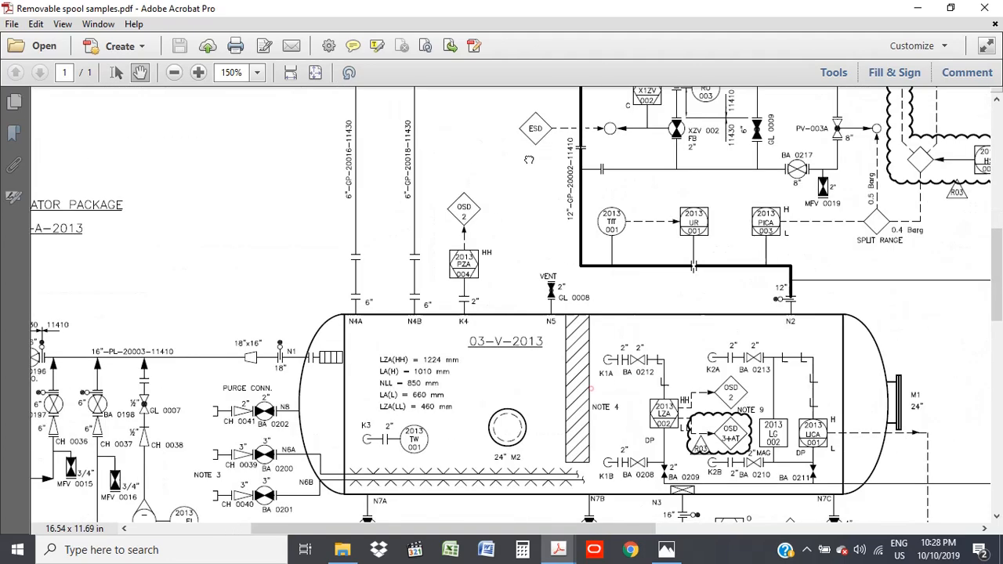
pyautogui.scroll(-3)
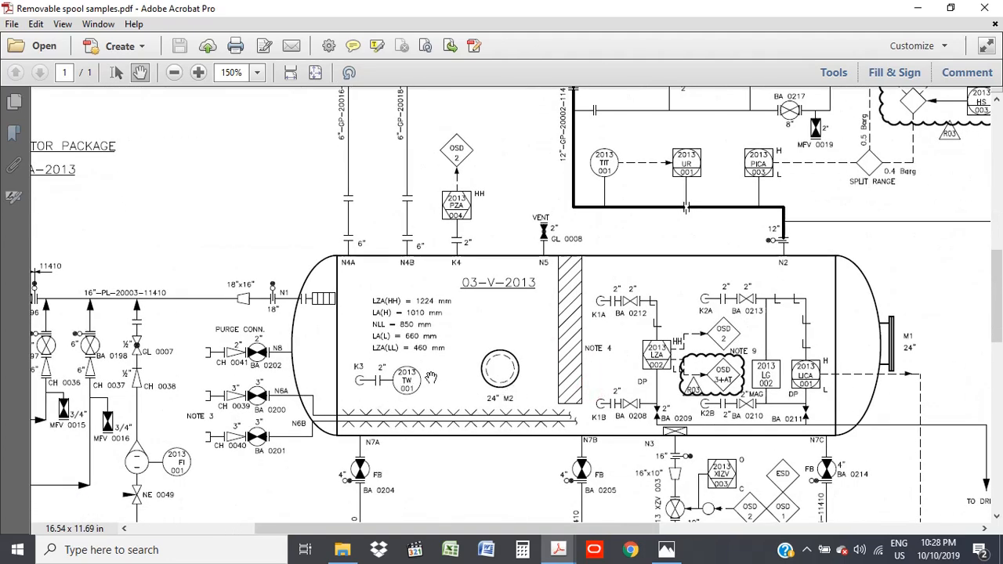
pyautogui.moveTo(806, 402)
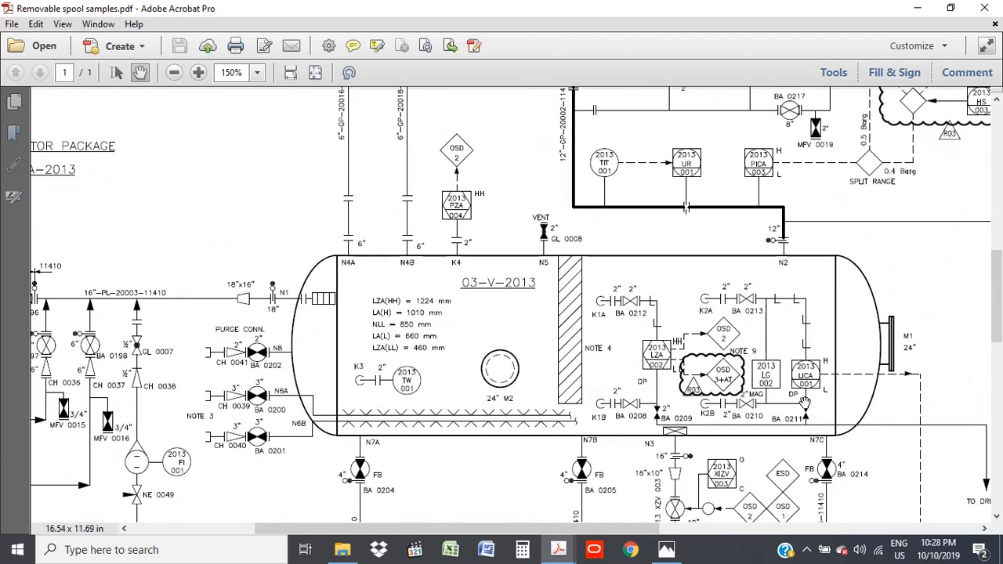
pyautogui.moveTo(776, 165)
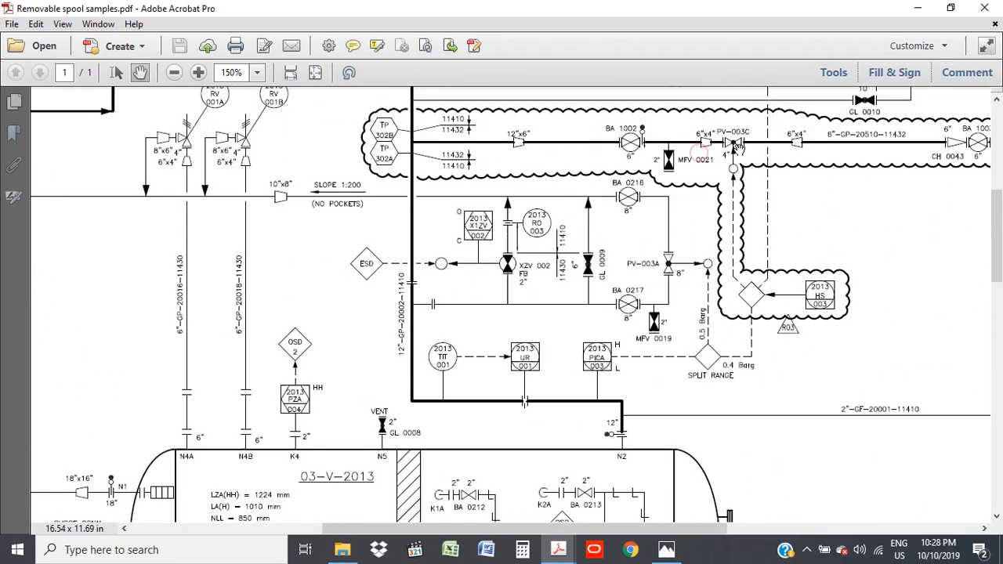
pyautogui.scroll(-3)
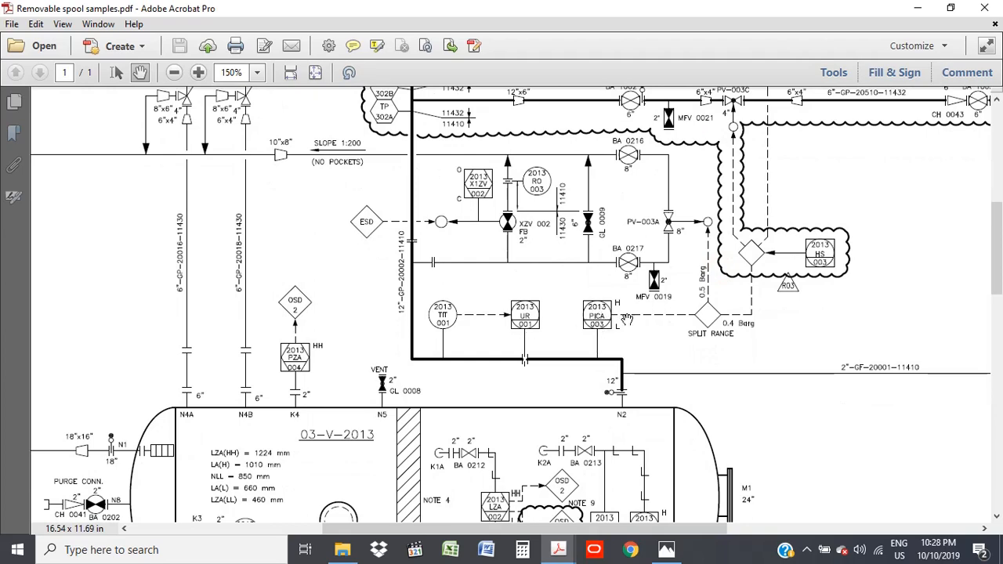
pyautogui.moveTo(689, 161)
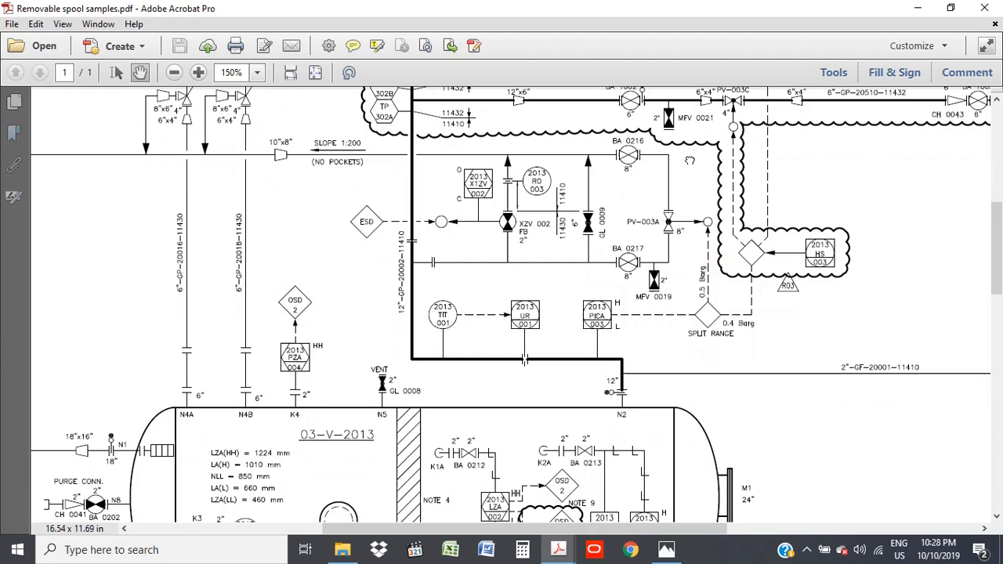
pyautogui.scroll(-3)
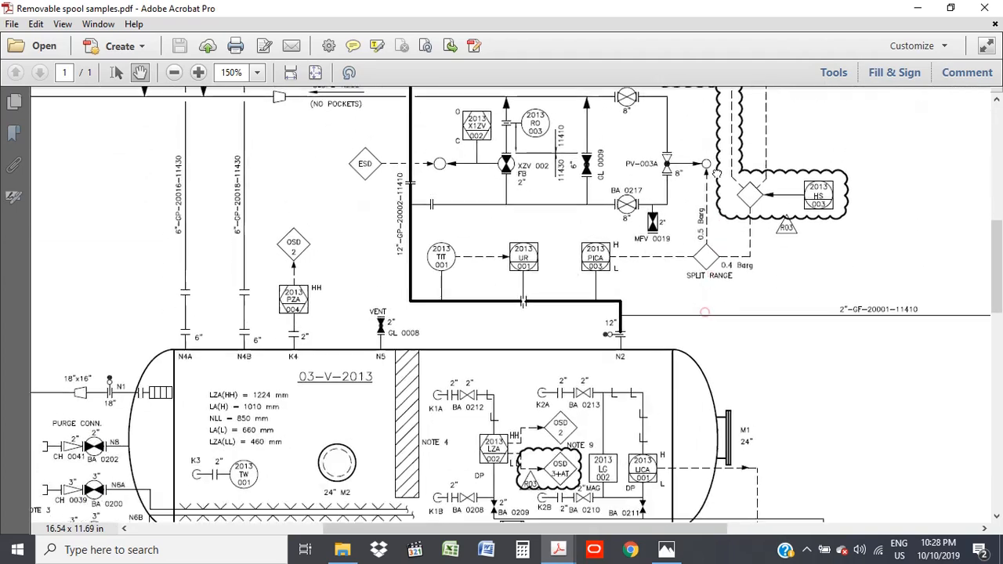
pyautogui.scroll(-3)
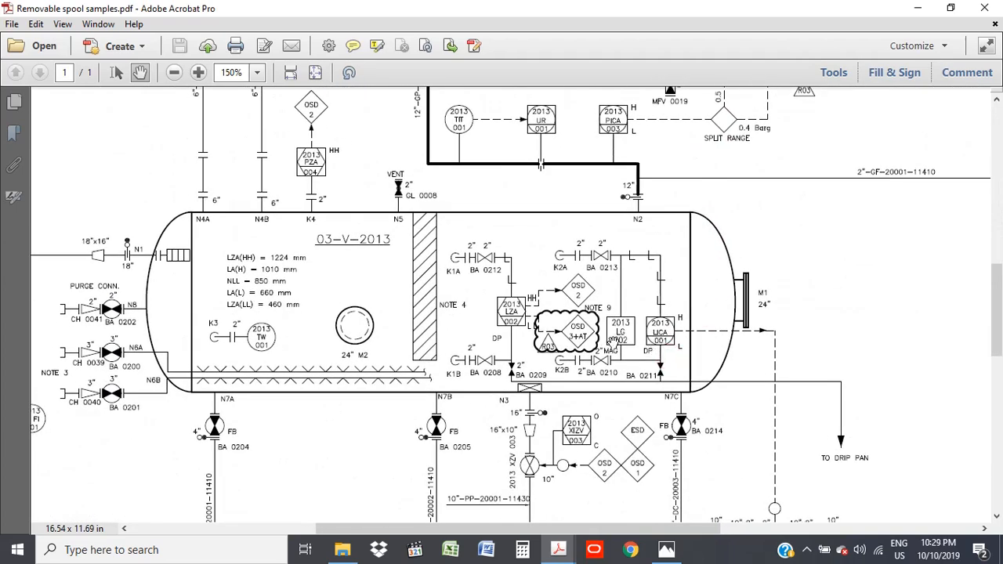
pyautogui.moveTo(445, 376)
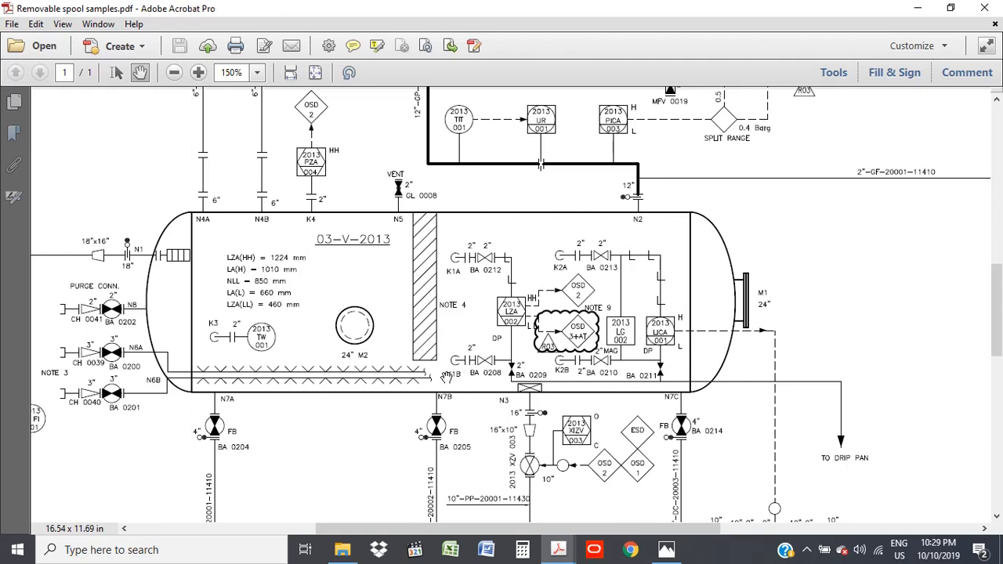
pyautogui.moveTo(600, 348)
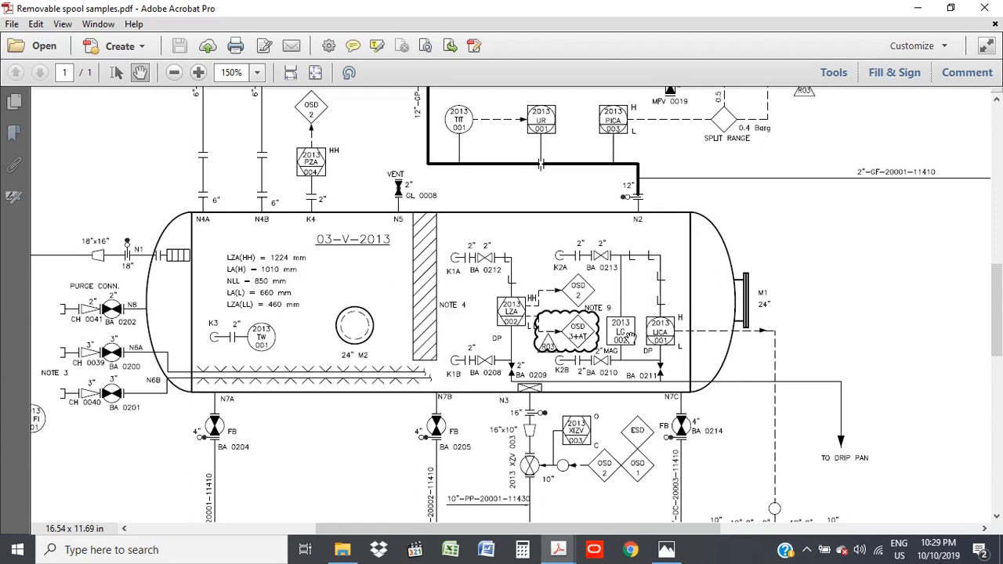
pyautogui.moveTo(666, 333)
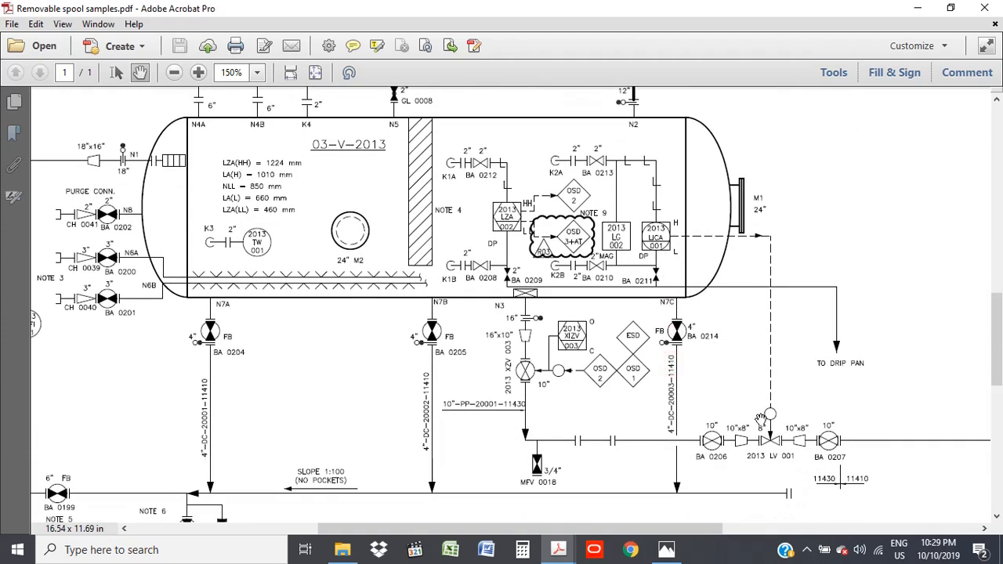
pyautogui.moveTo(701, 345)
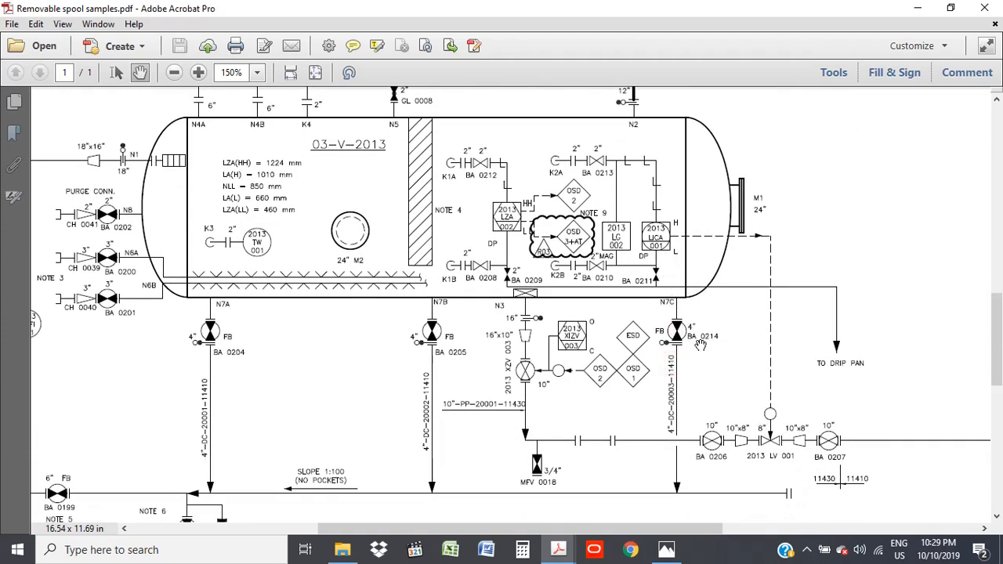
pyautogui.moveTo(676, 223)
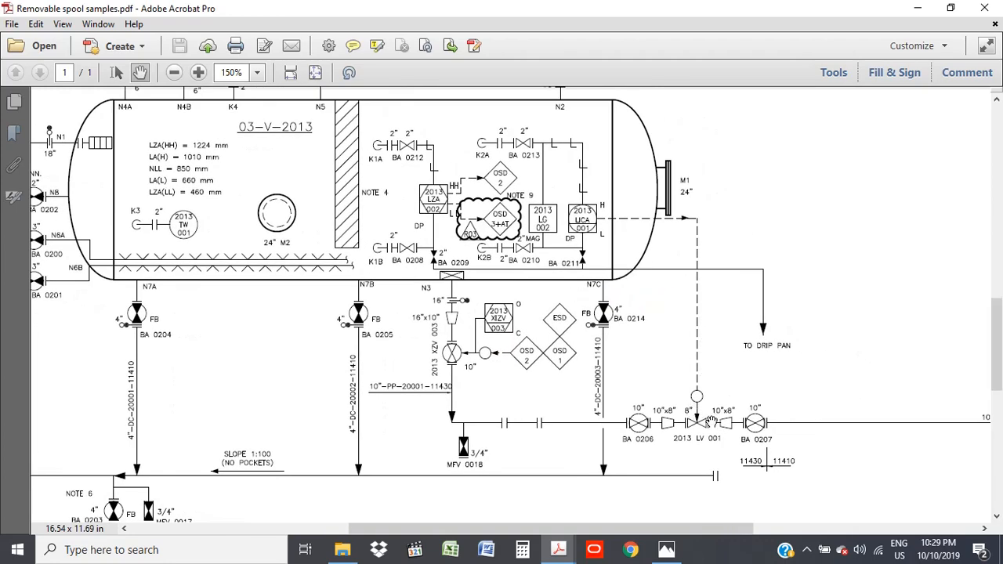
pyautogui.moveTo(713, 405)
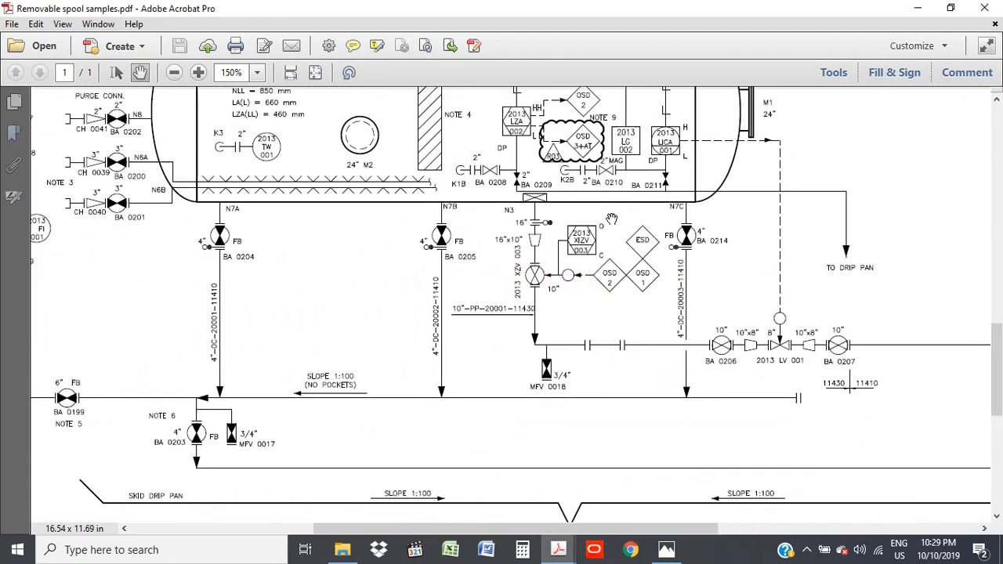
pyautogui.moveTo(685, 235)
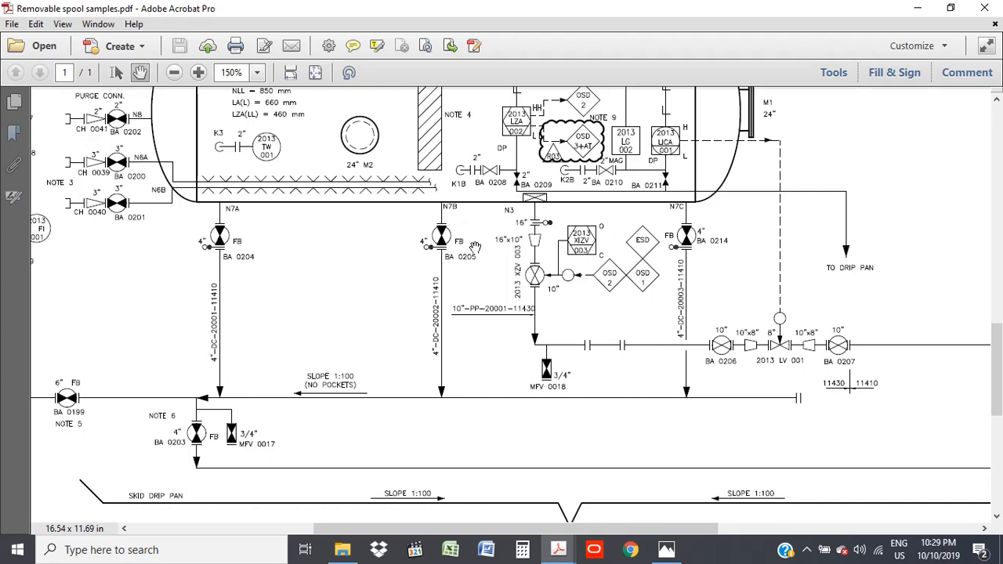
pyautogui.moveTo(431, 235)
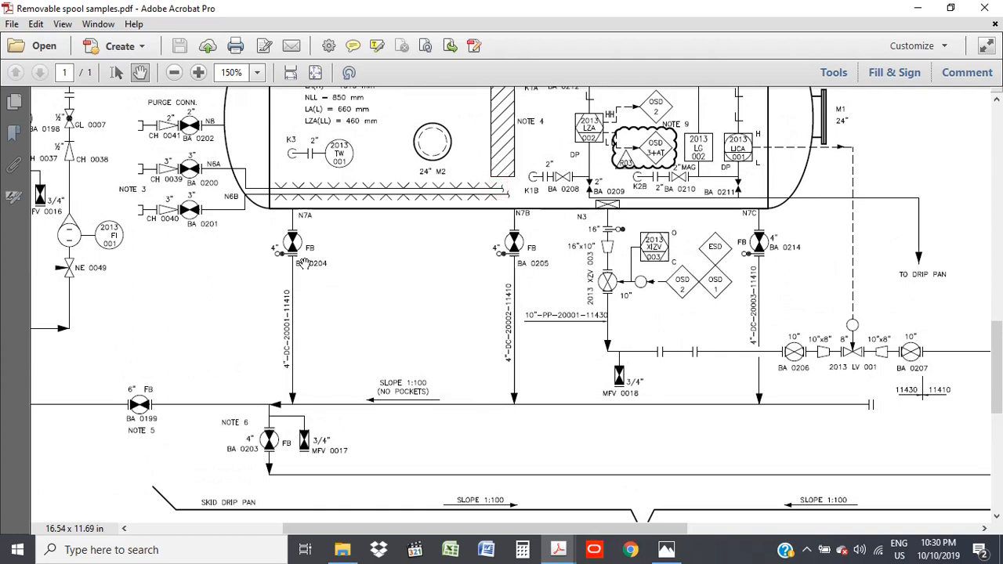
pyautogui.moveTo(531, 266)
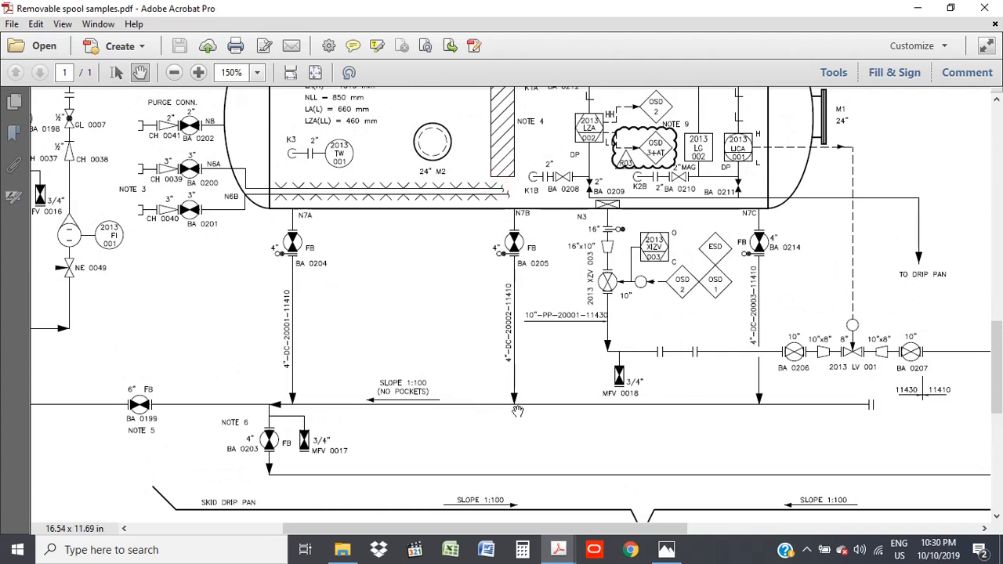
pyautogui.moveTo(523, 217)
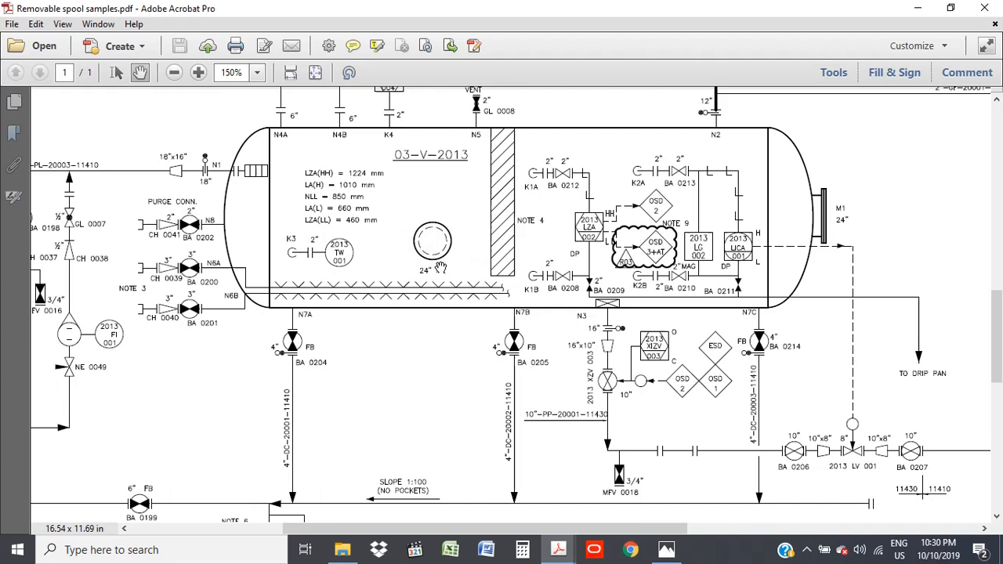
pyautogui.moveTo(597, 354)
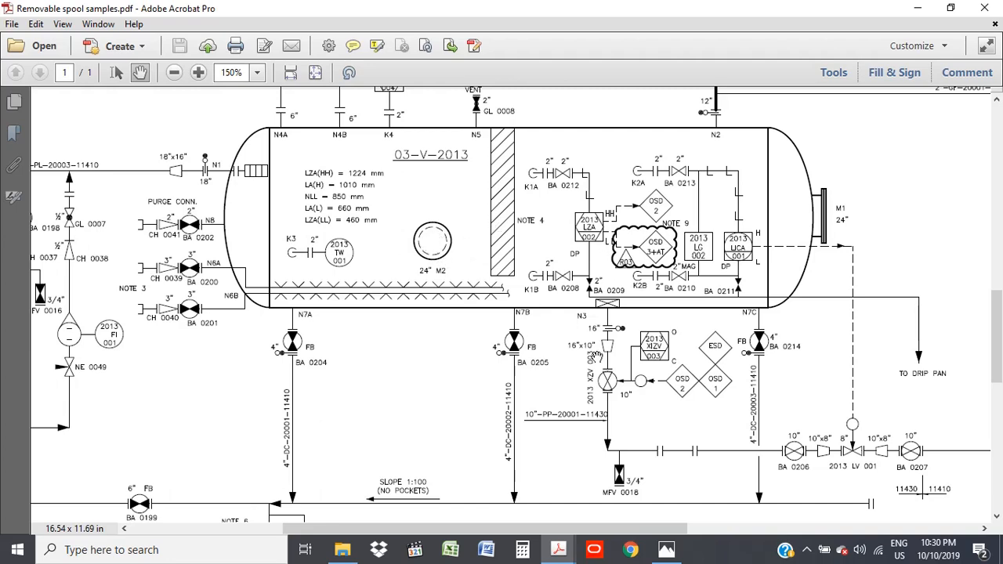
# Switch from Acrobat to the separator images in Windows Photos.
pyautogui.click(665, 549)
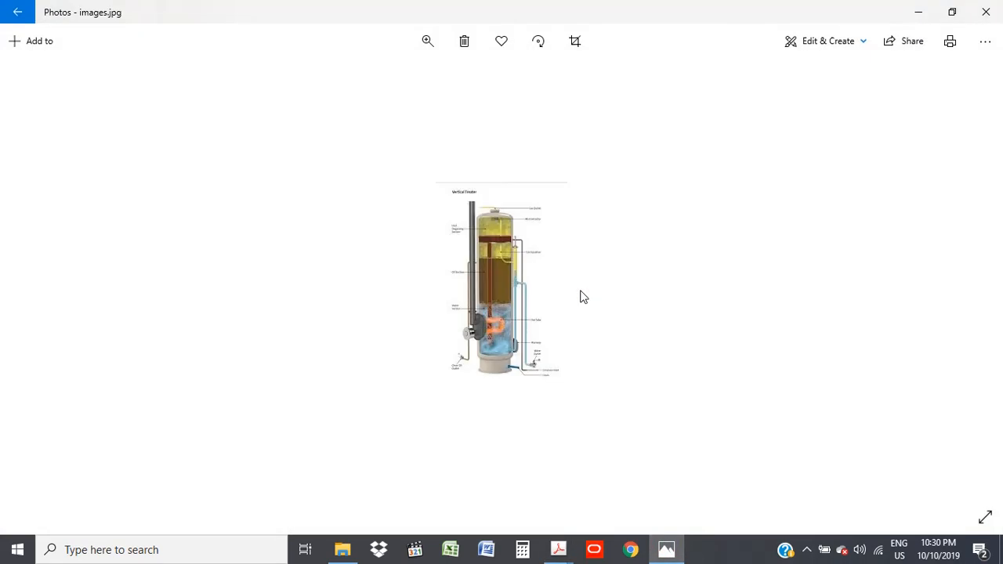
# Advance to the labeled vertical treater schematic, Figure 6-8.
pyautogui.press('Right')
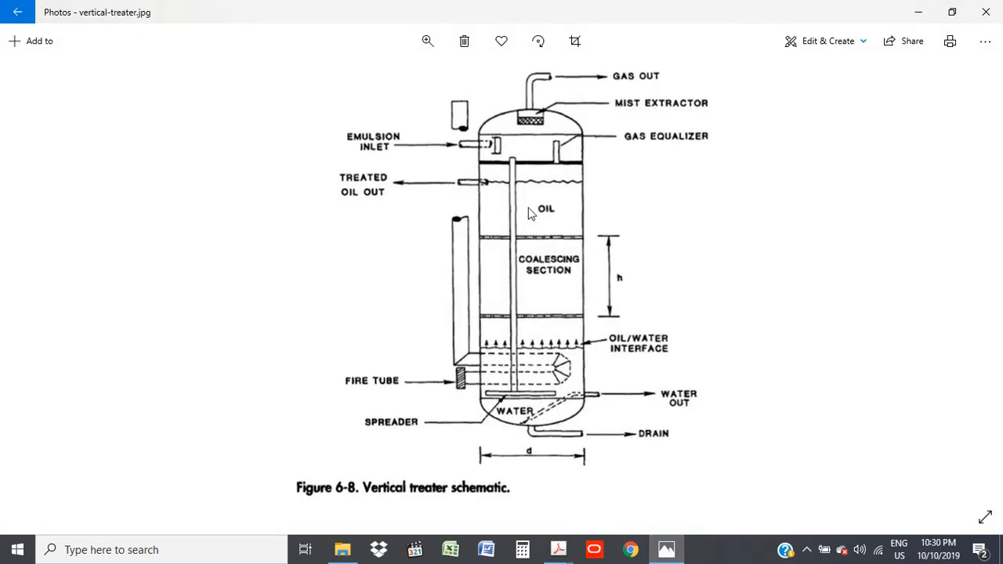
pyautogui.moveTo(472, 264)
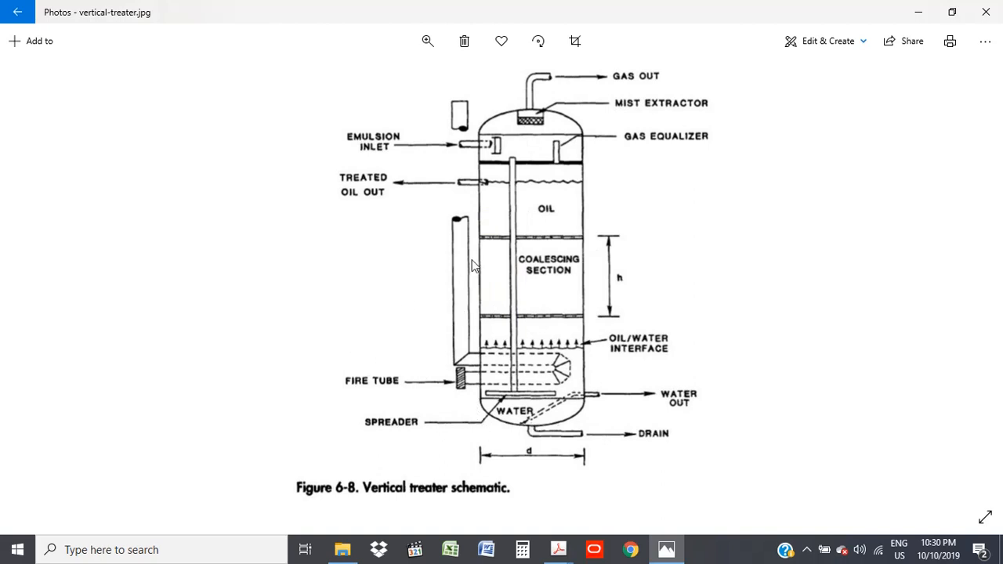
pyautogui.moveTo(439, 158)
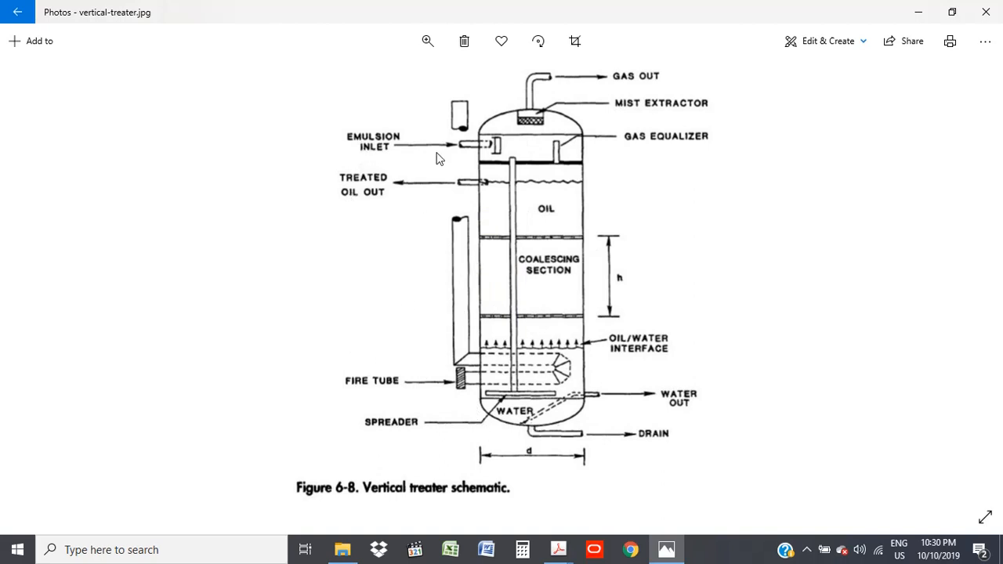
pyautogui.moveTo(461, 150)
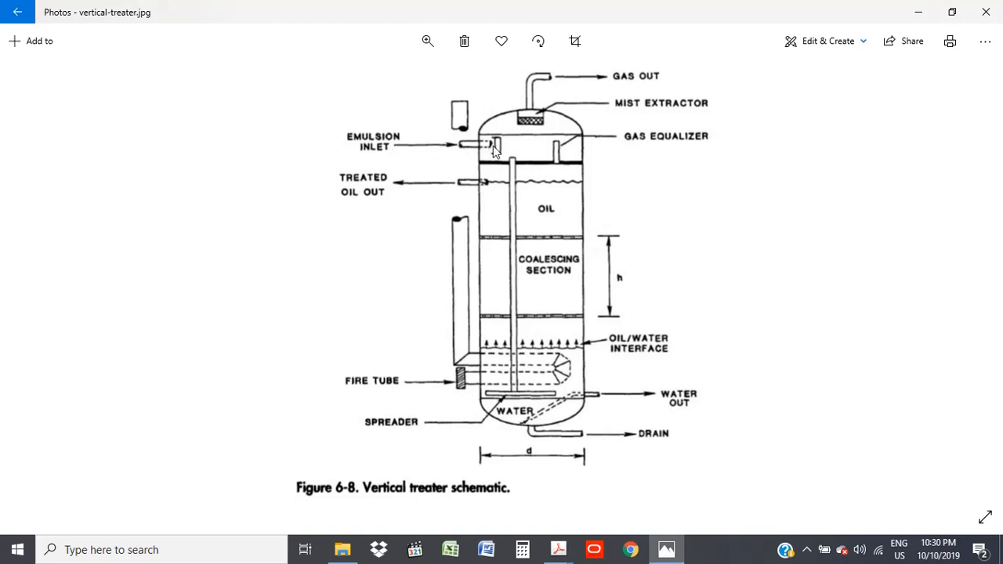
pyautogui.moveTo(525, 390)
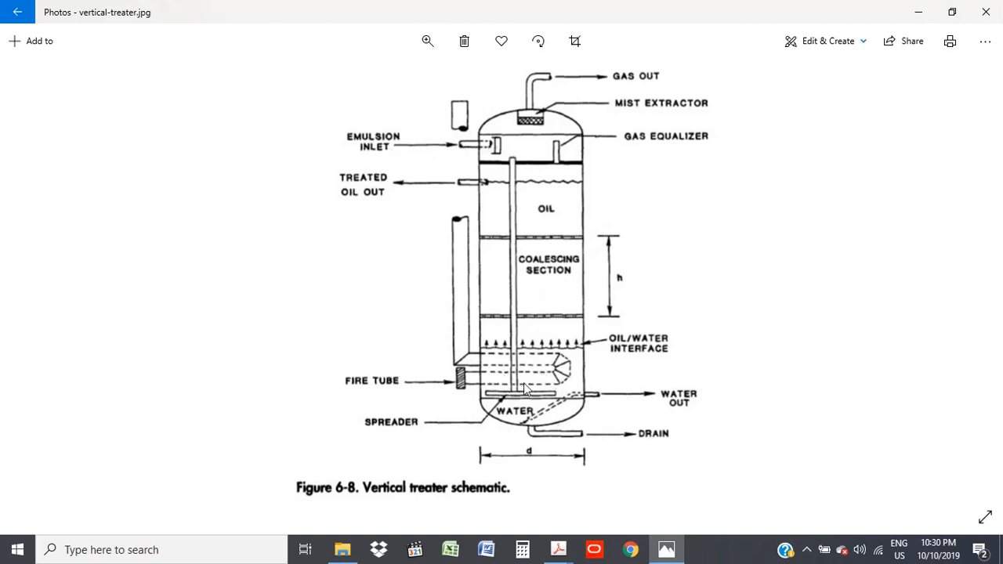
pyautogui.moveTo(574, 383)
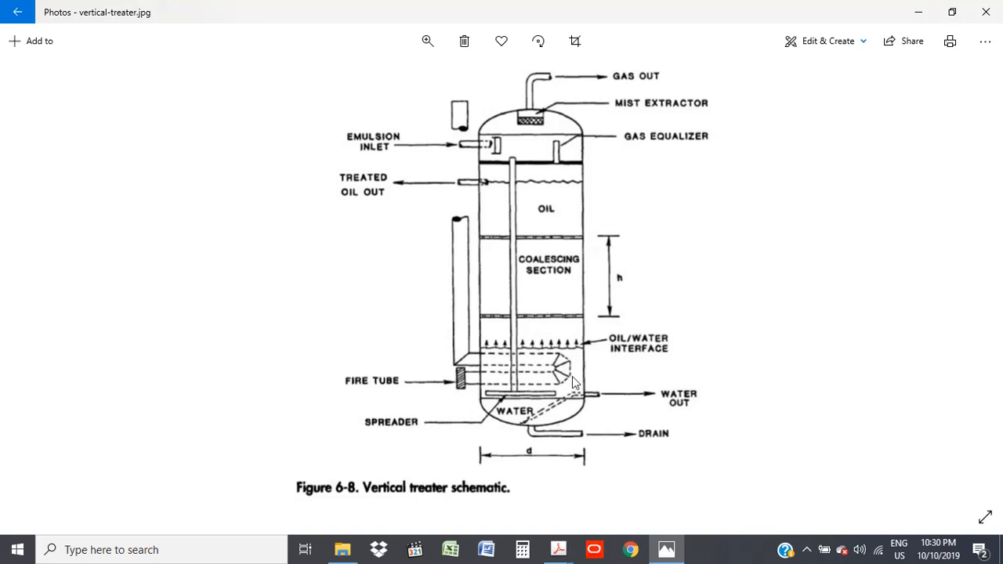
pyautogui.moveTo(566, 351)
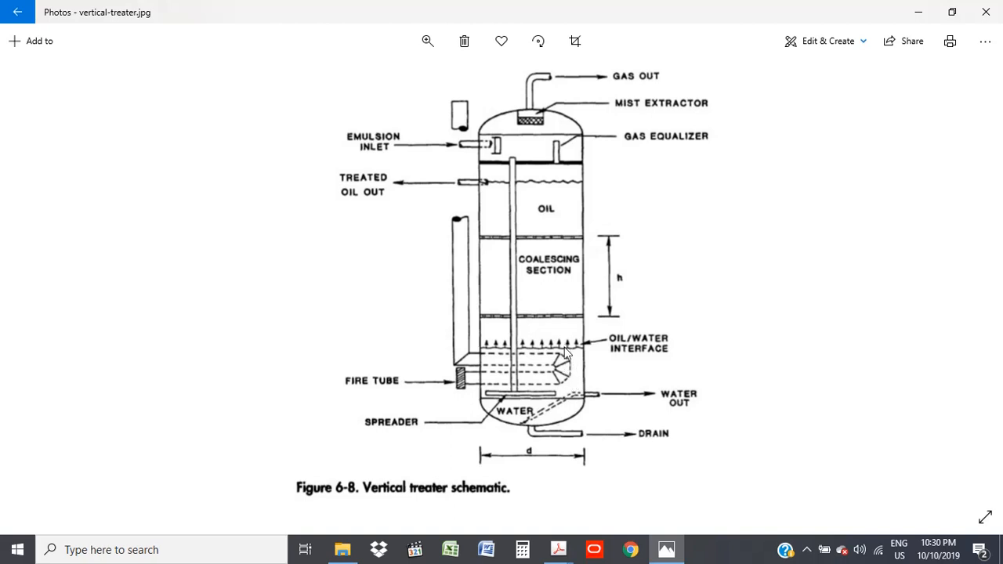
pyautogui.moveTo(555, 218)
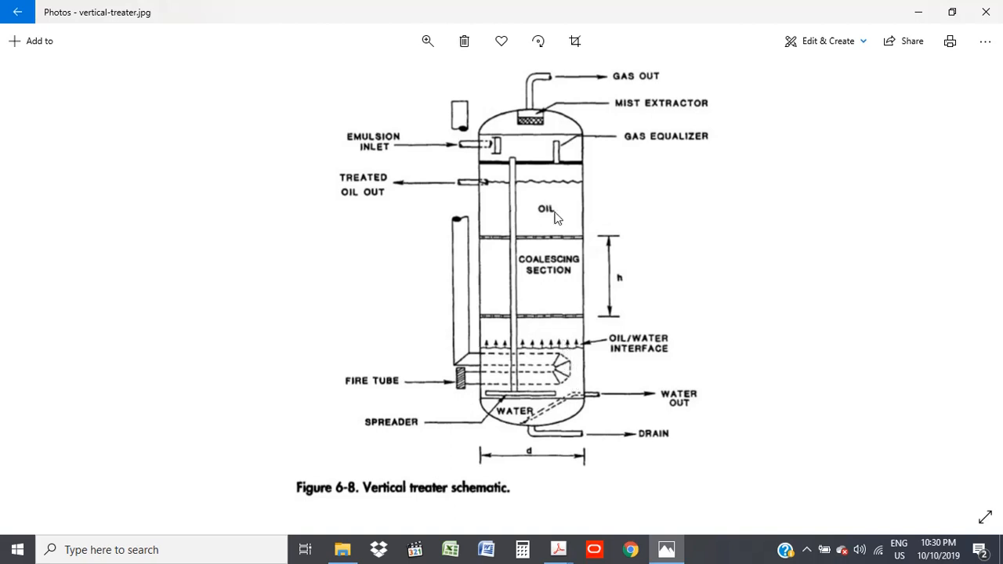
pyautogui.moveTo(547, 334)
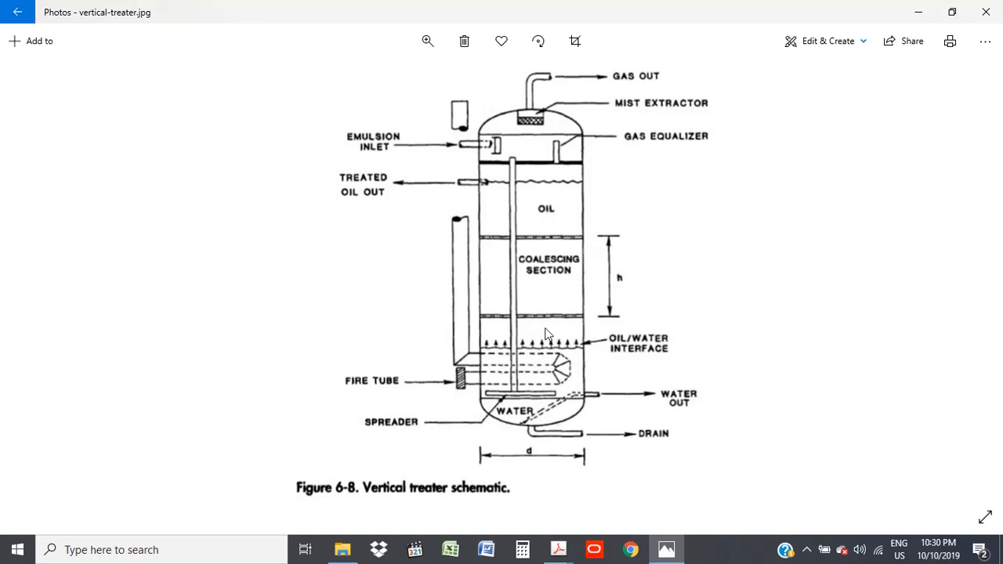
pyautogui.moveTo(603, 400)
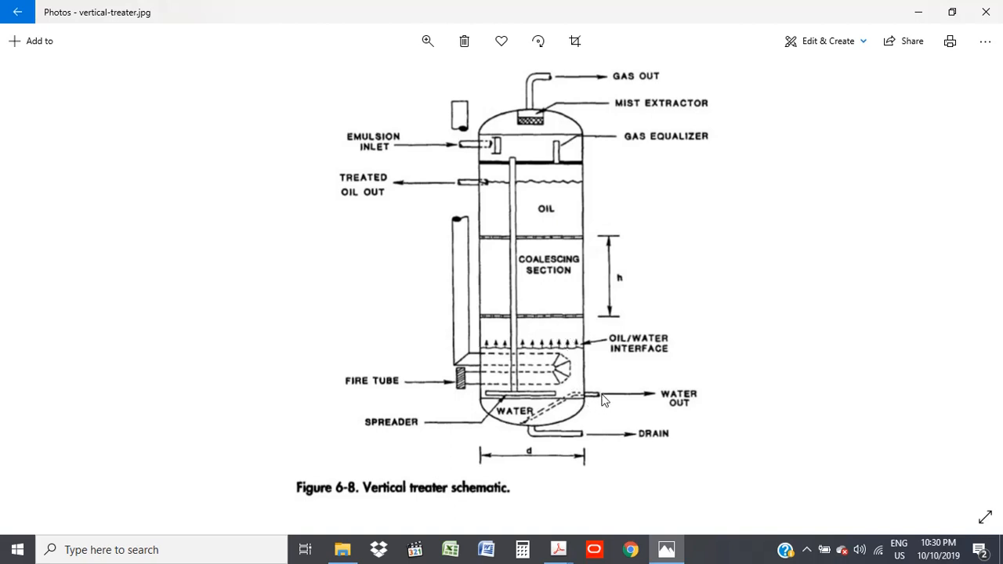
pyautogui.moveTo(357, 187)
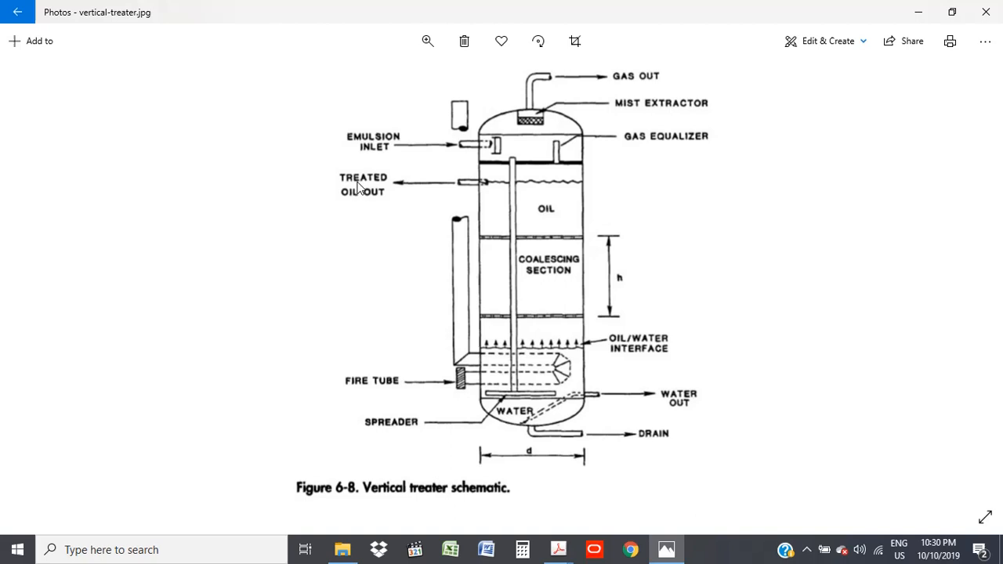
pyautogui.moveTo(527, 177)
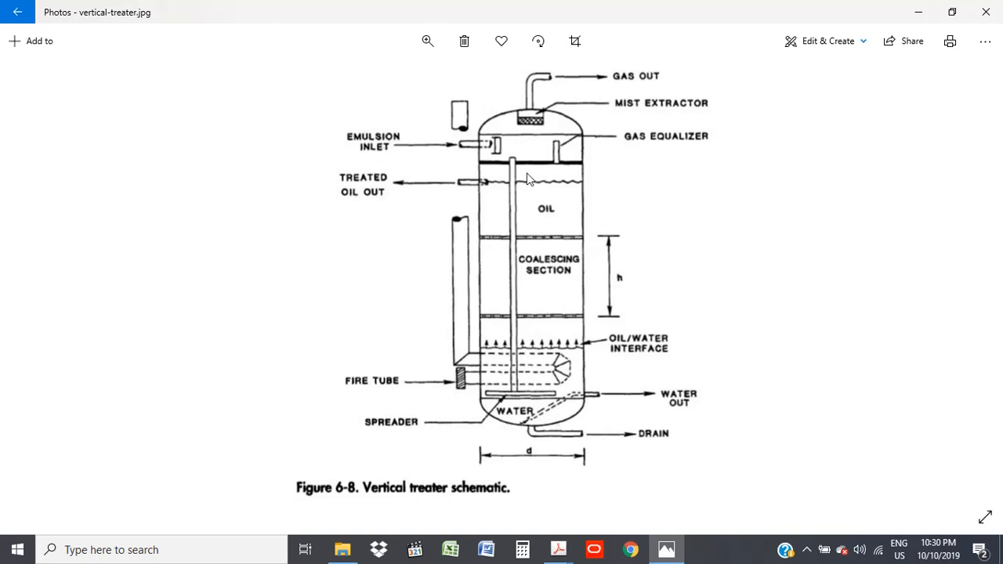
pyautogui.moveTo(359, 155)
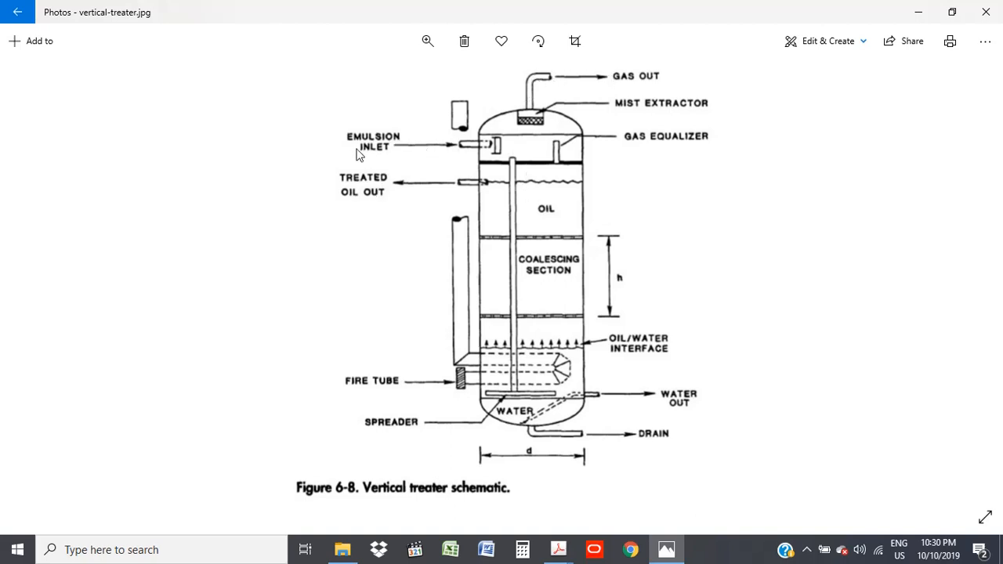
pyautogui.moveTo(504, 151)
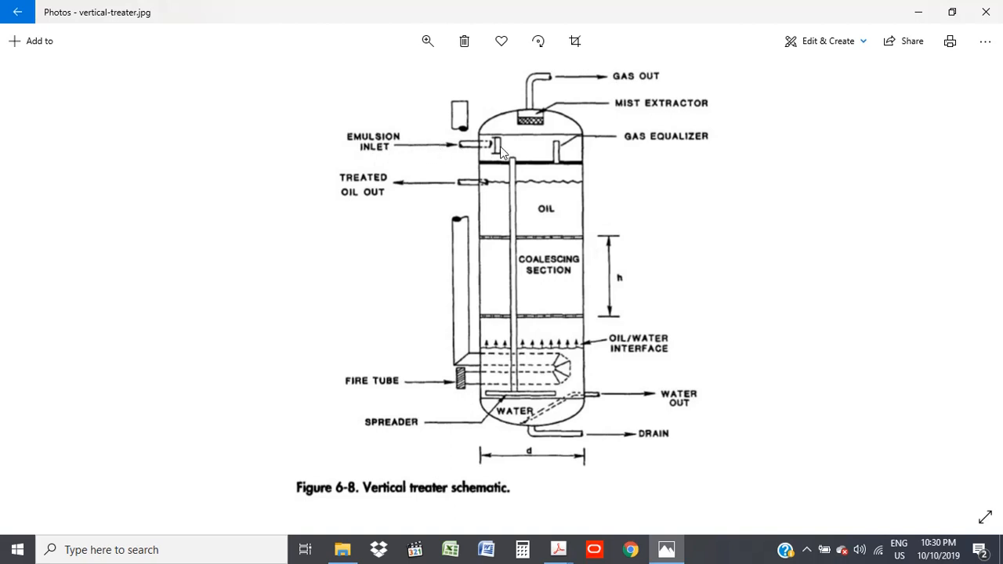
pyautogui.moveTo(504, 152)
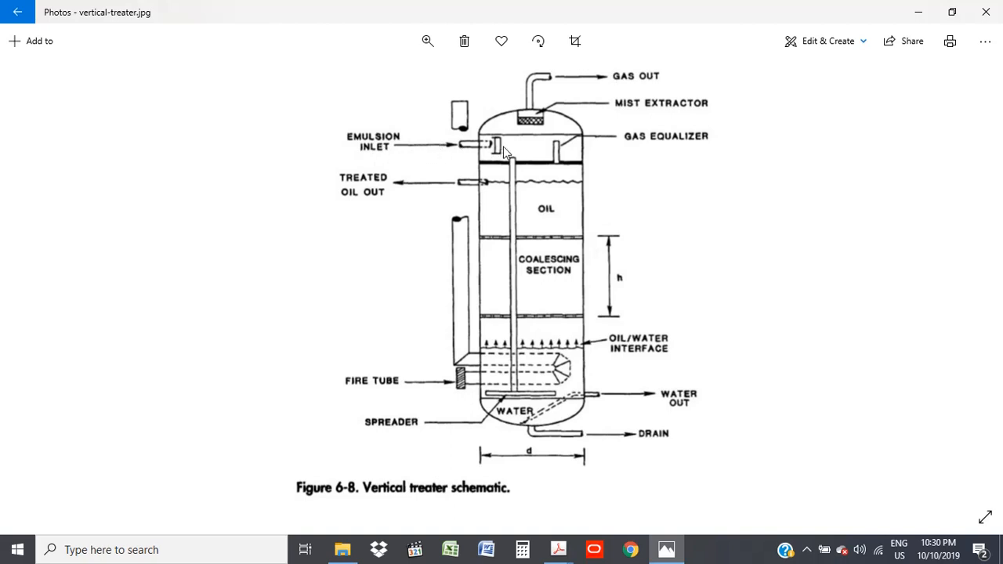
pyautogui.moveTo(441, 189)
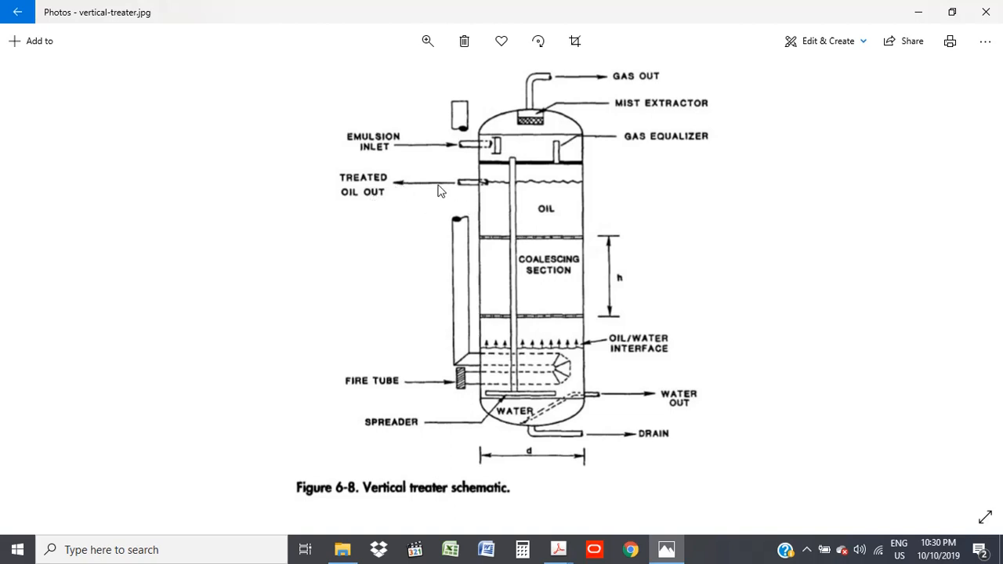
pyautogui.moveTo(550, 382)
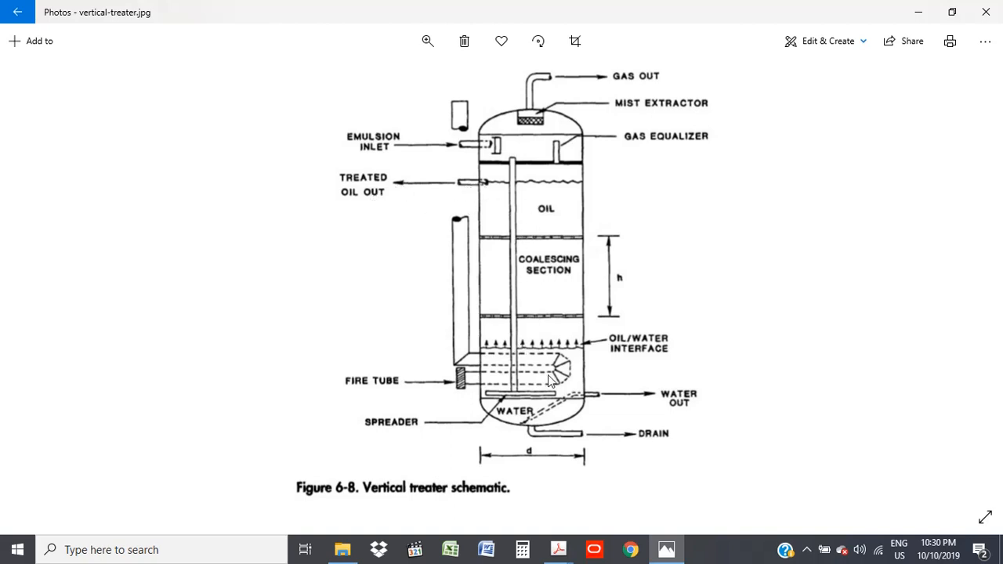
pyautogui.moveTo(576, 399)
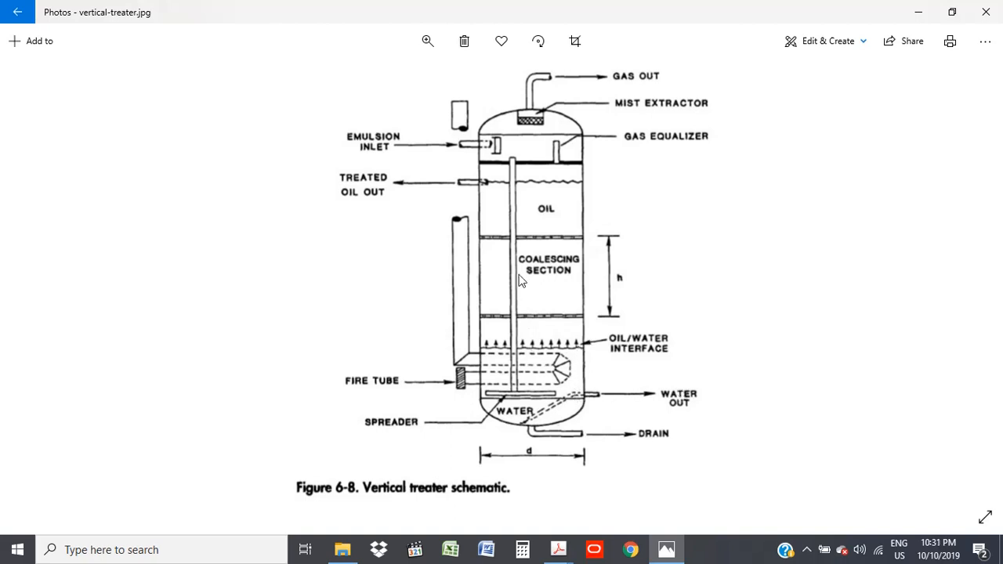
pyautogui.moveTo(458, 191)
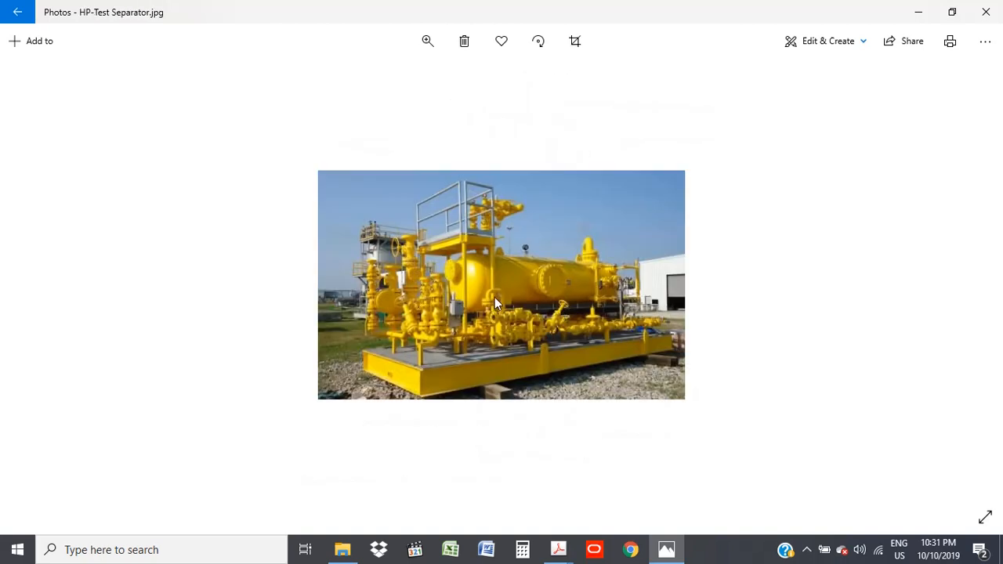
pyautogui.moveTo(416, 286)
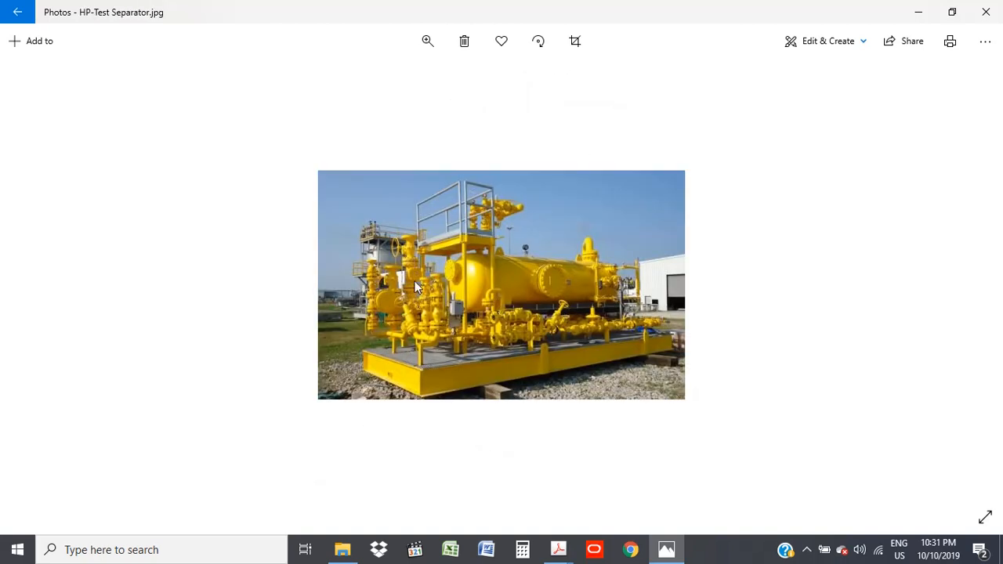
pyautogui.moveTo(633, 326)
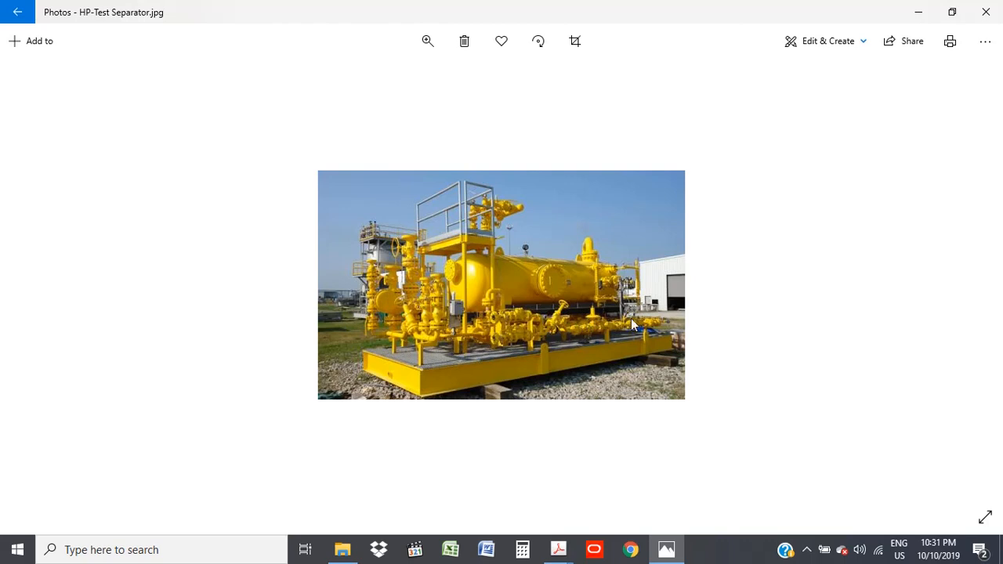
pyautogui.moveTo(500, 327)
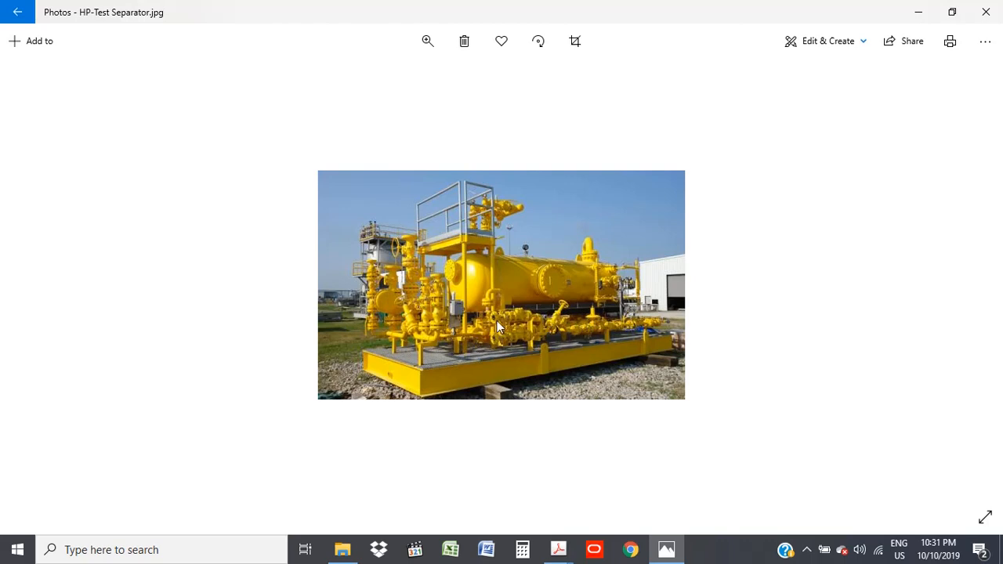
pyautogui.moveTo(480, 207)
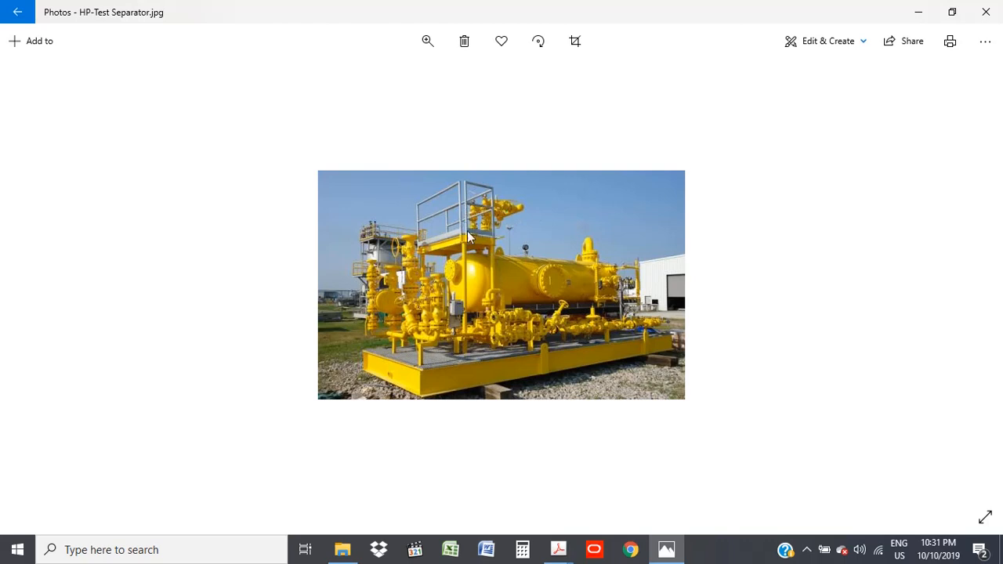
pyautogui.moveTo(488, 209)
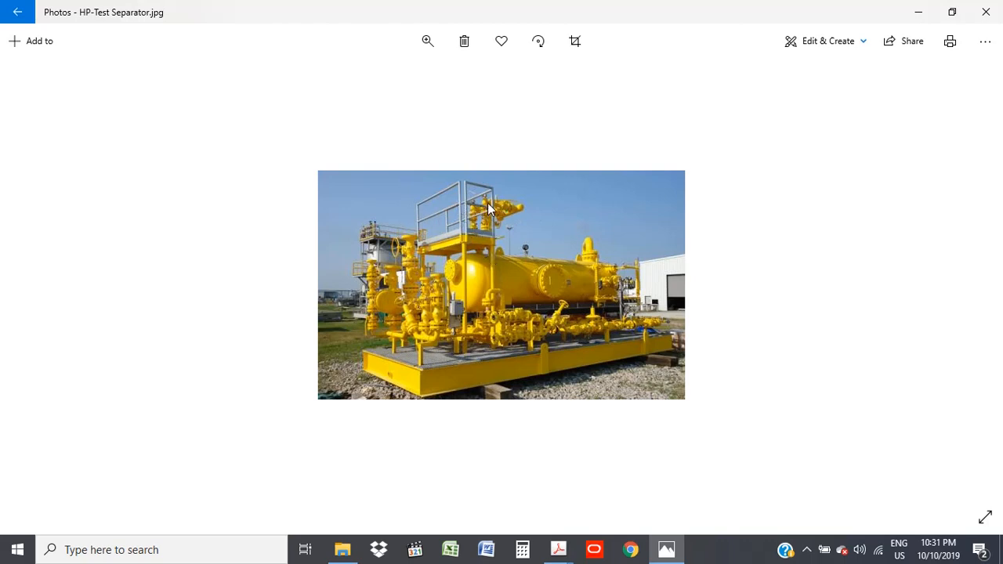
pyautogui.moveTo(480, 228)
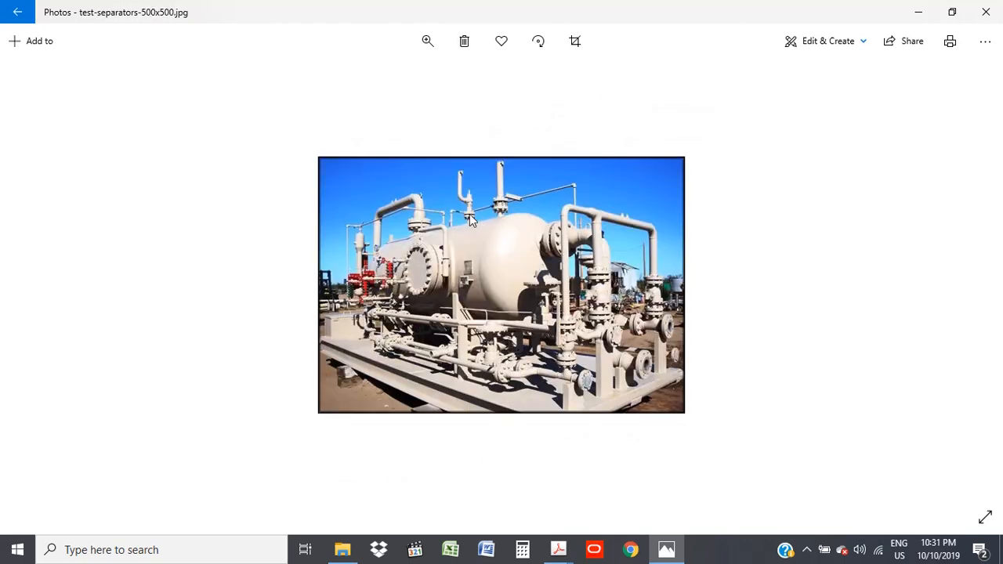
pyautogui.moveTo(552, 245)
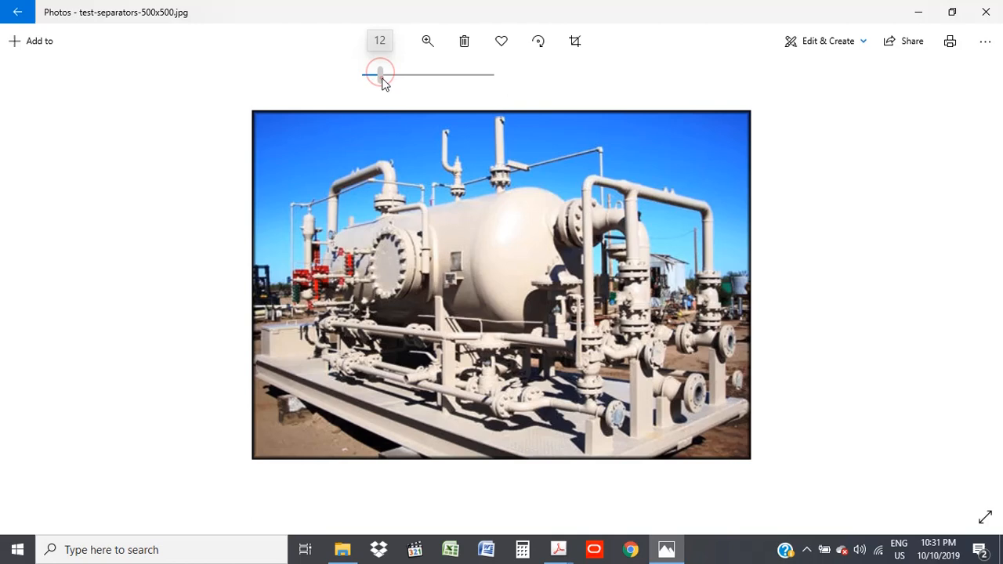
# Zoom in slightly on the beige test separators photo.
pyautogui.moveTo(380, 73); pyautogui.dragTo(383, 75)
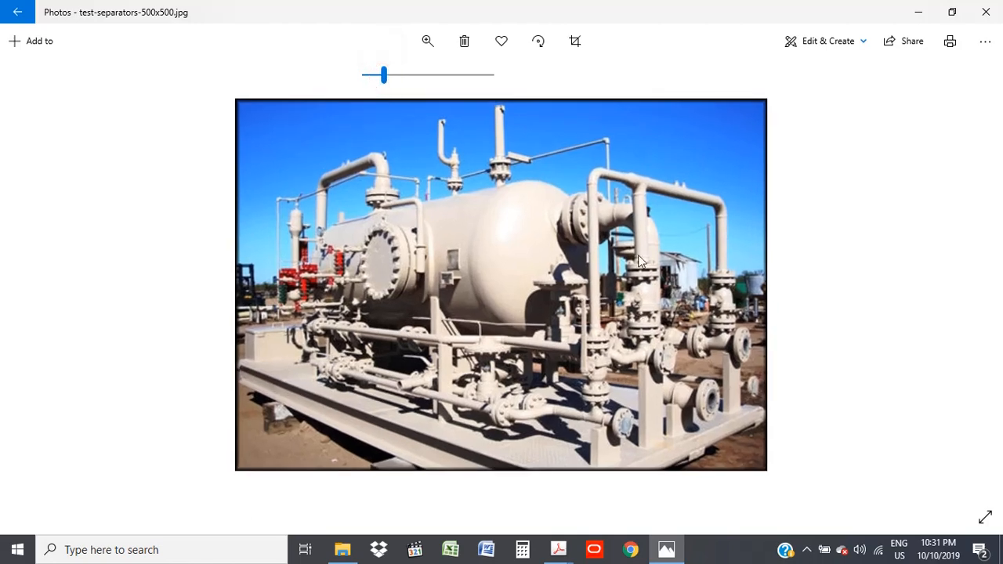
pyautogui.moveTo(580, 227)
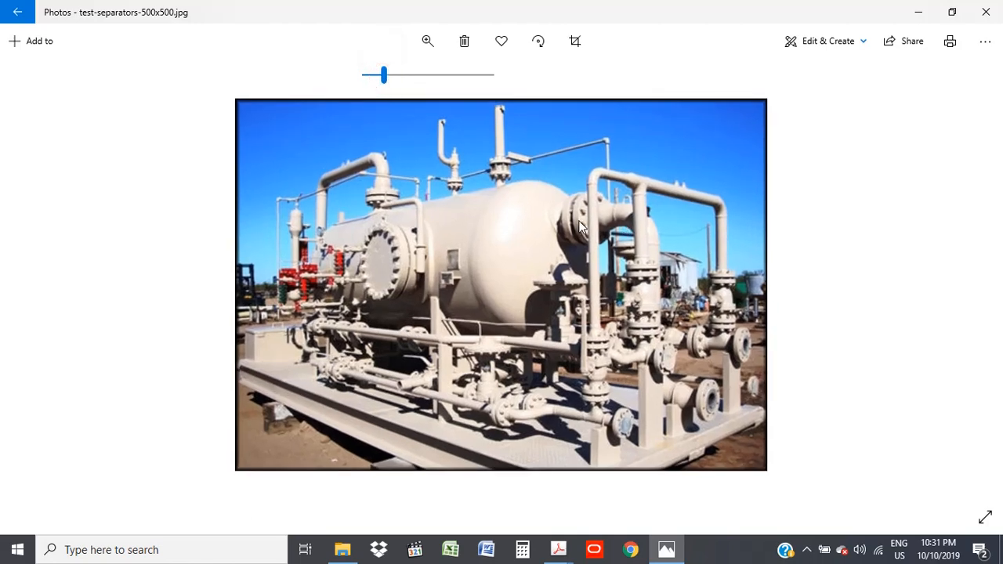
pyautogui.moveTo(404, 247)
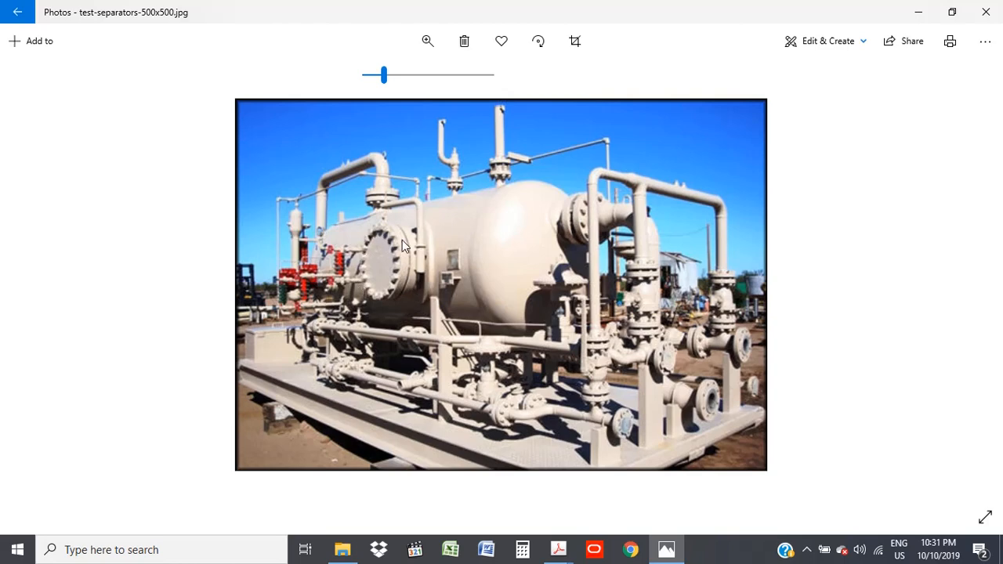
pyautogui.moveTo(349, 250)
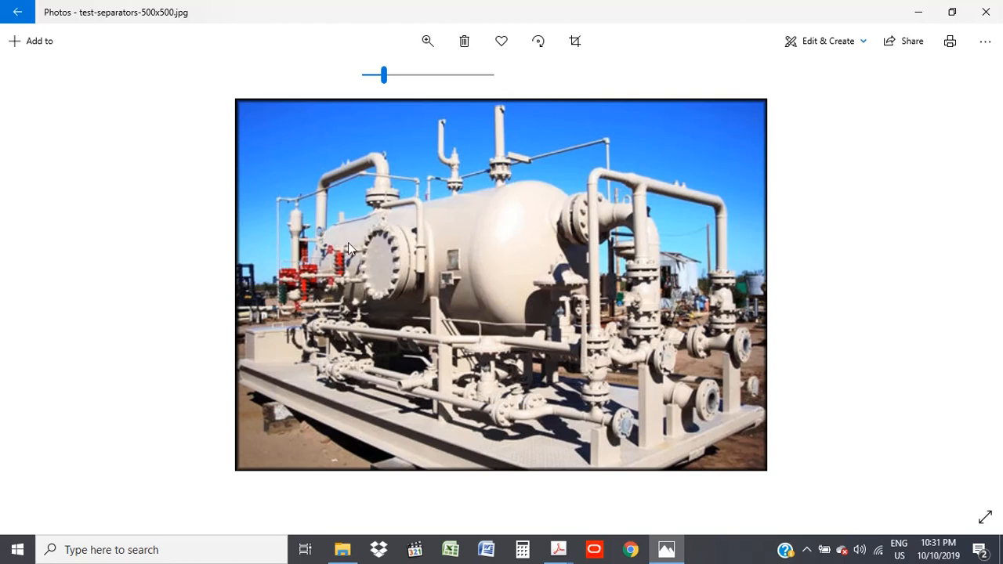
pyautogui.moveTo(427, 135)
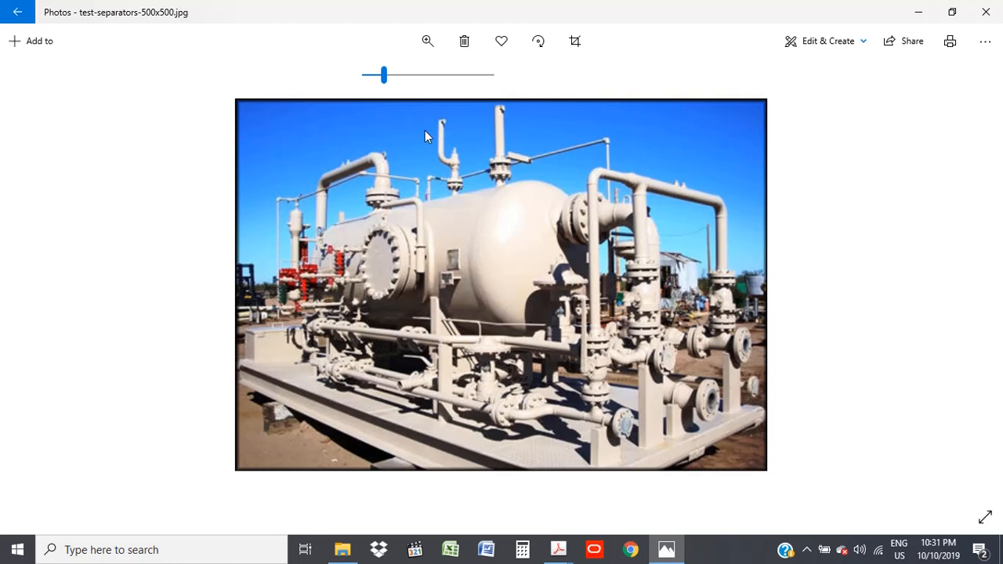
pyautogui.moveTo(479, 200)
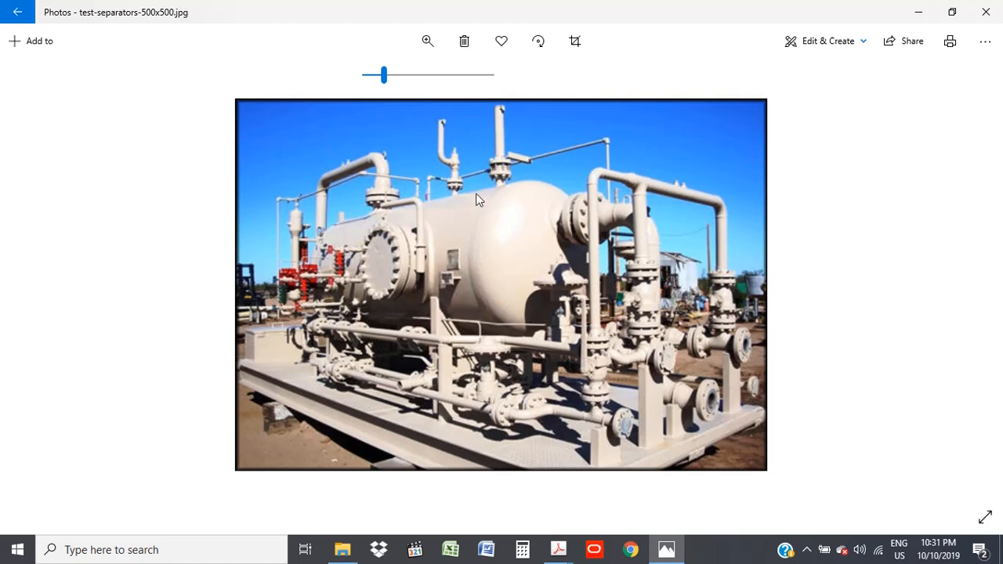
pyautogui.moveTo(504, 110)
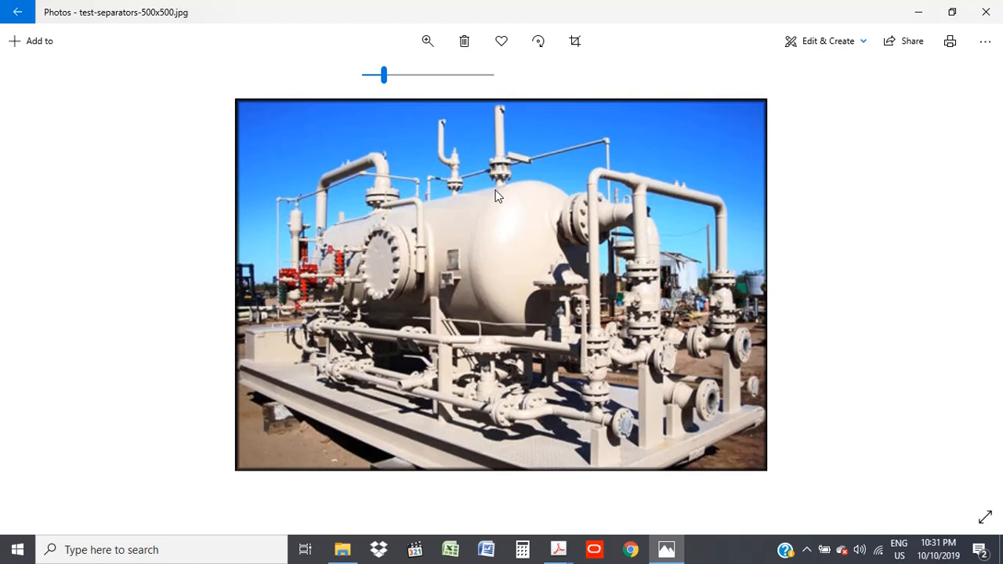
pyautogui.moveTo(509, 273)
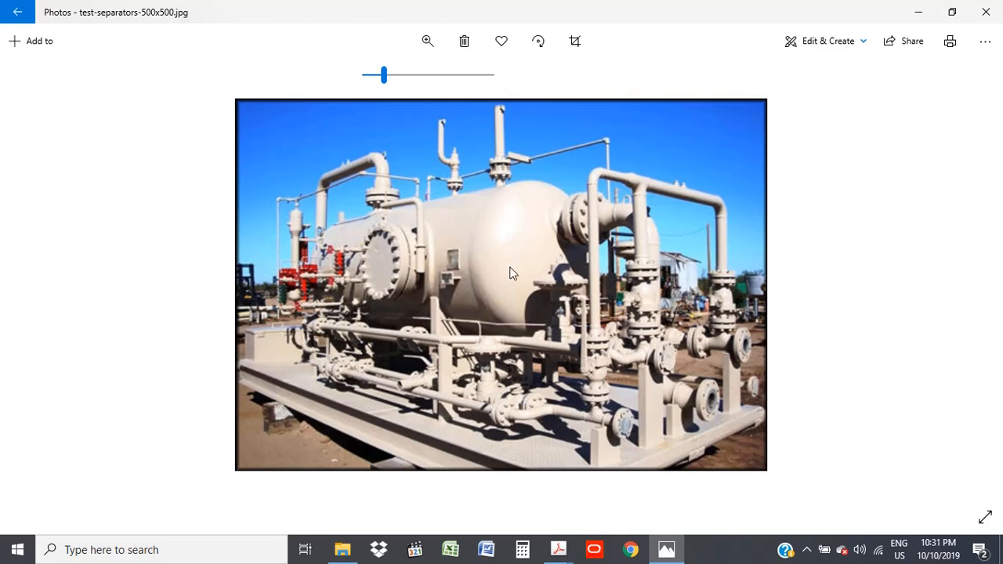
pyautogui.moveTo(486, 413)
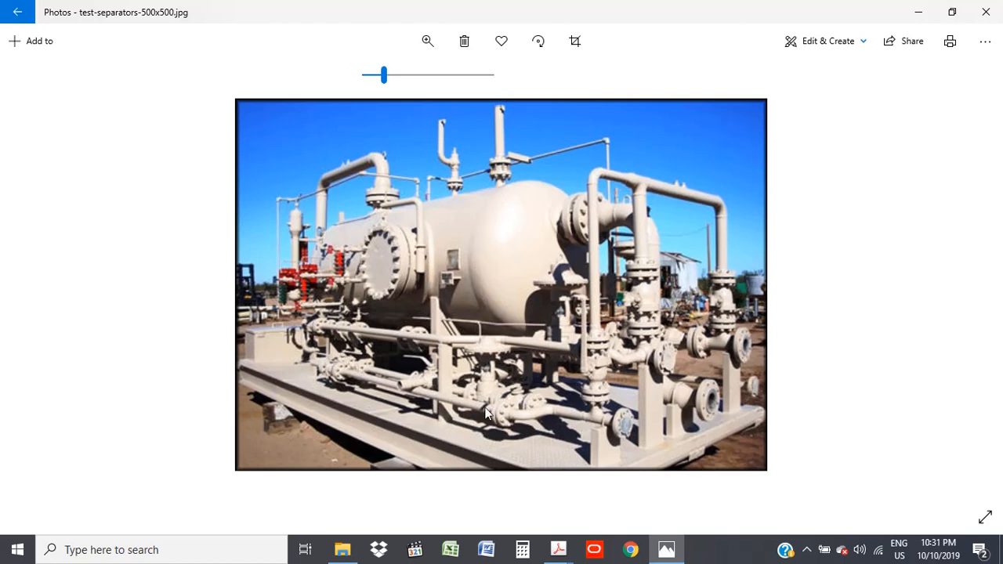
pyautogui.moveTo(680, 427)
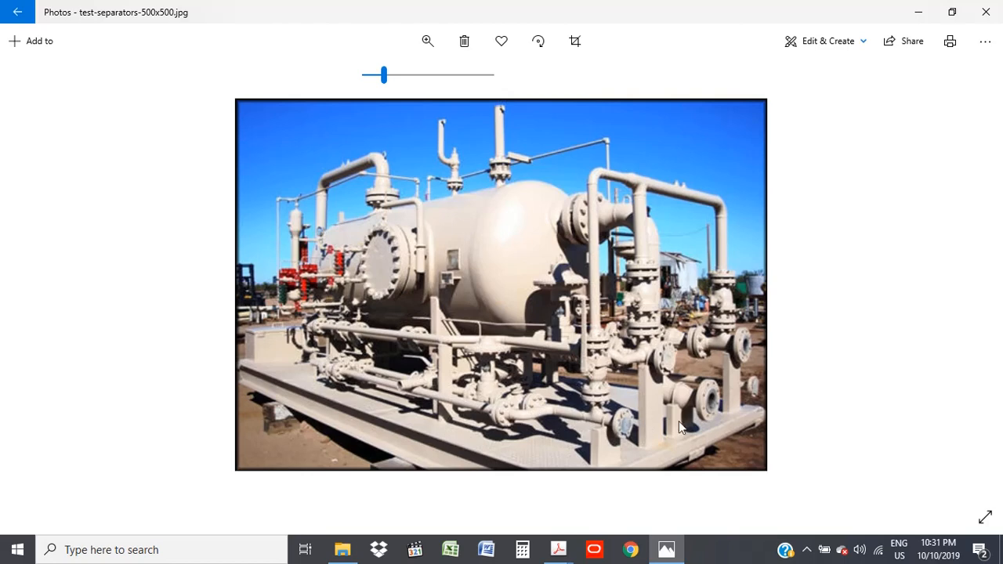
pyautogui.moveTo(721, 390)
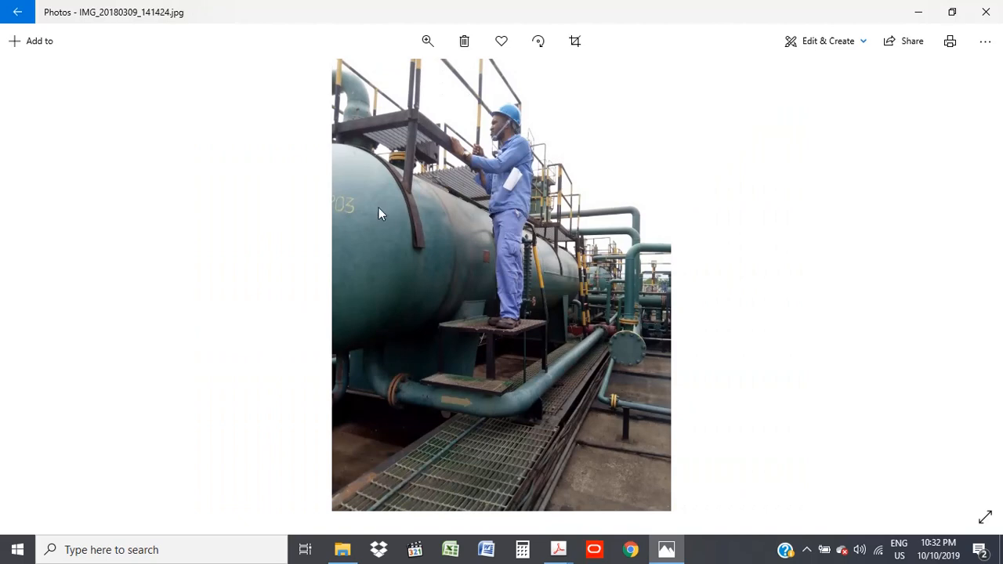
pyautogui.moveTo(427, 192)
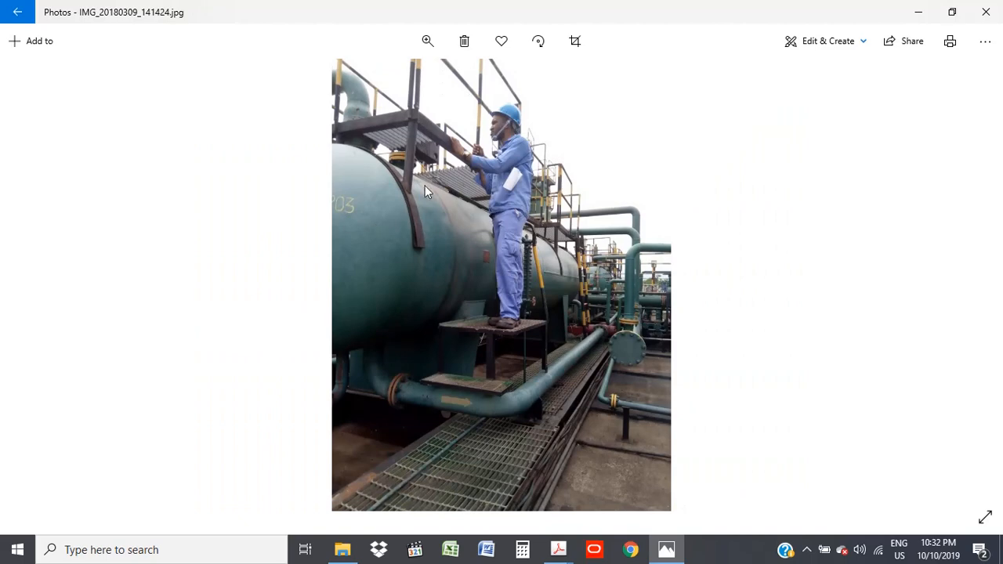
pyautogui.moveTo(441, 253)
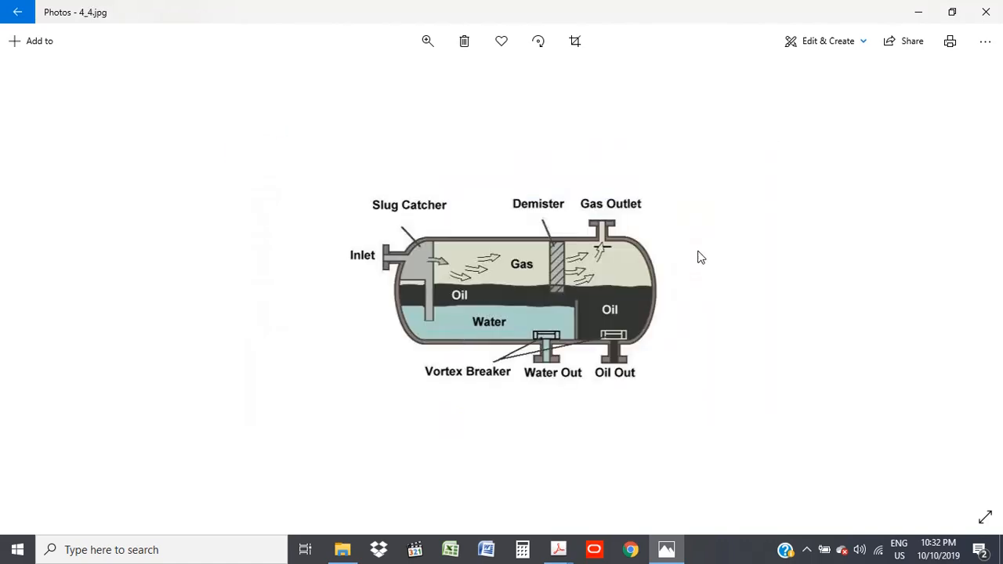
pyautogui.moveTo(486, 257)
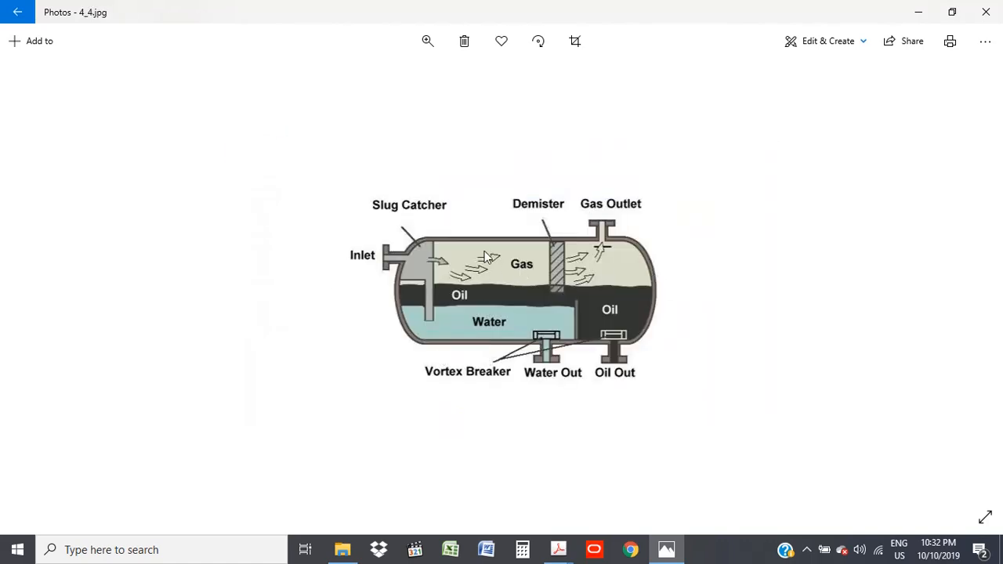
pyautogui.moveTo(549, 260)
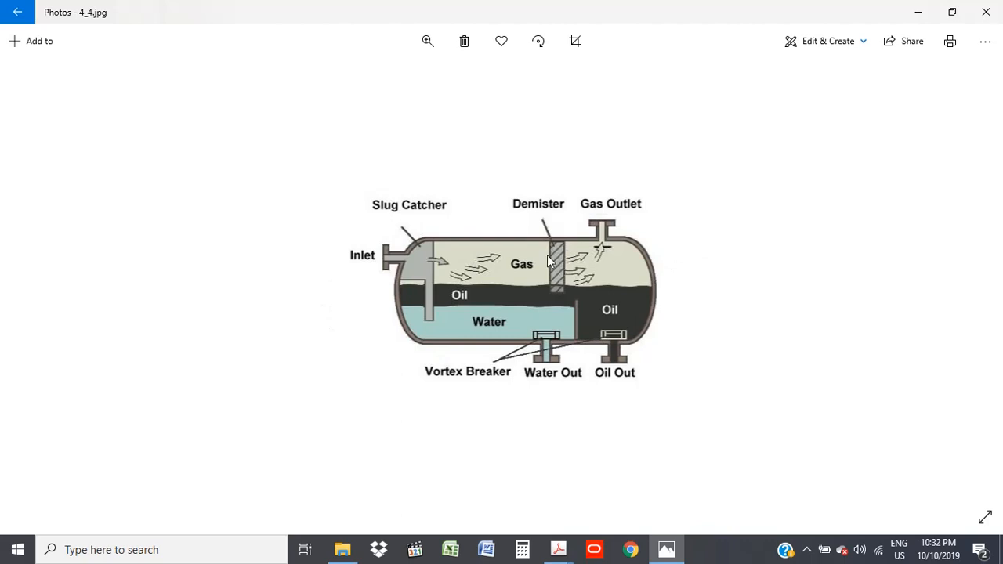
pyautogui.moveTo(548, 251)
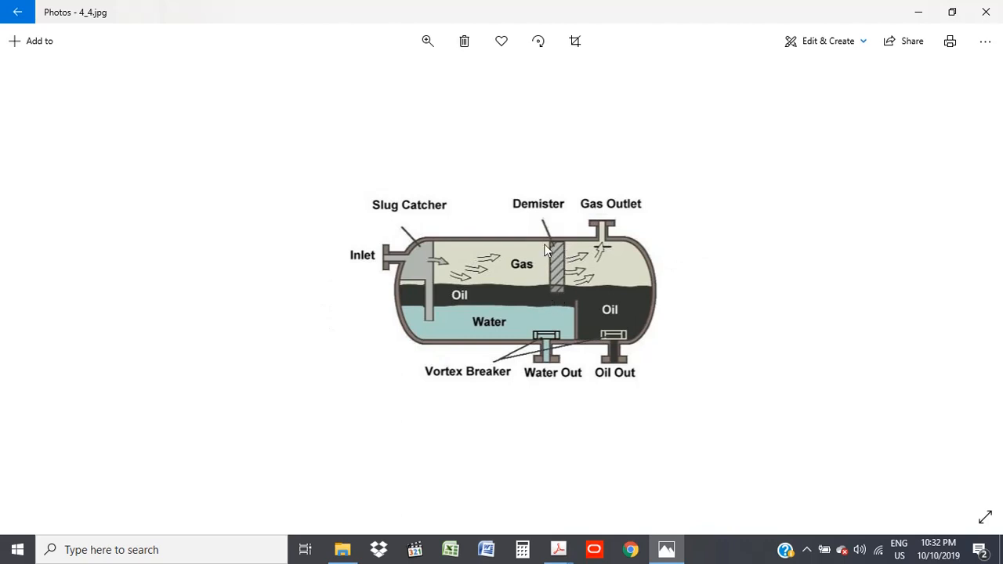
pyautogui.moveTo(558, 265)
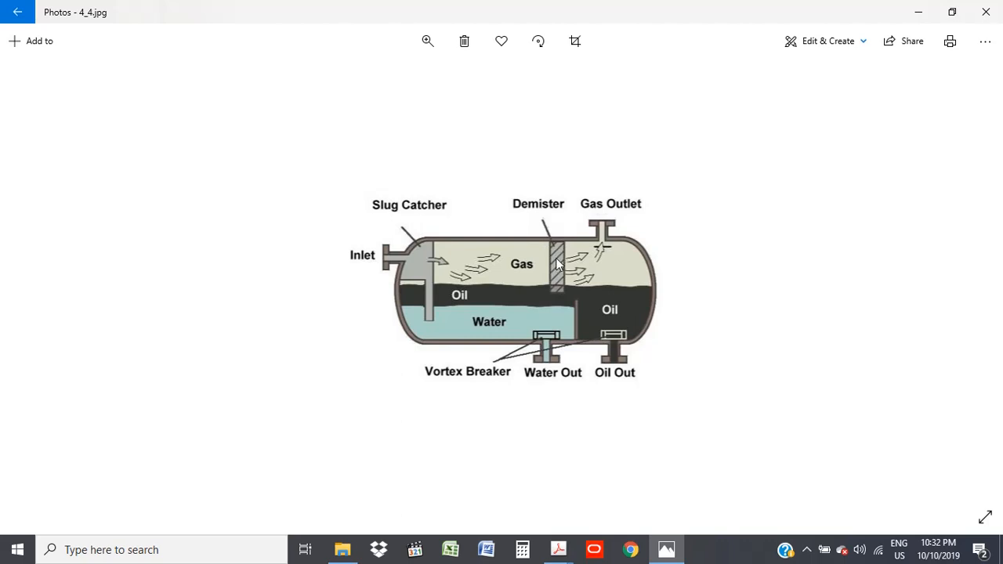
pyautogui.moveTo(564, 271)
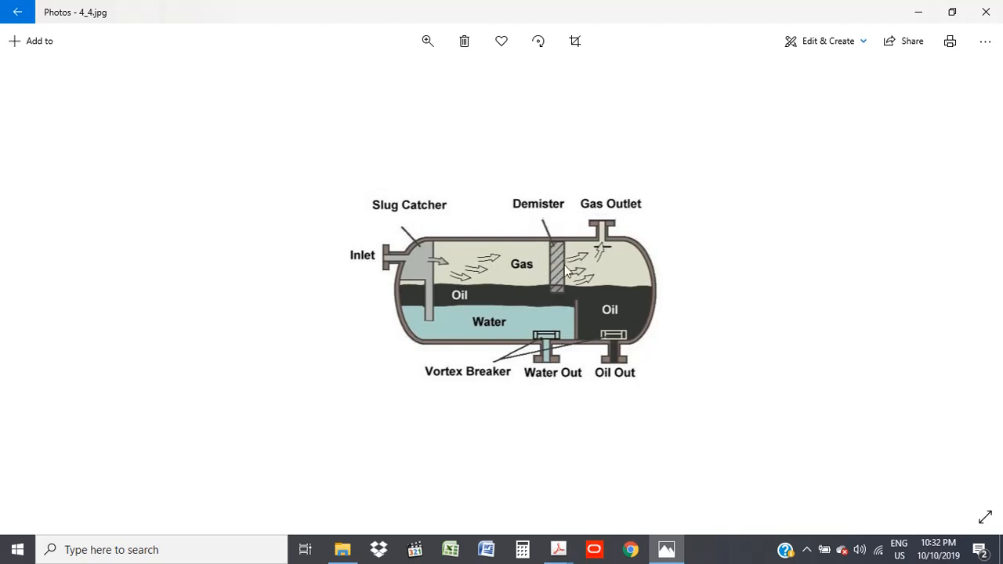
pyautogui.moveTo(607, 216)
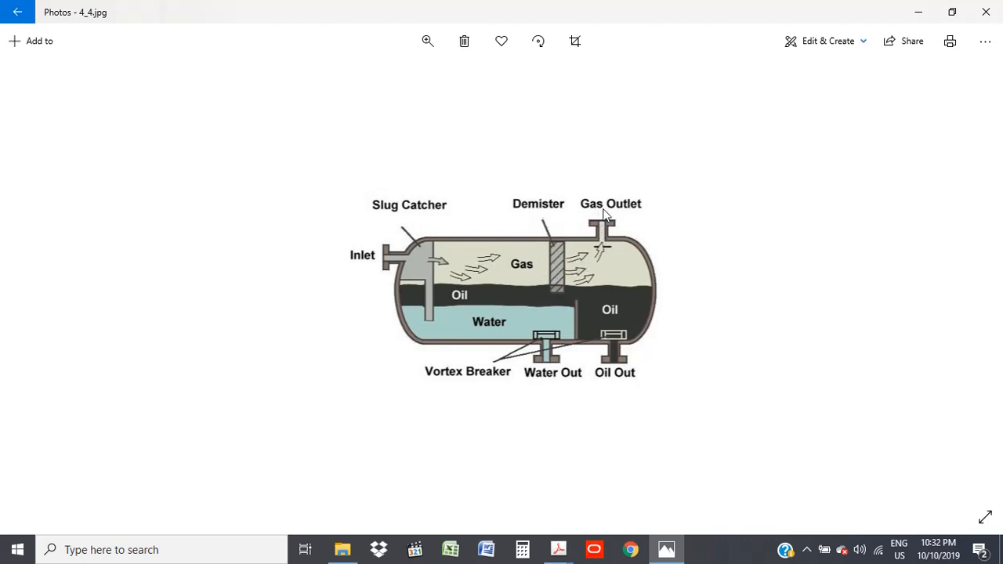
pyautogui.moveTo(648, 348)
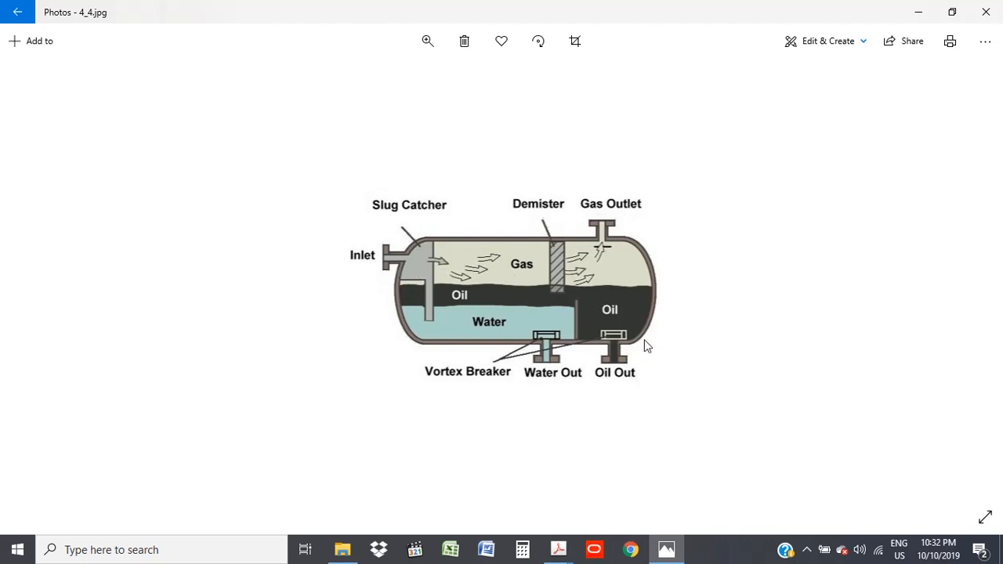
pyautogui.moveTo(521, 414)
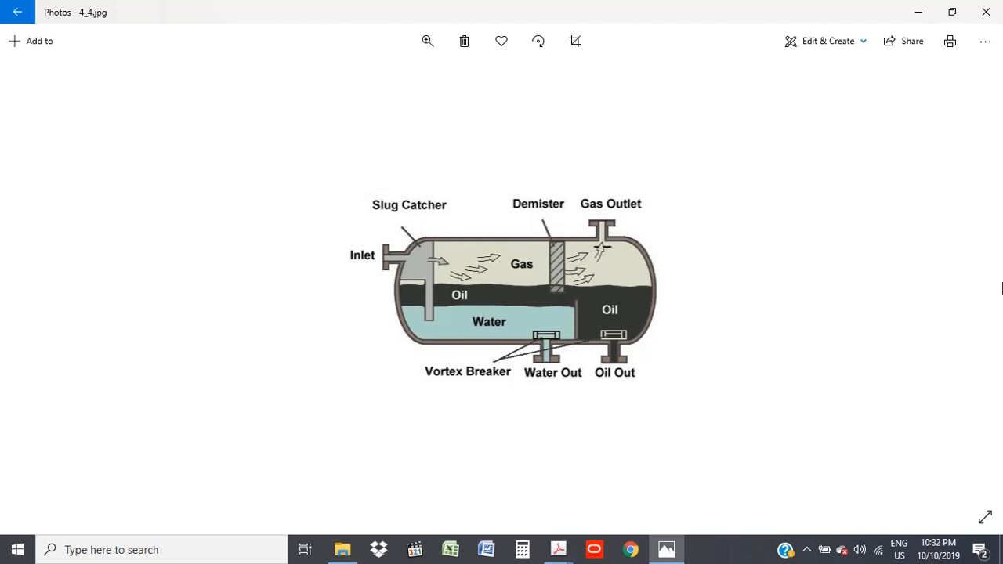
pyautogui.moveTo(950, 41)
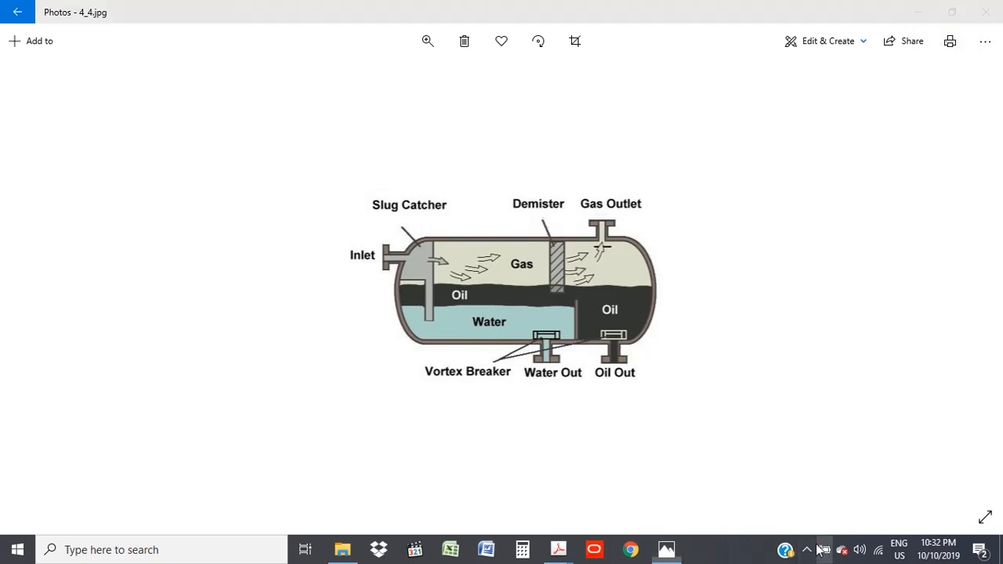
# Open the battery status from the taskbar tray over the separator diagram.
pyautogui.click(823, 550)
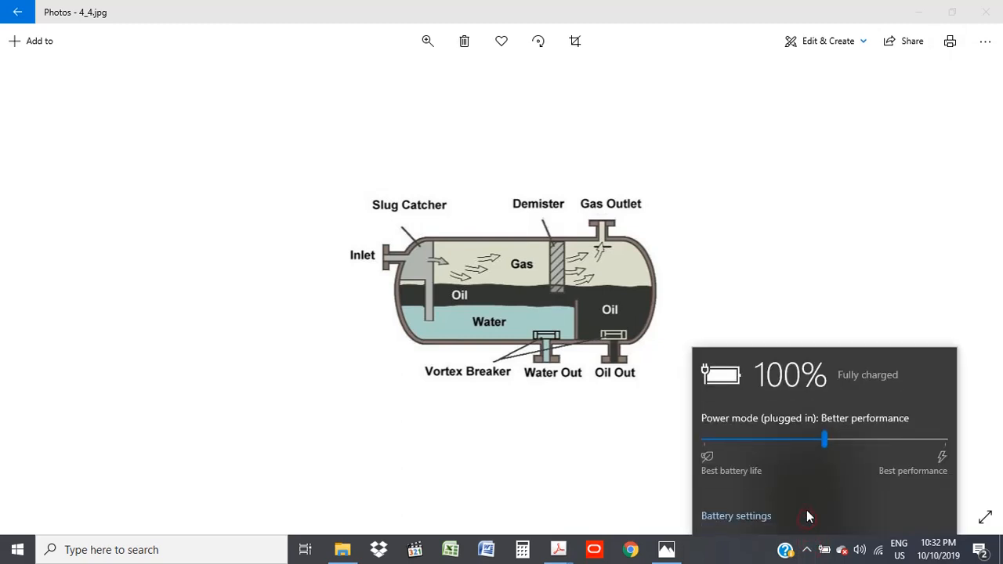